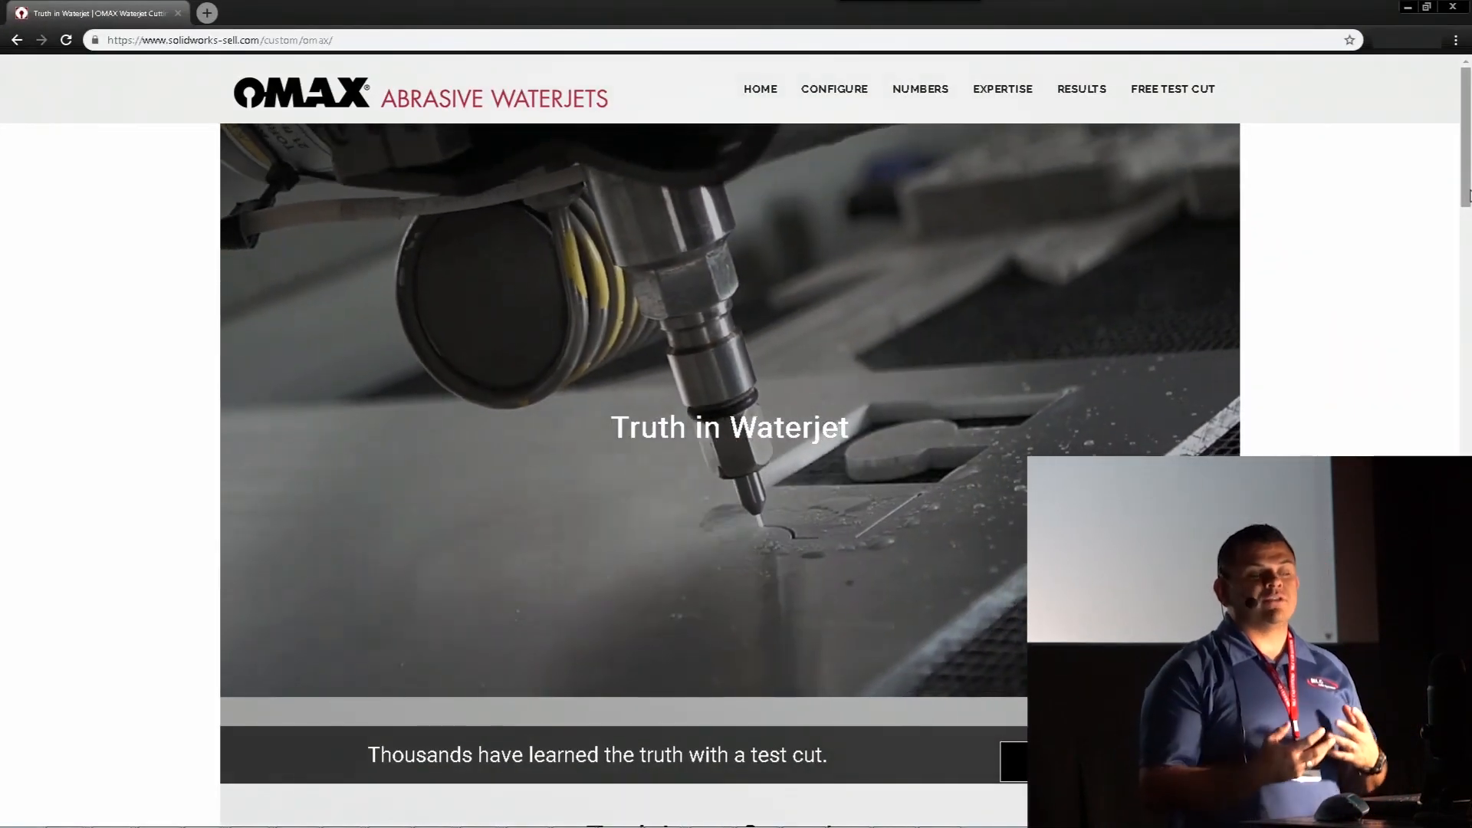
# - Give the microMAX a tan body and add the foot pedal safety control
pyautogui.scroll(-3)
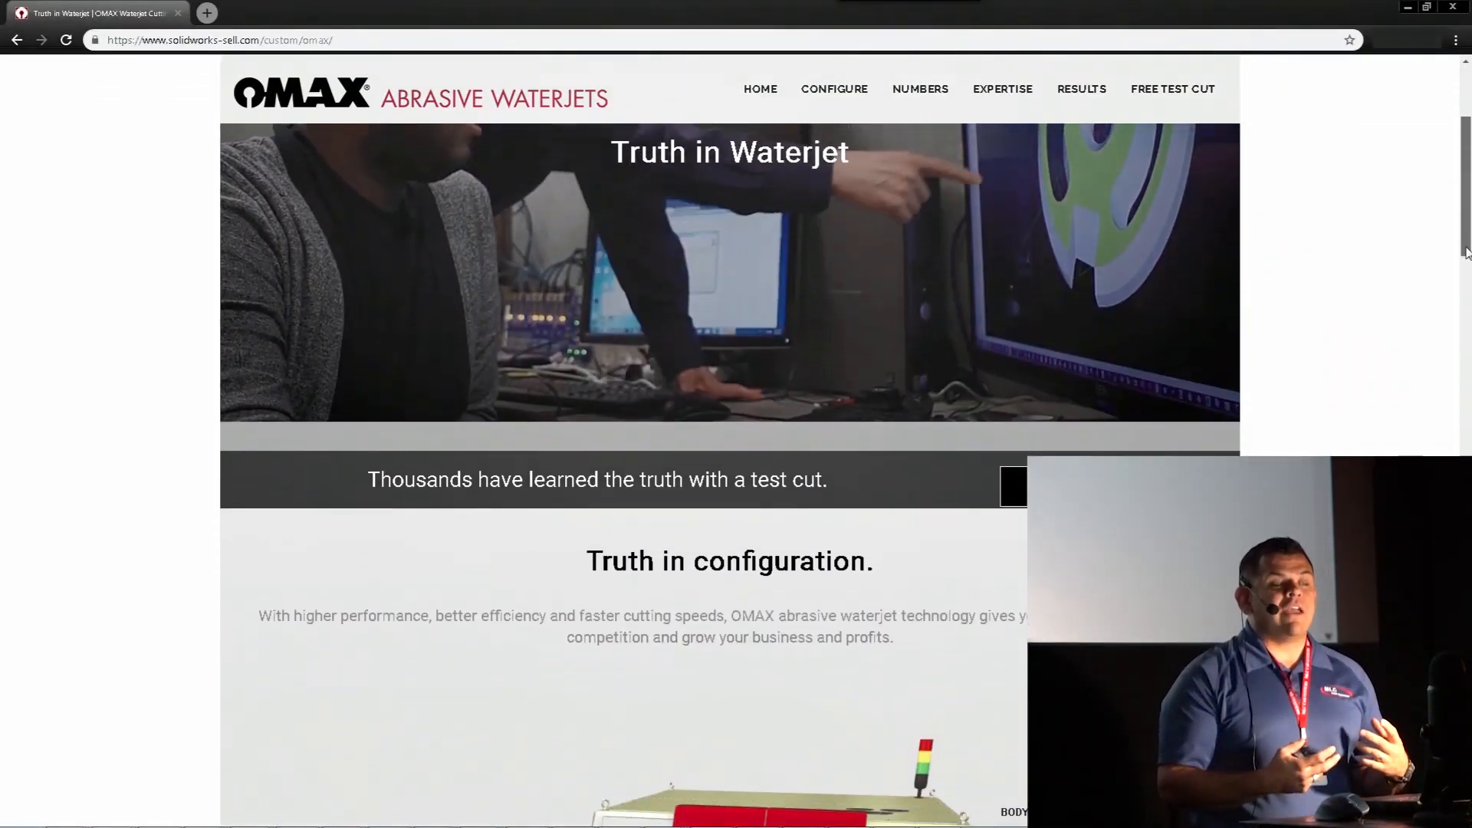
pyautogui.scroll(-3)
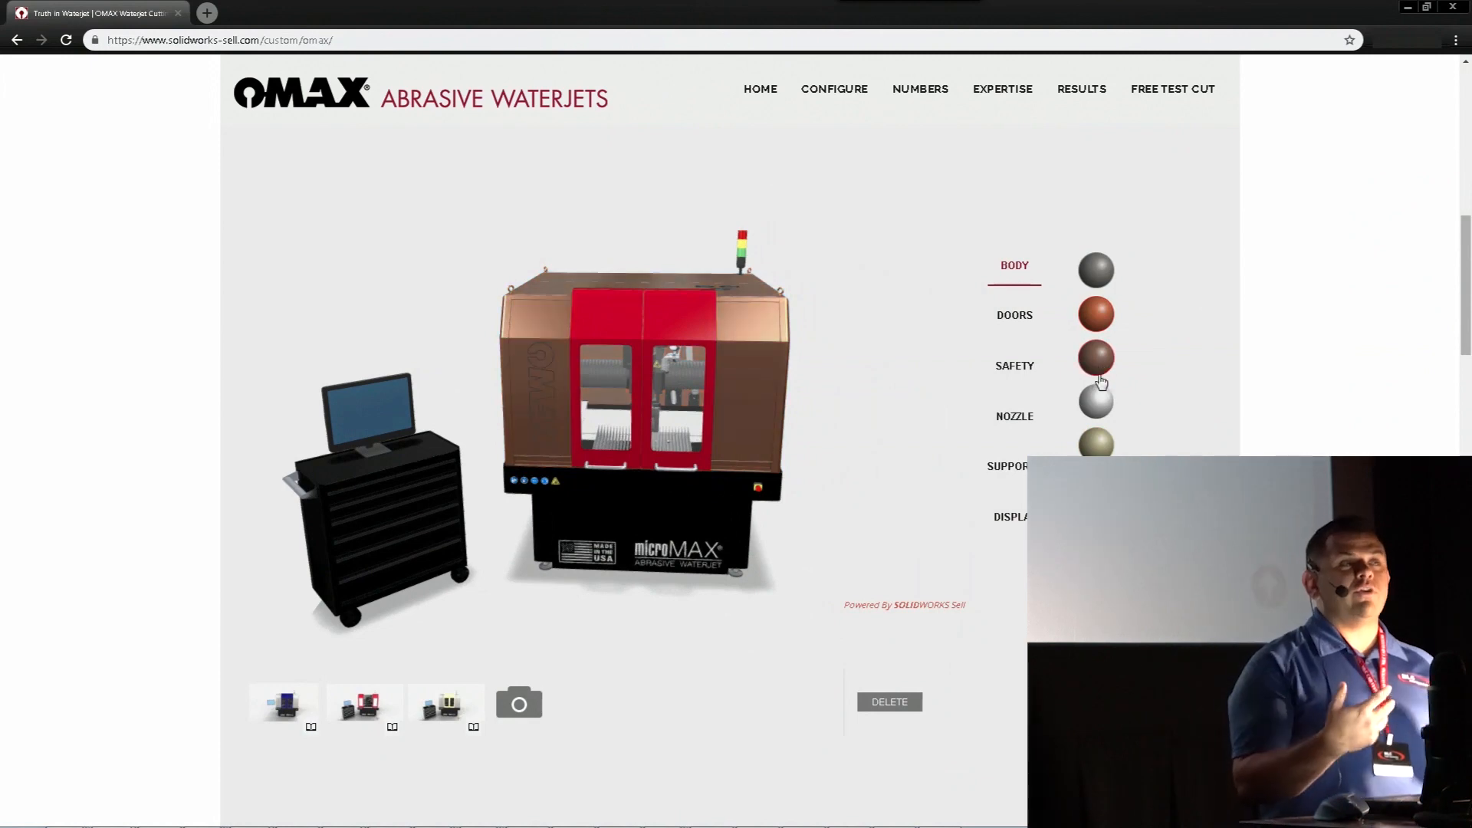
pyautogui.click(1095, 442)
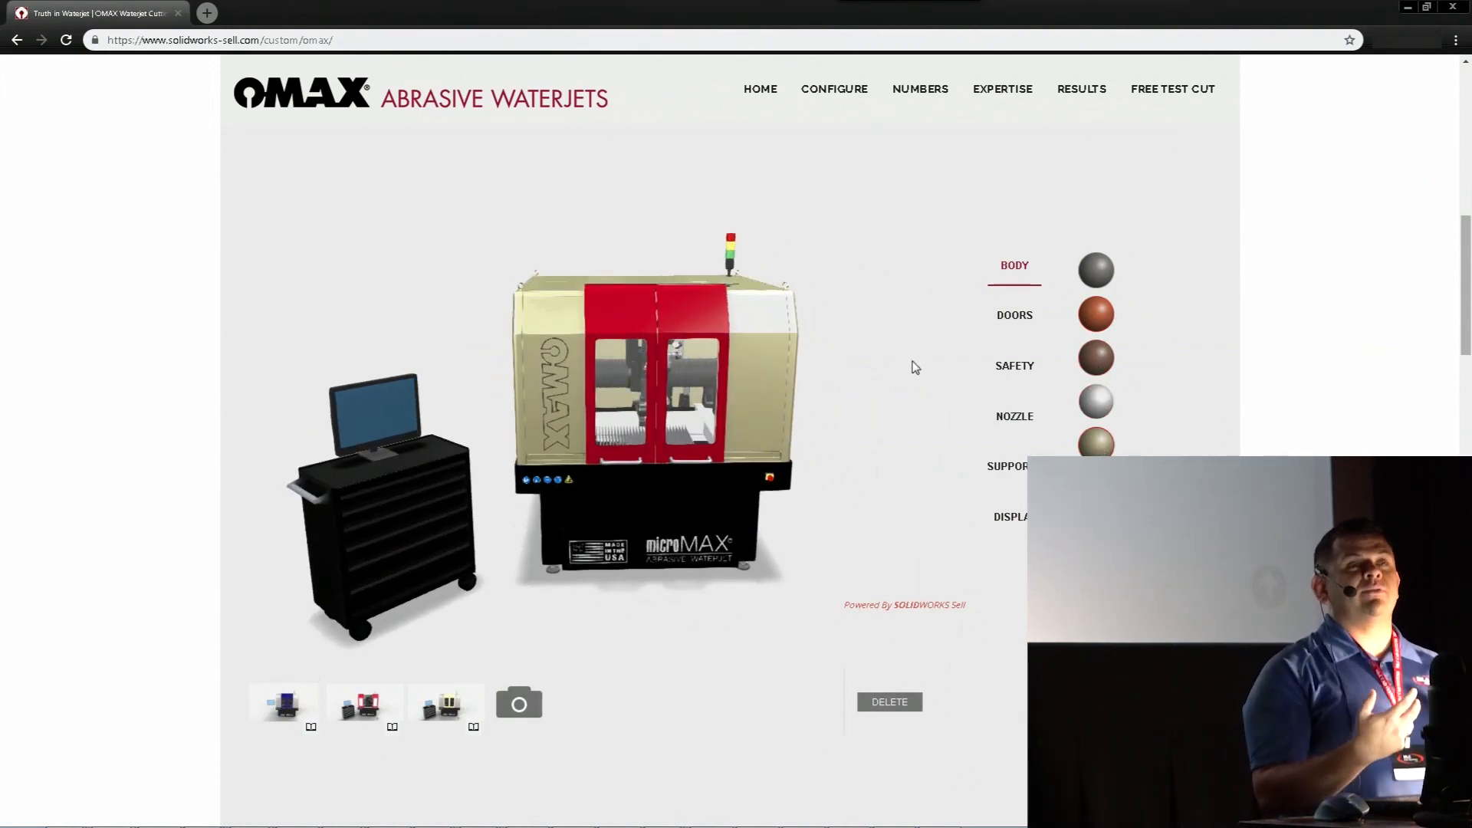
pyautogui.click(1013, 315)
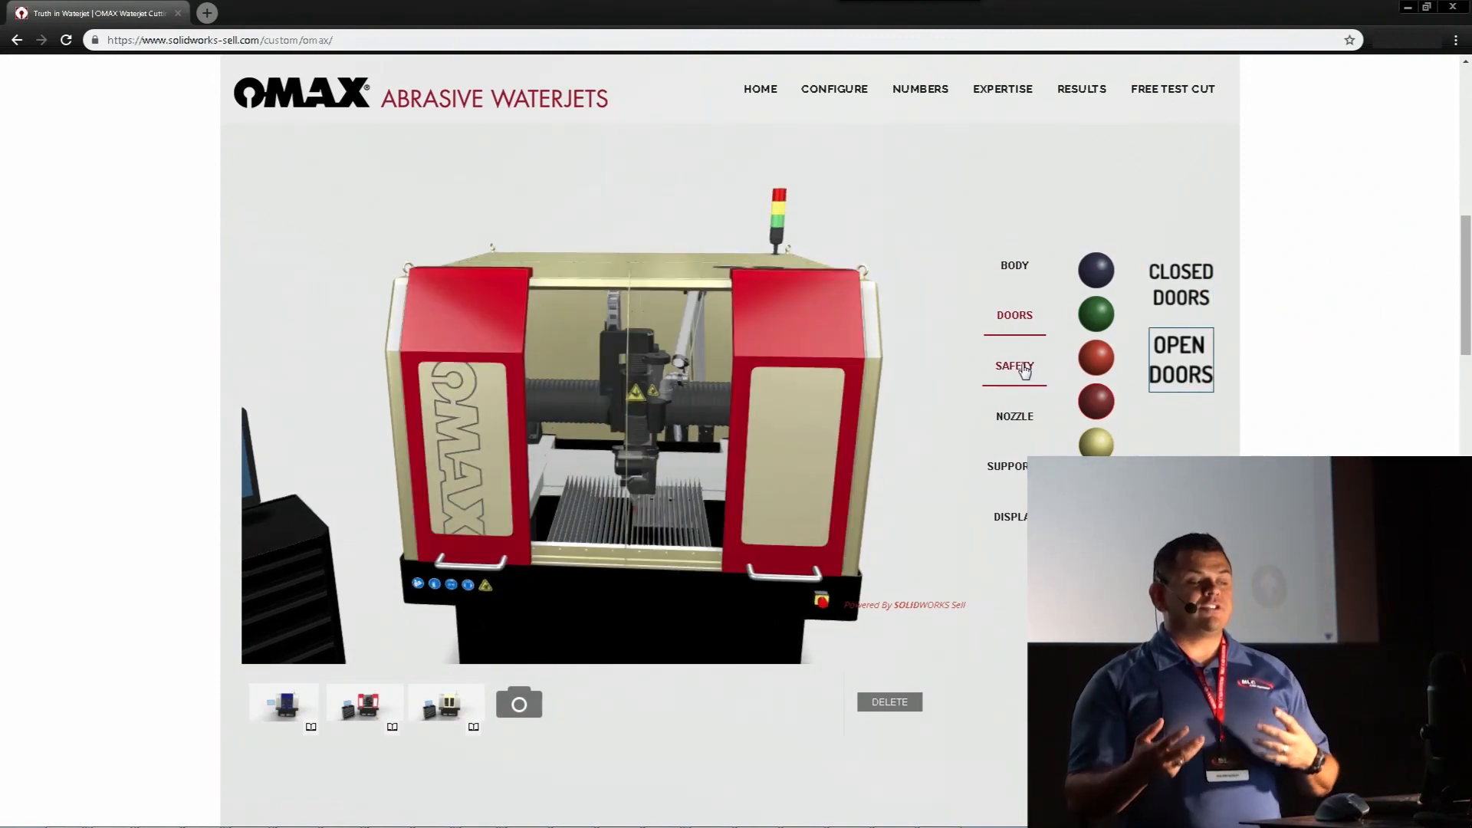
pyautogui.click(1013, 365)
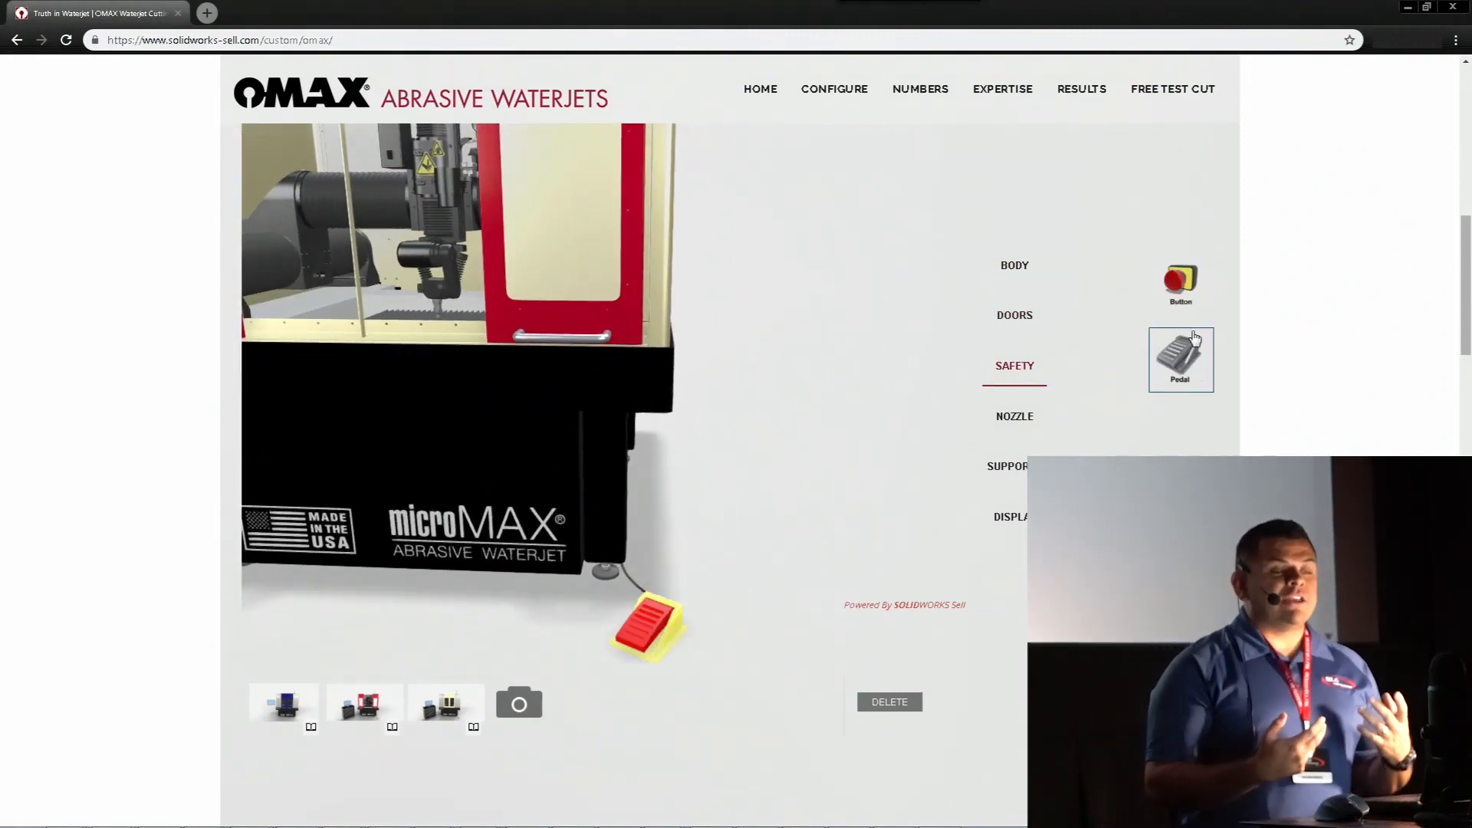
pyautogui.click(1014, 416)
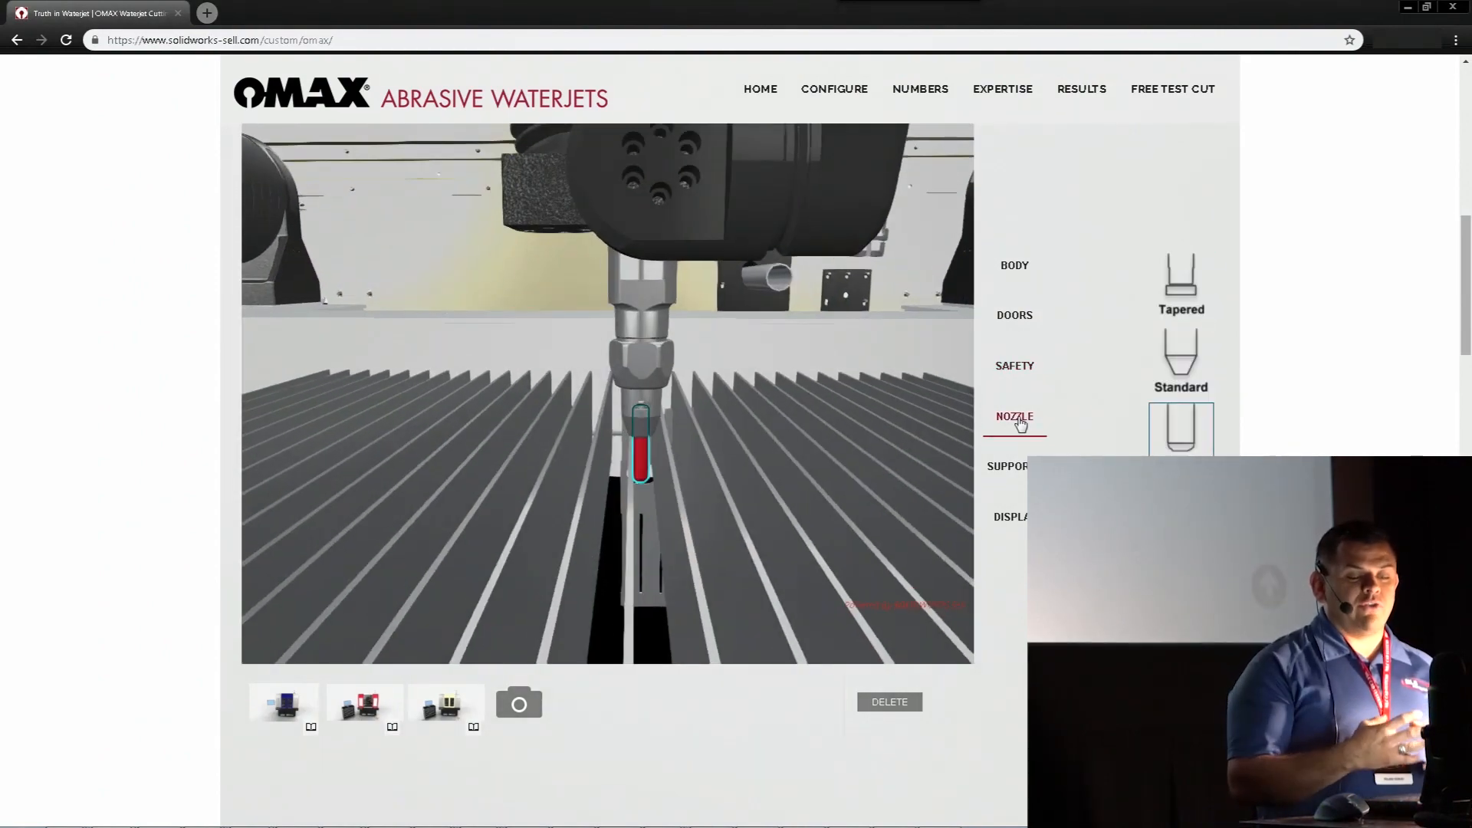
# - Choose the nozzle, machine support and monitor mounting options
pyautogui.click(1181, 285)
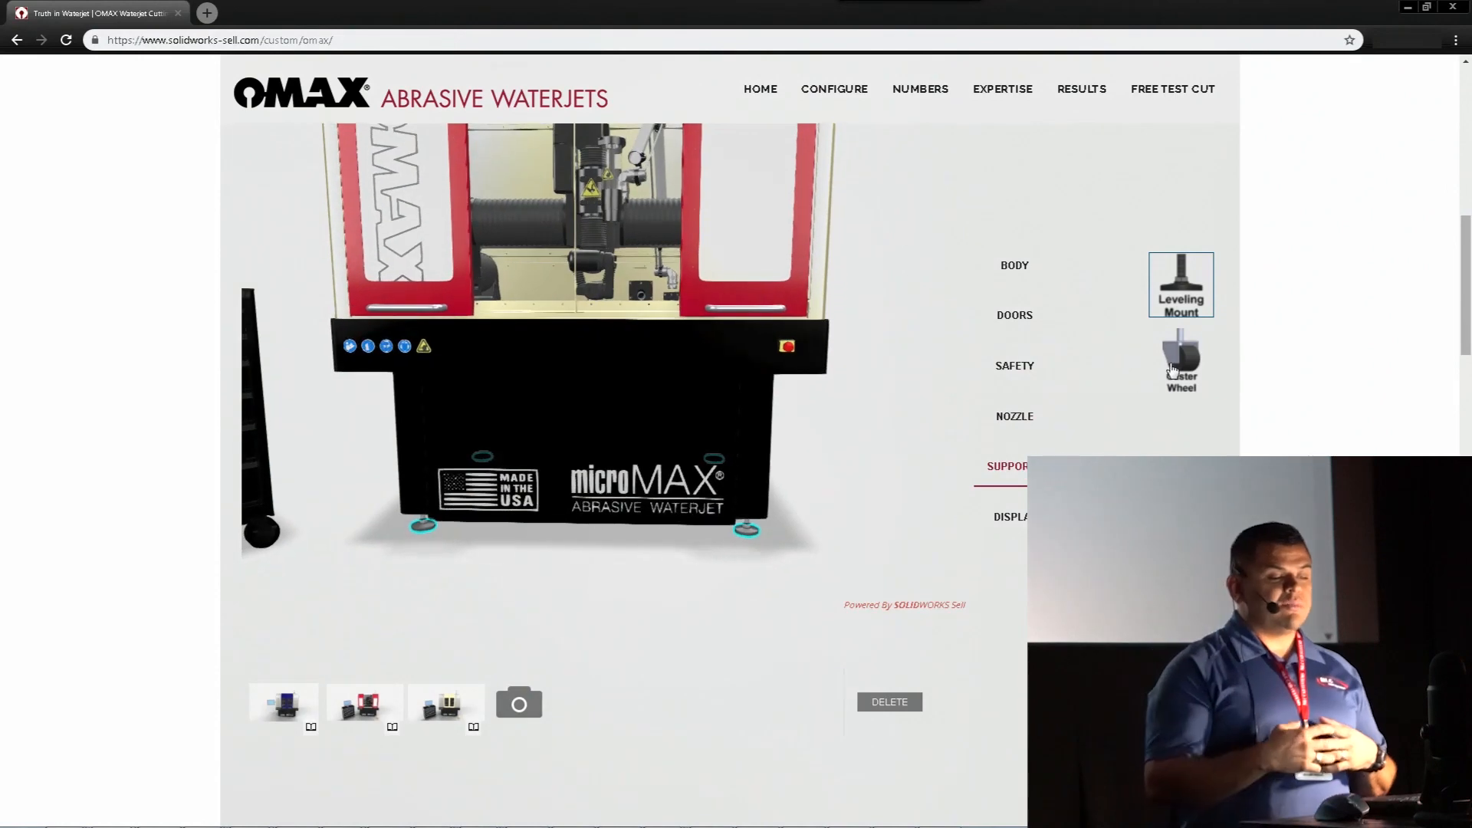
pyautogui.click(1181, 362)
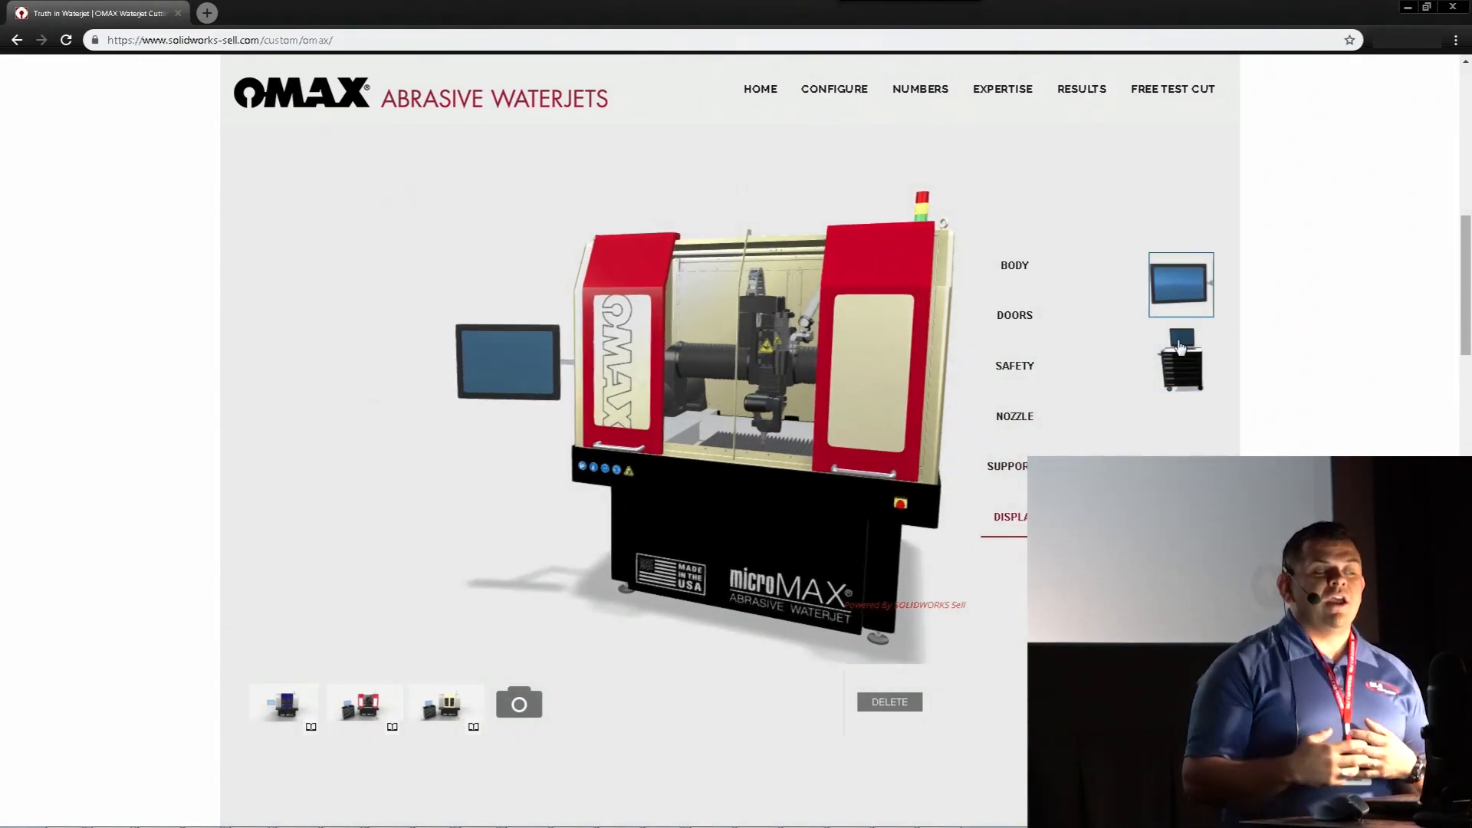
pyautogui.click(1181, 359)
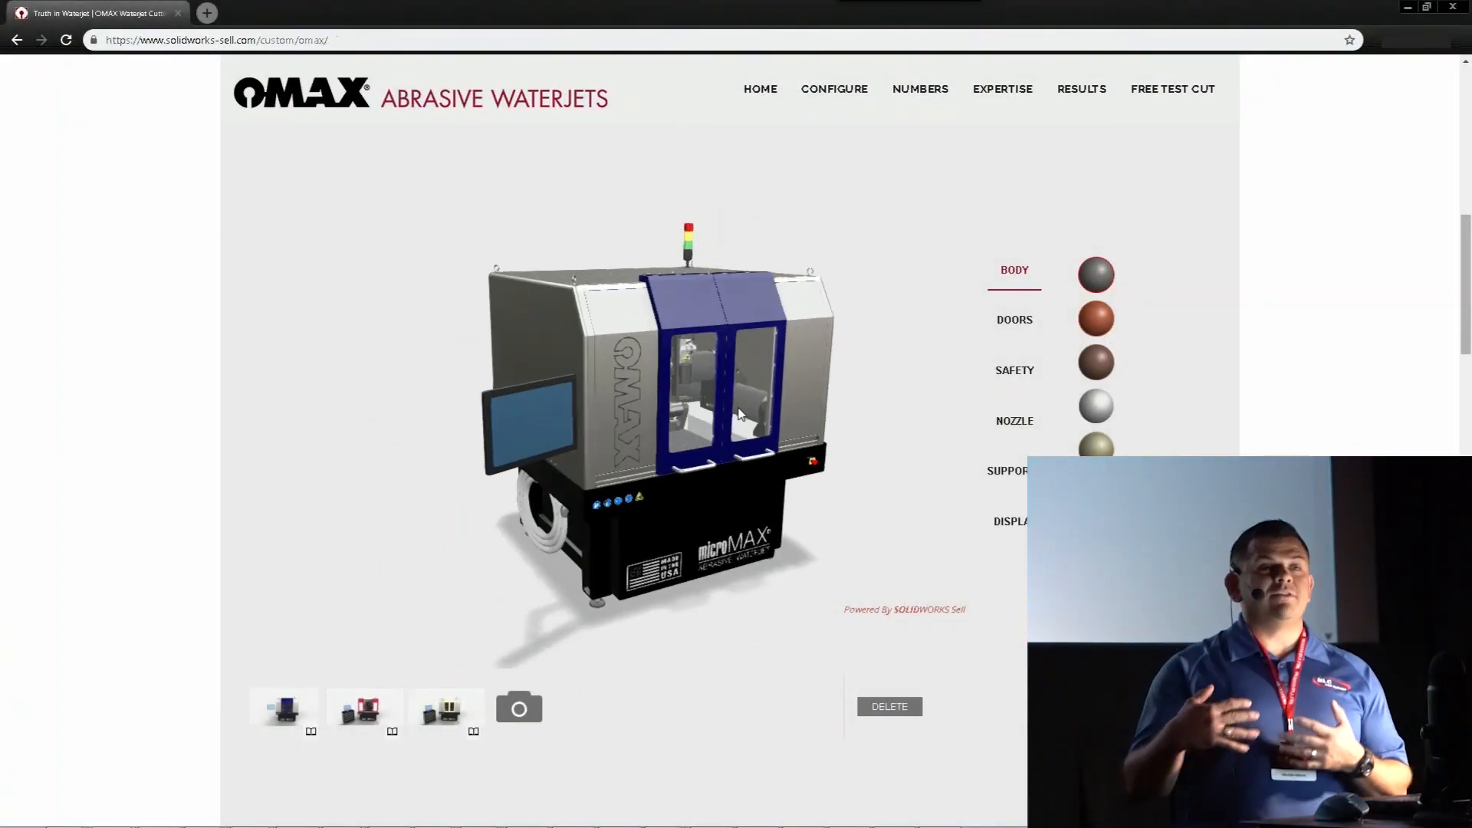
# - Orbit the waterjet model to view it from another side
pyautogui.moveTo(742, 412); pyautogui.dragTo(686, 423)
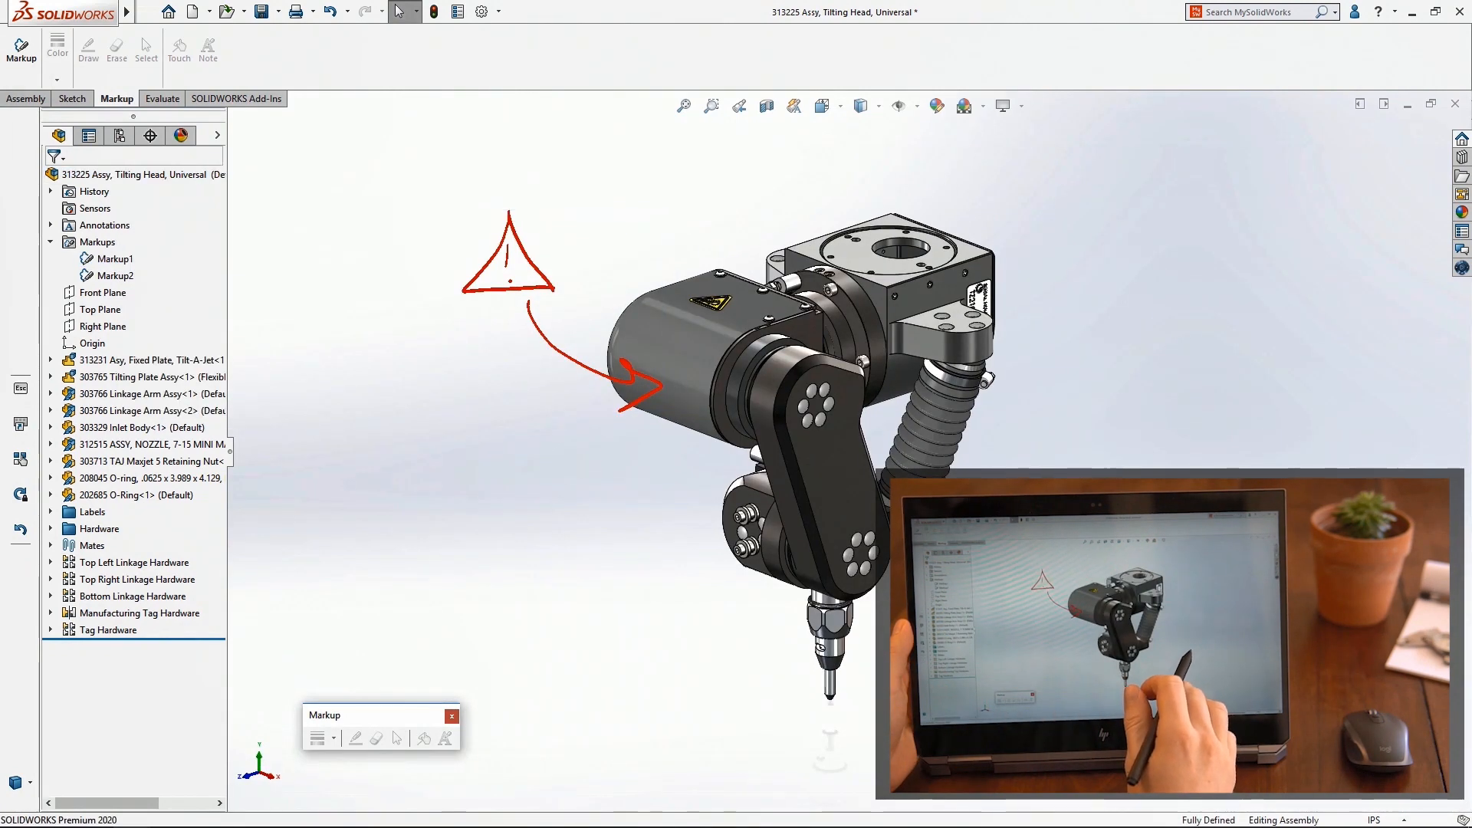
# - Export the selected markups via Export Markup as JPEG images
pyautogui.click(118, 257)
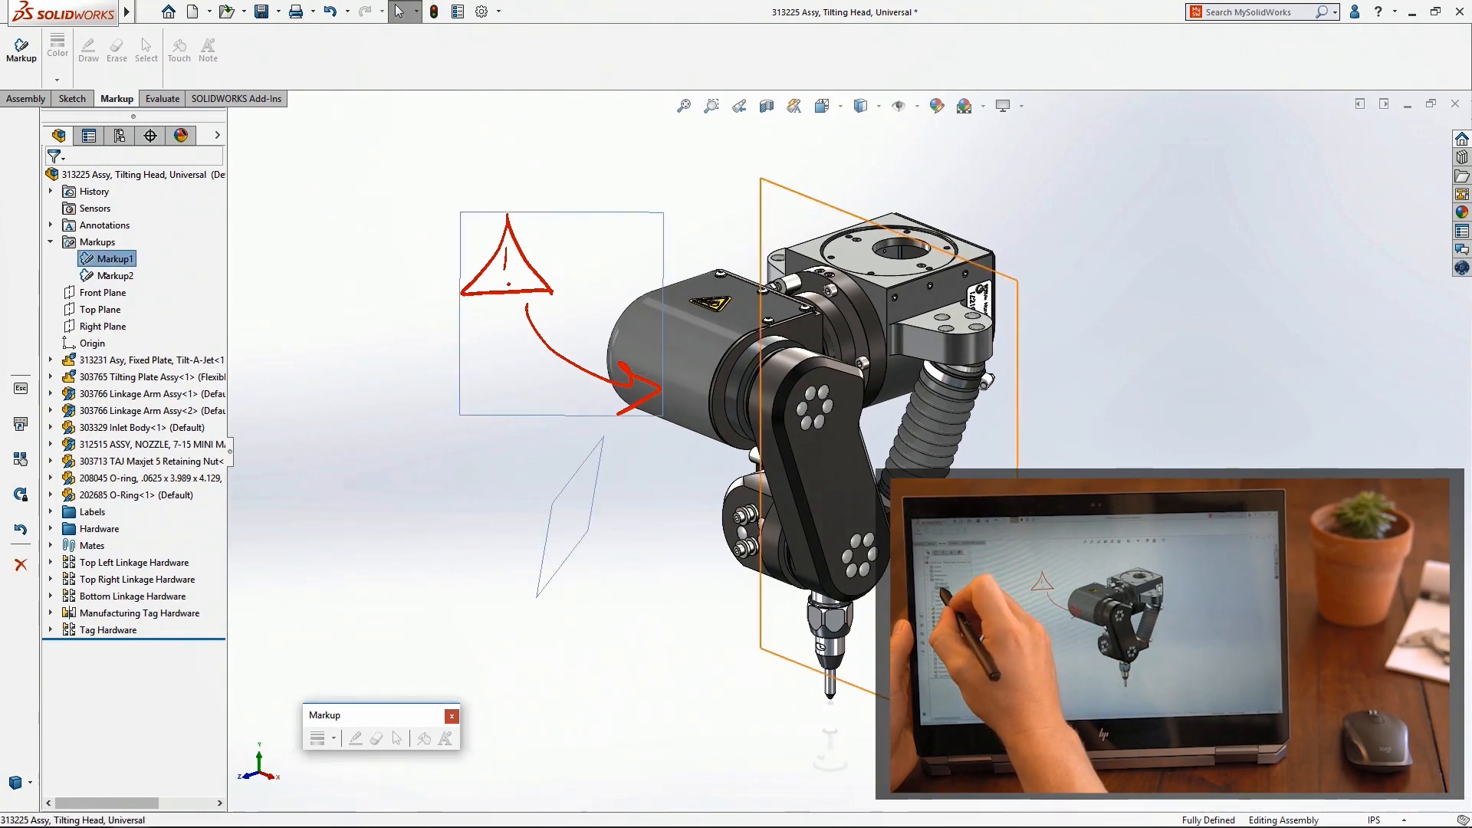
pyautogui.rightClick(115, 275)
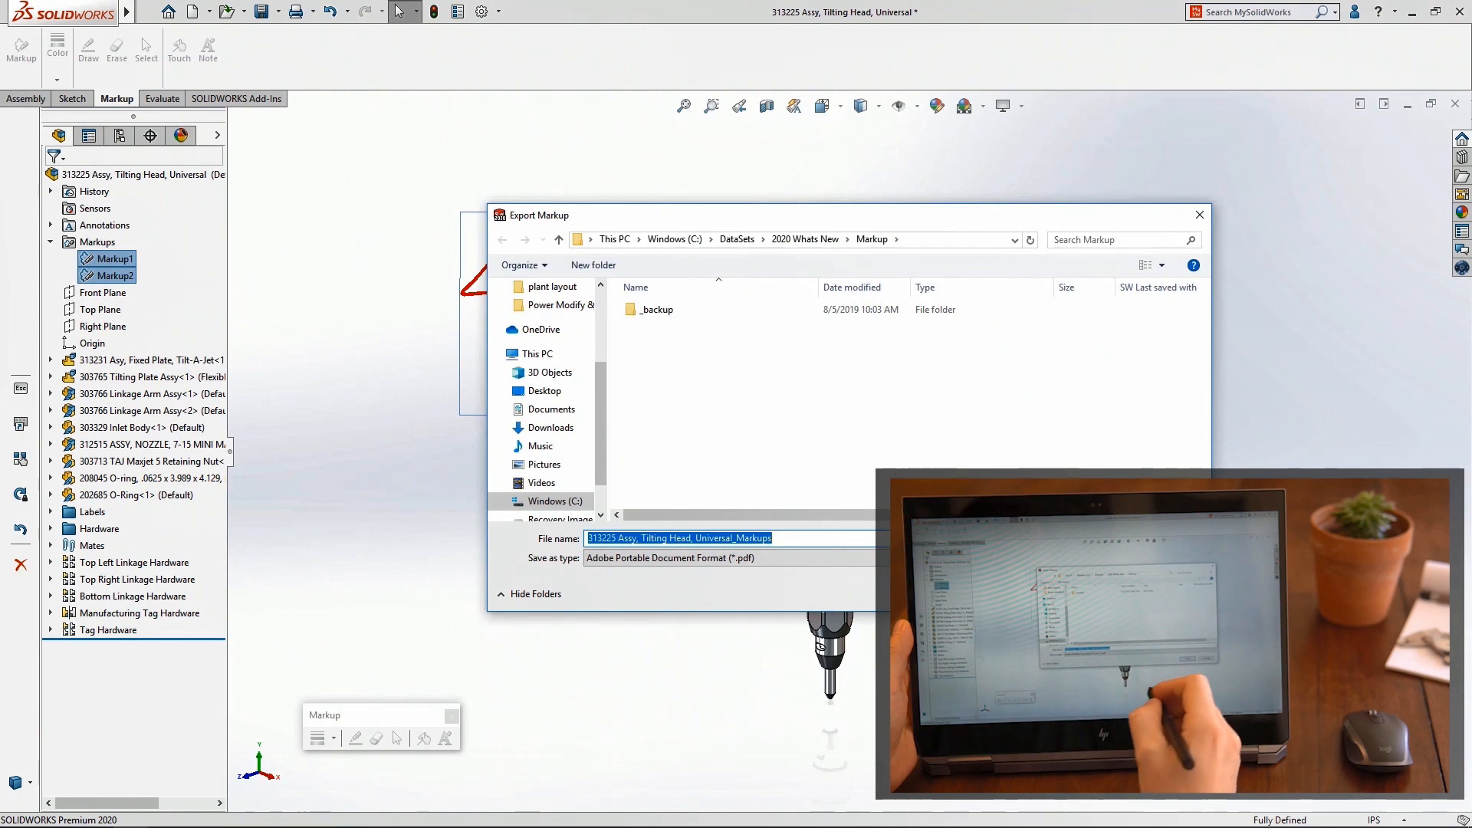
pyautogui.click(737, 559)
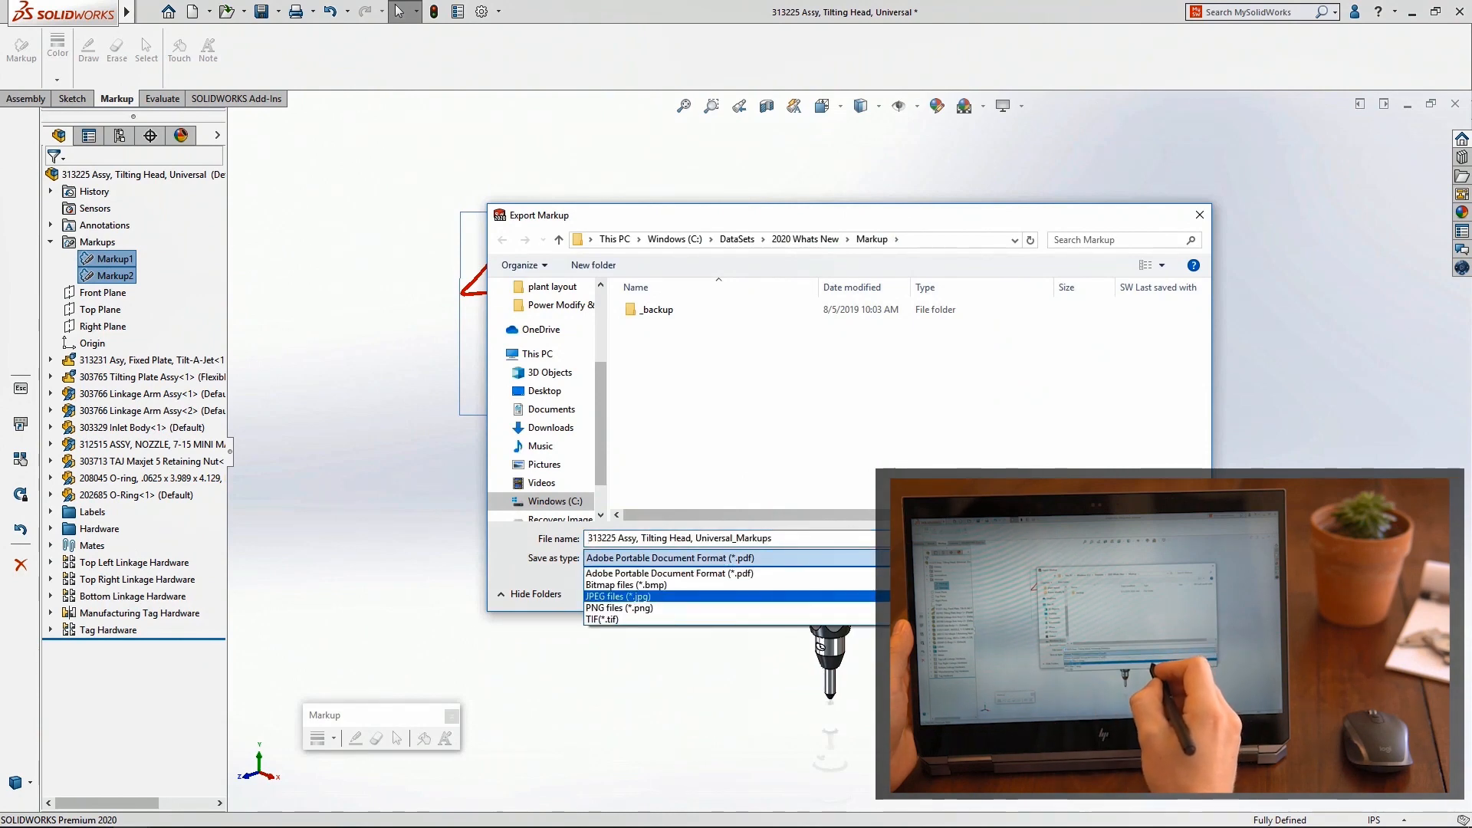
pyautogui.click(604, 618)
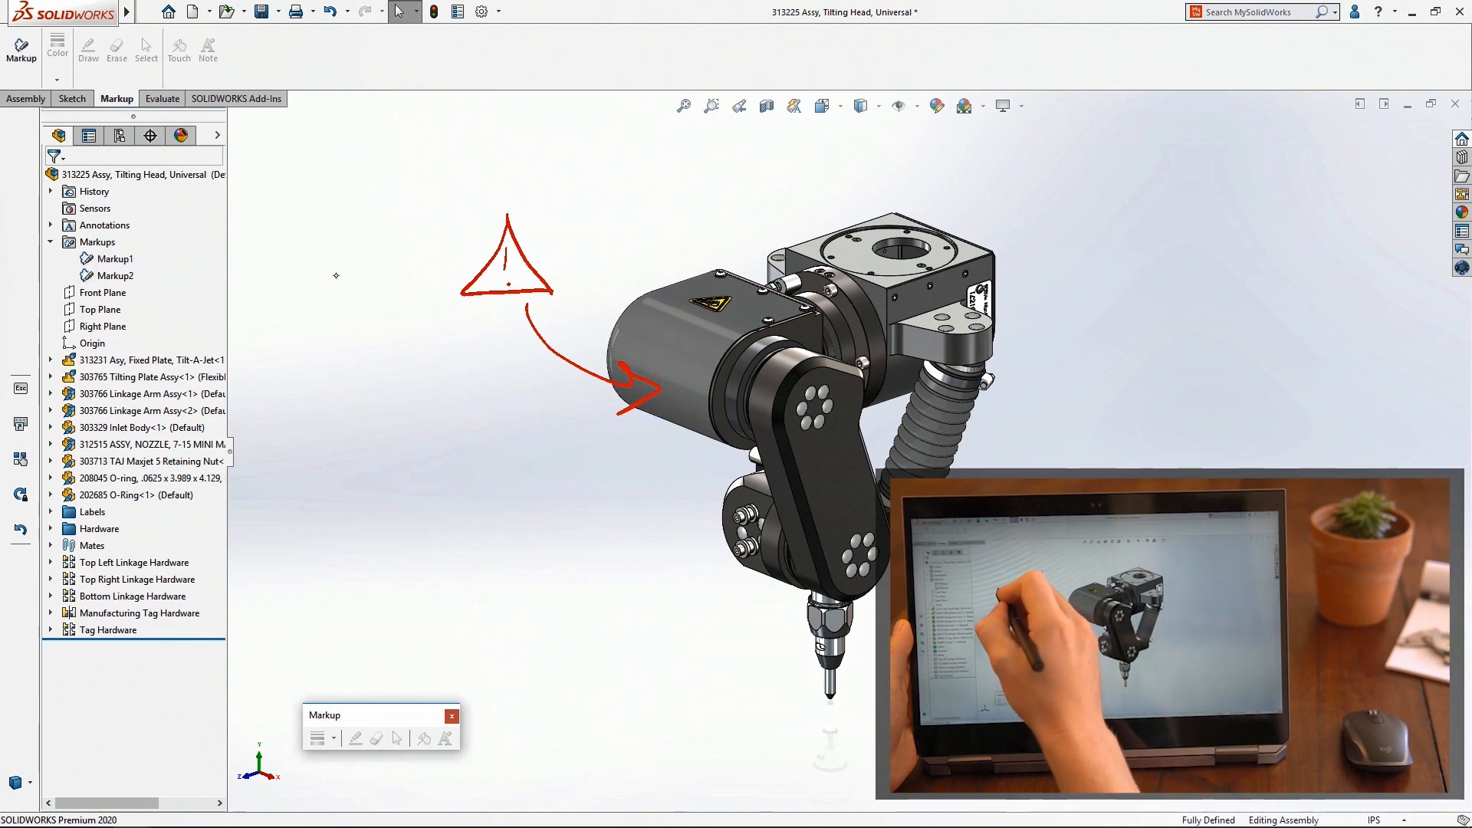
pyautogui.click(191, 11)
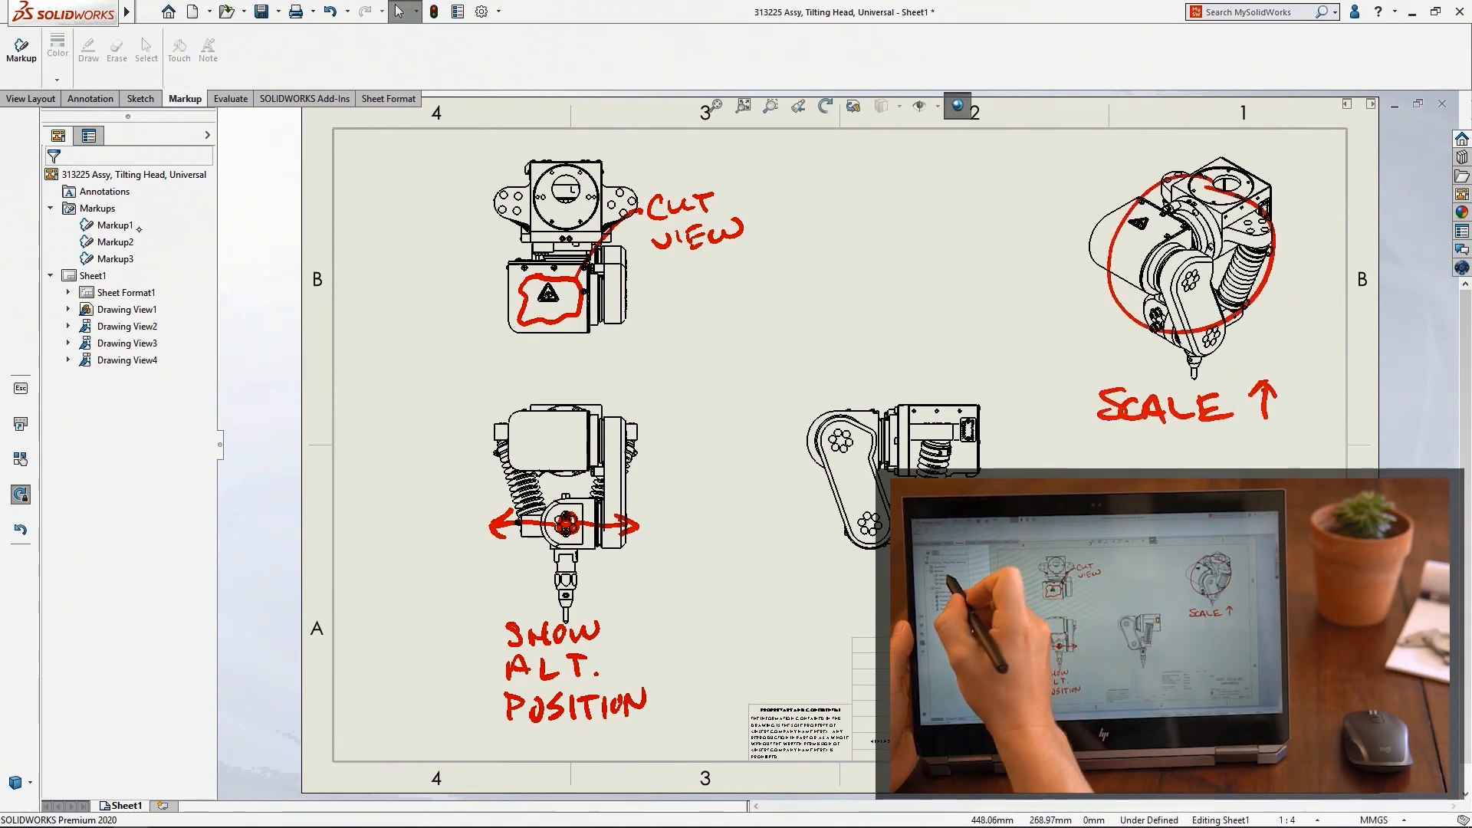
# - Hide Markup1, the cut-view markup, from the drawing sheet
pyautogui.rightClick(115, 224)
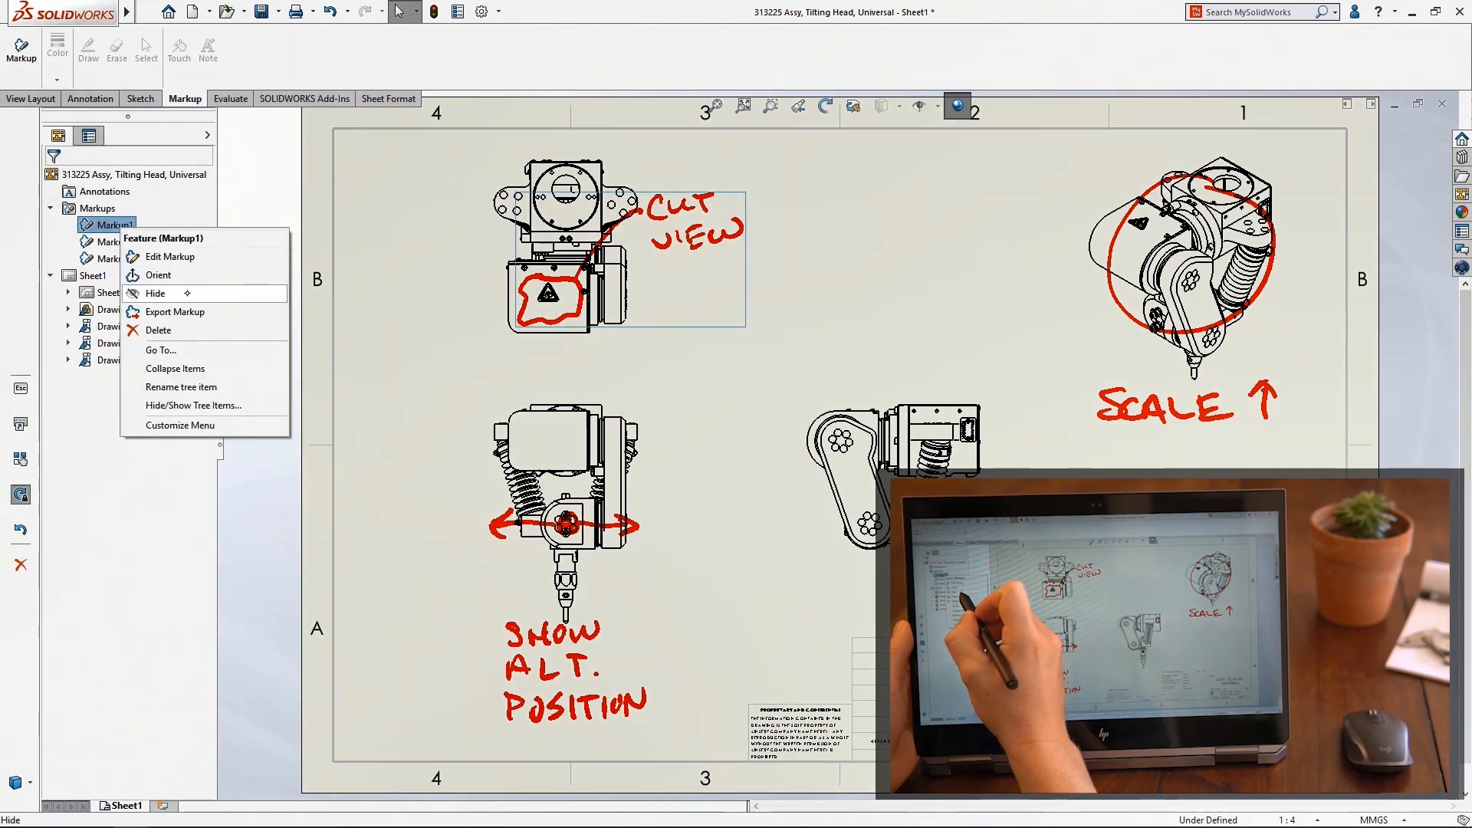
pyautogui.click(154, 295)
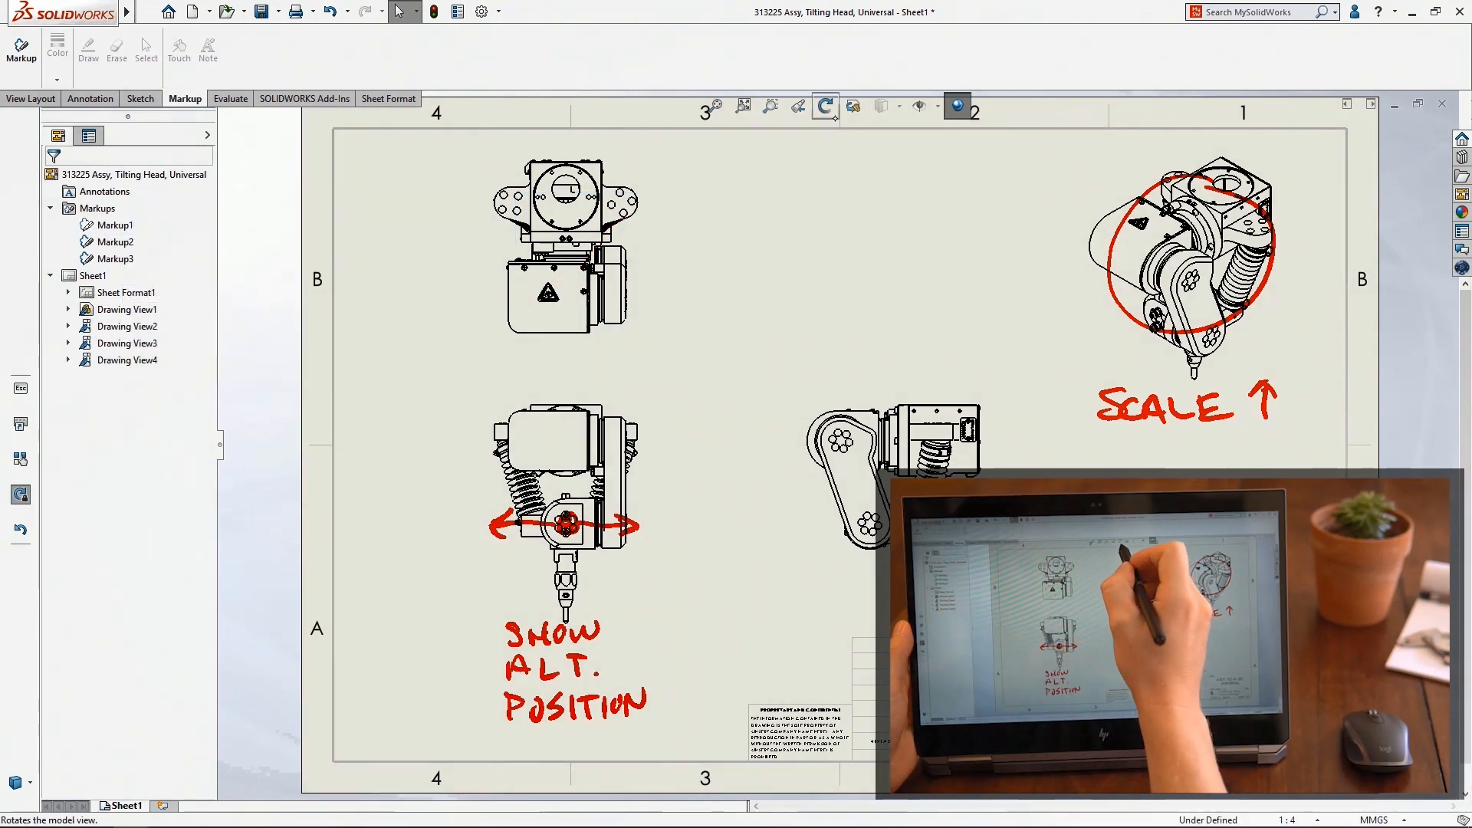
pyautogui.click(918, 106)
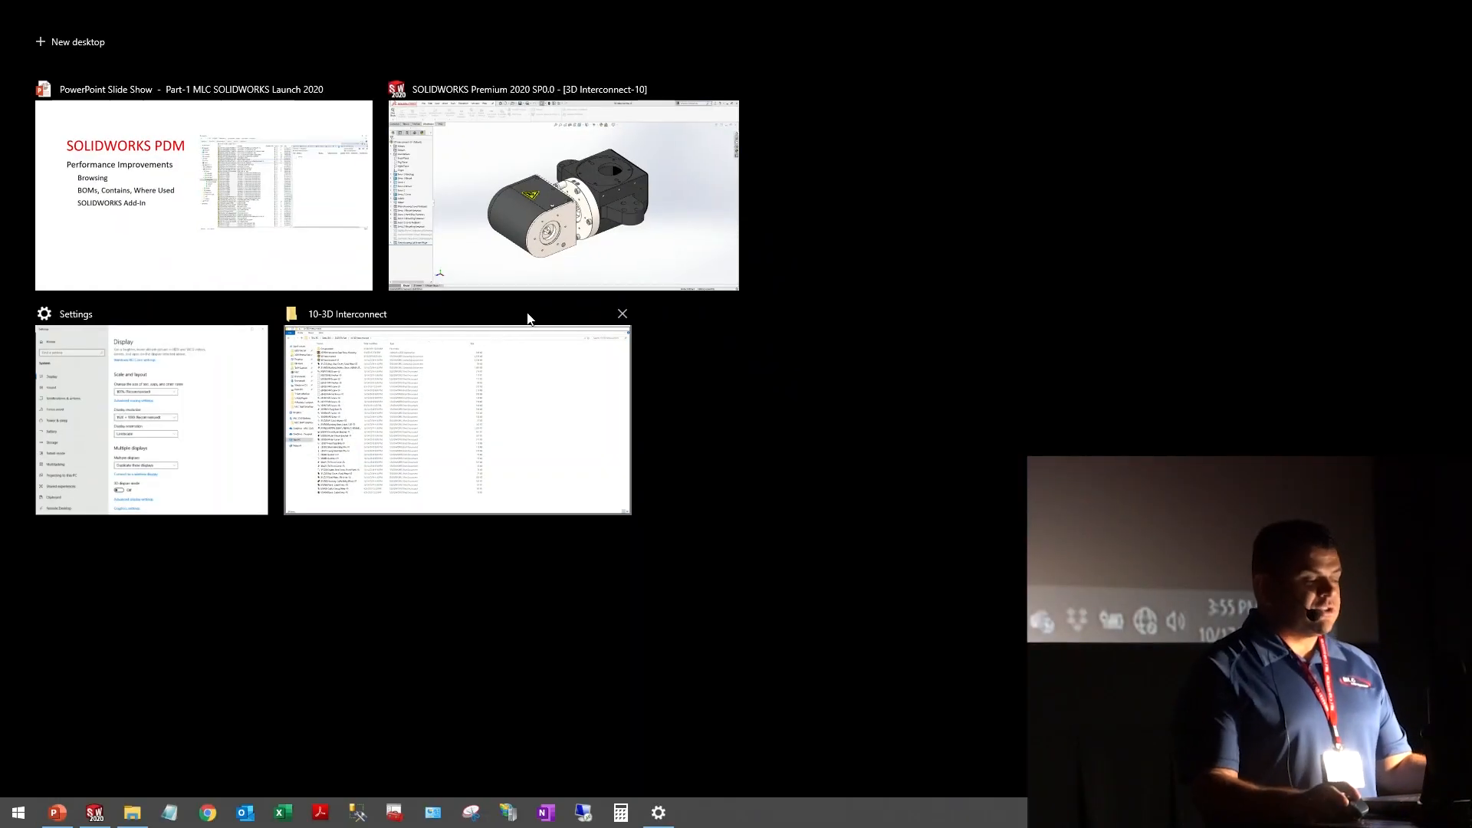
# - Bring up the 10-3D Interconnect folder window and move it beside the SOLIDWORKS model
pyautogui.click(562, 194)
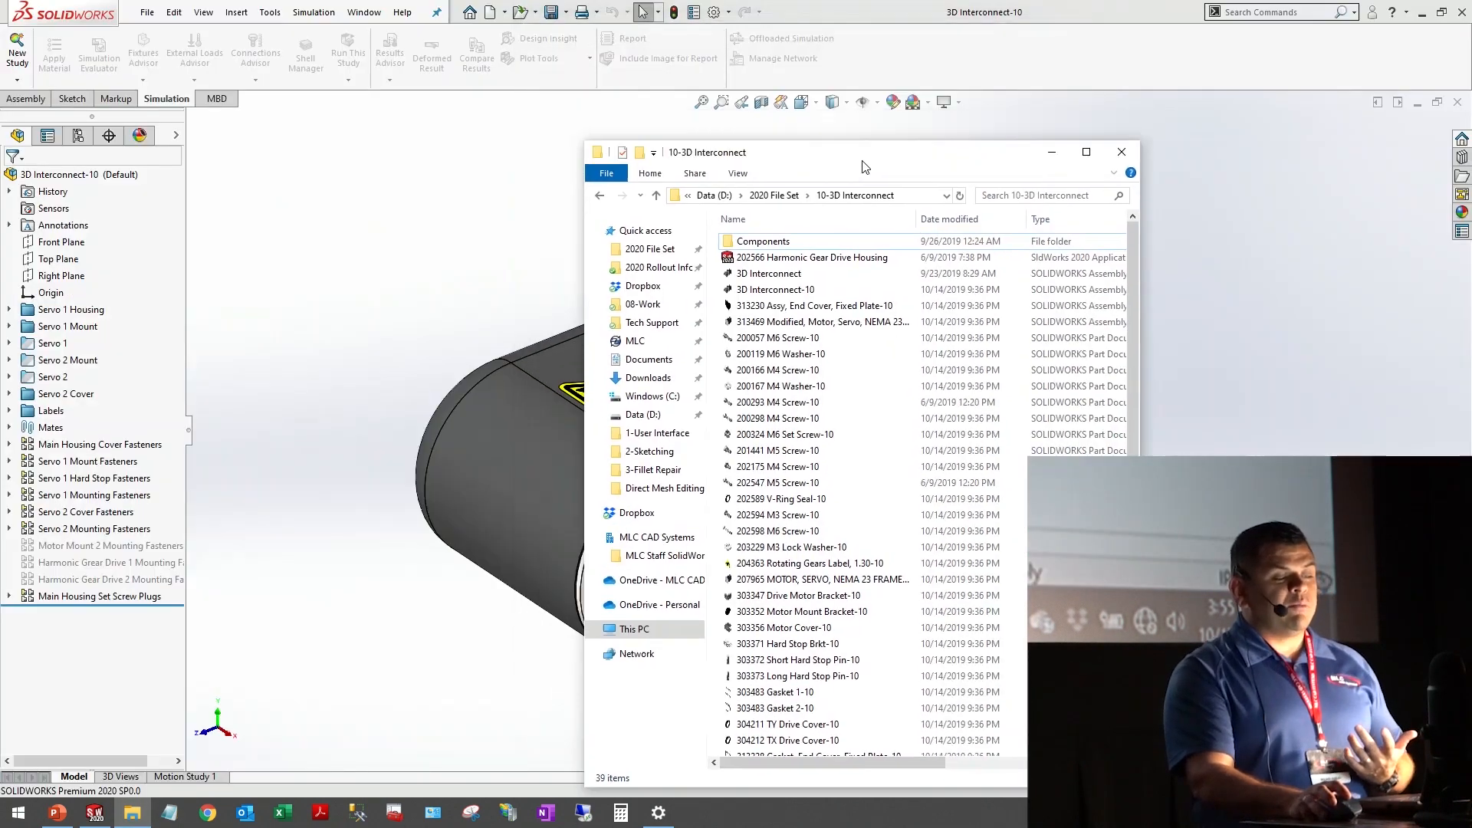
pyautogui.moveTo(707, 152); pyautogui.dragTo(1000, 175)
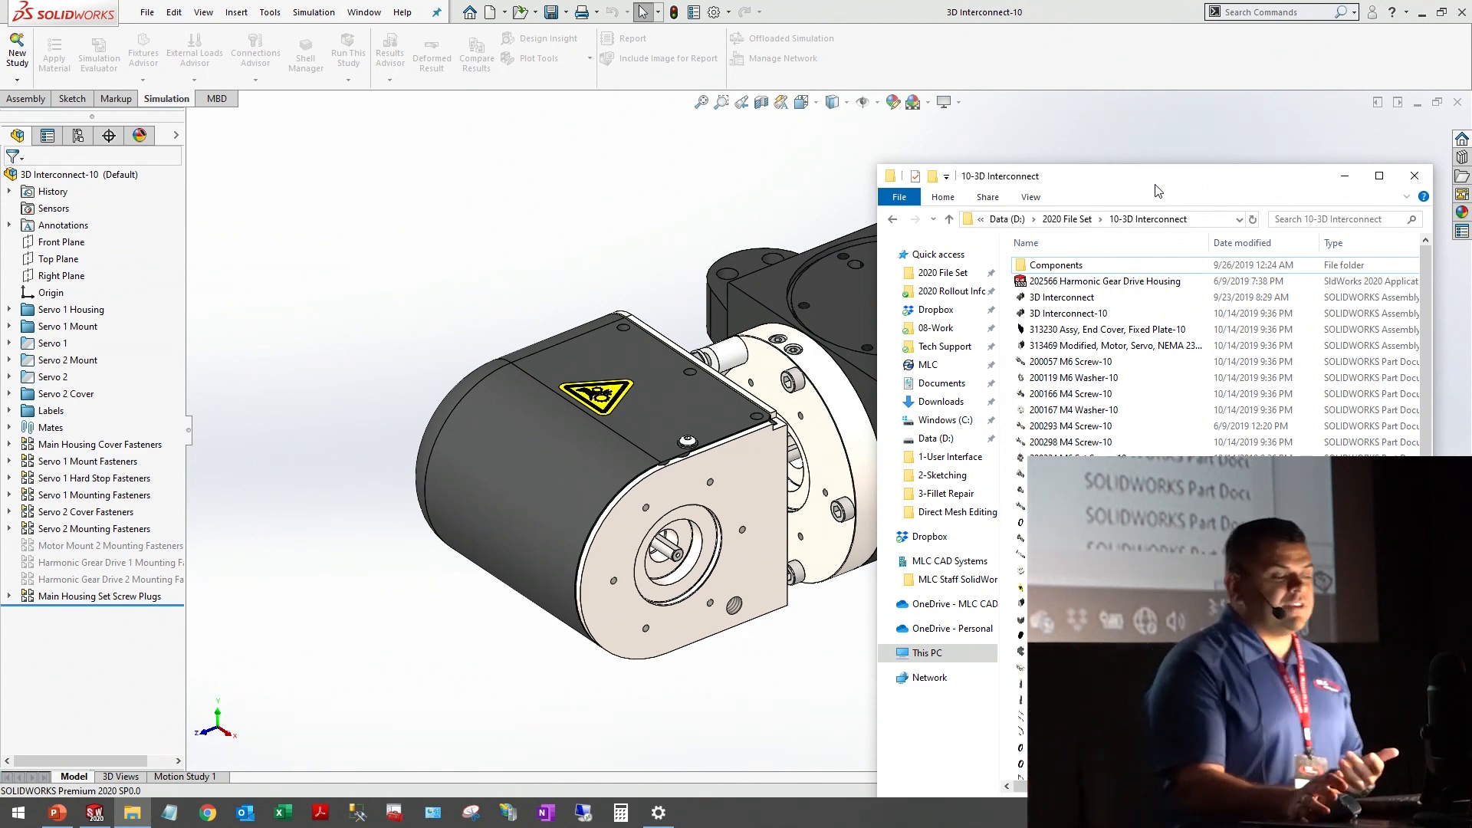
pyautogui.click(1102, 281)
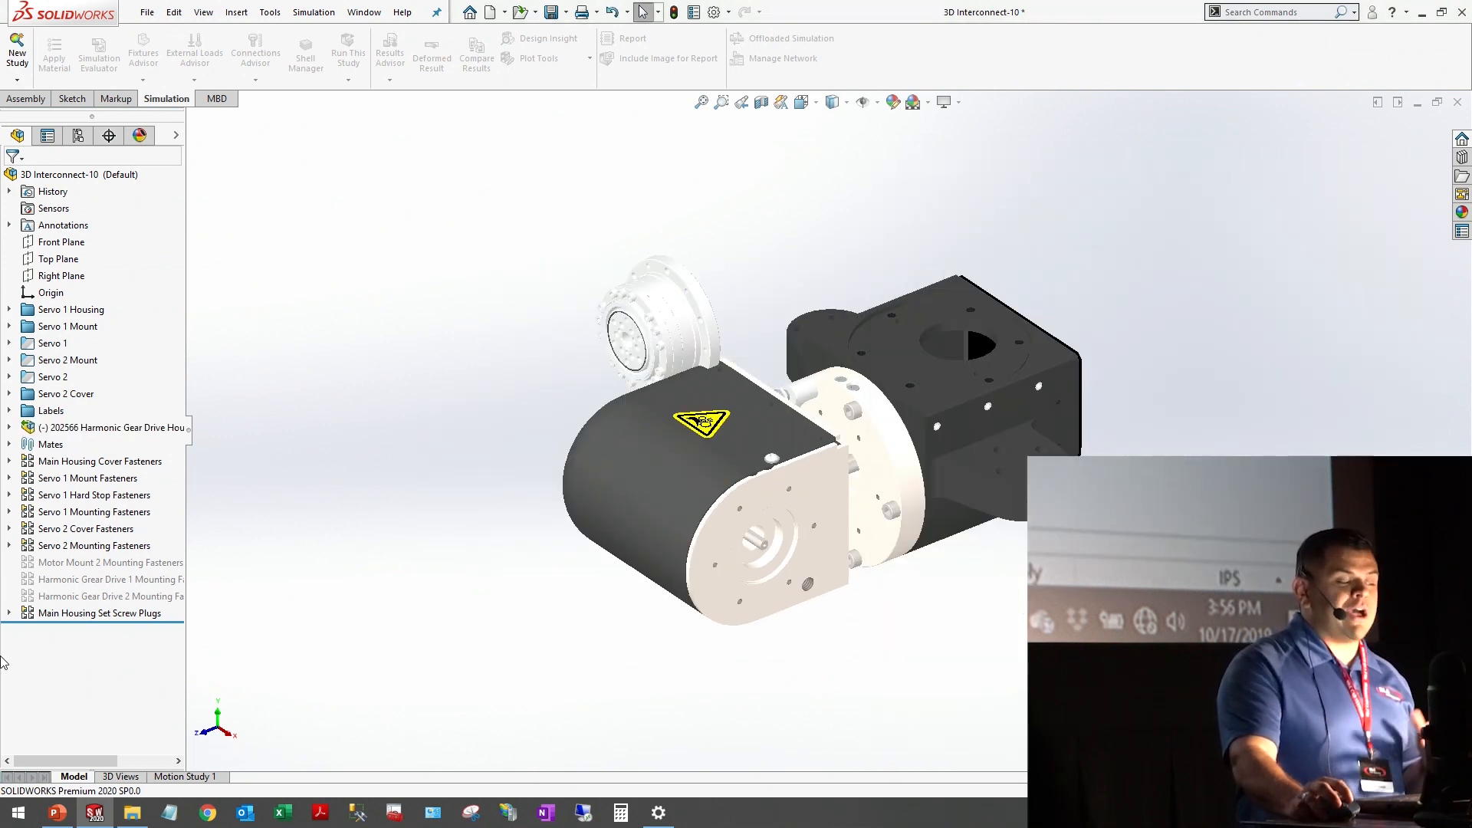
# - Place the Harmonic Gear Drive Housing in the assembly, then switch to File Explorer
pyautogui.click(9, 428)
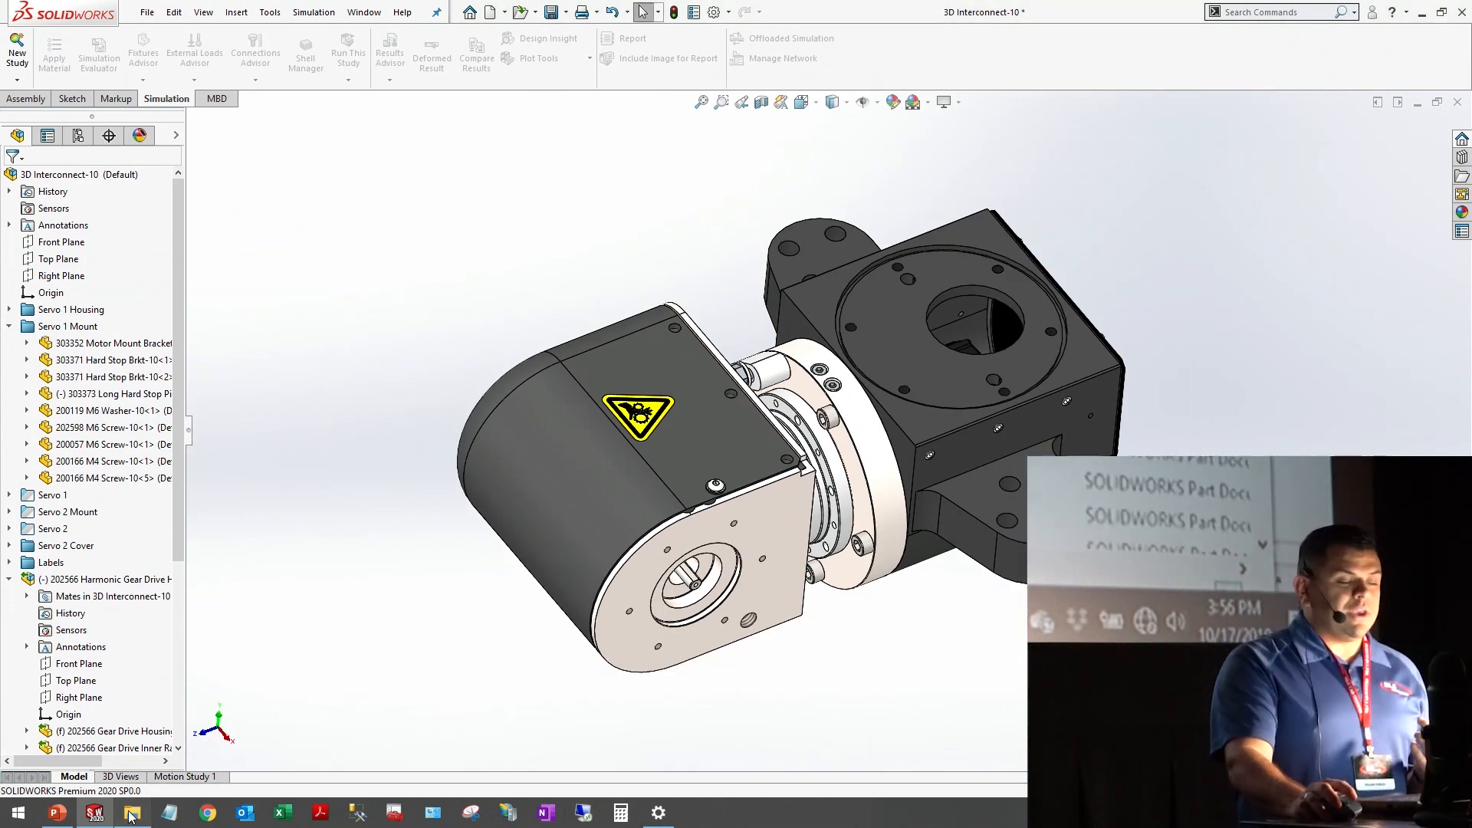
pyautogui.click(132, 813)
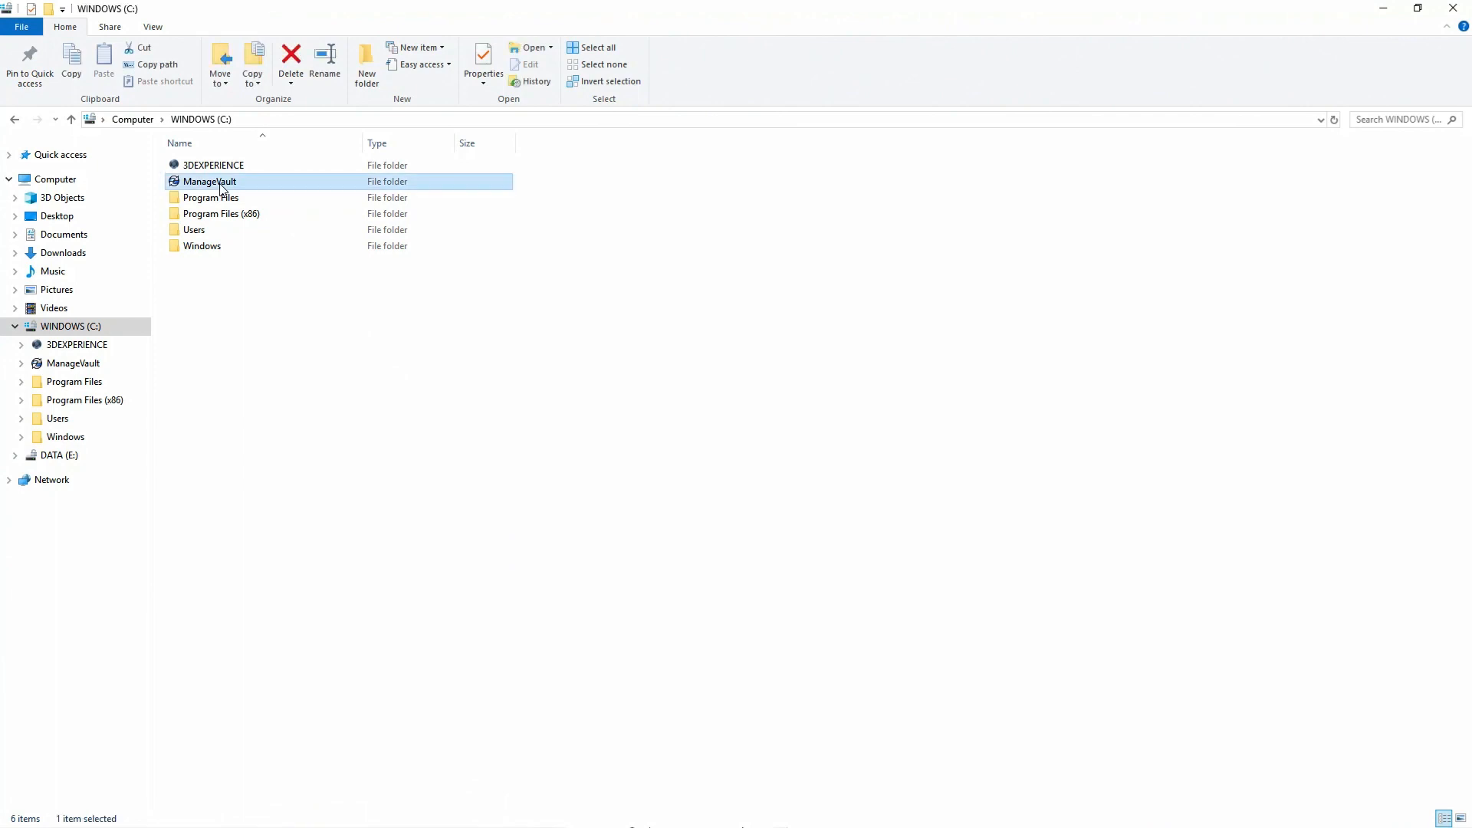
# - Browse ManageVault to Project 0003's DesignData and pick 313225 Assy, Tilting Head, Universal
pyautogui.doubleClick(209, 181)
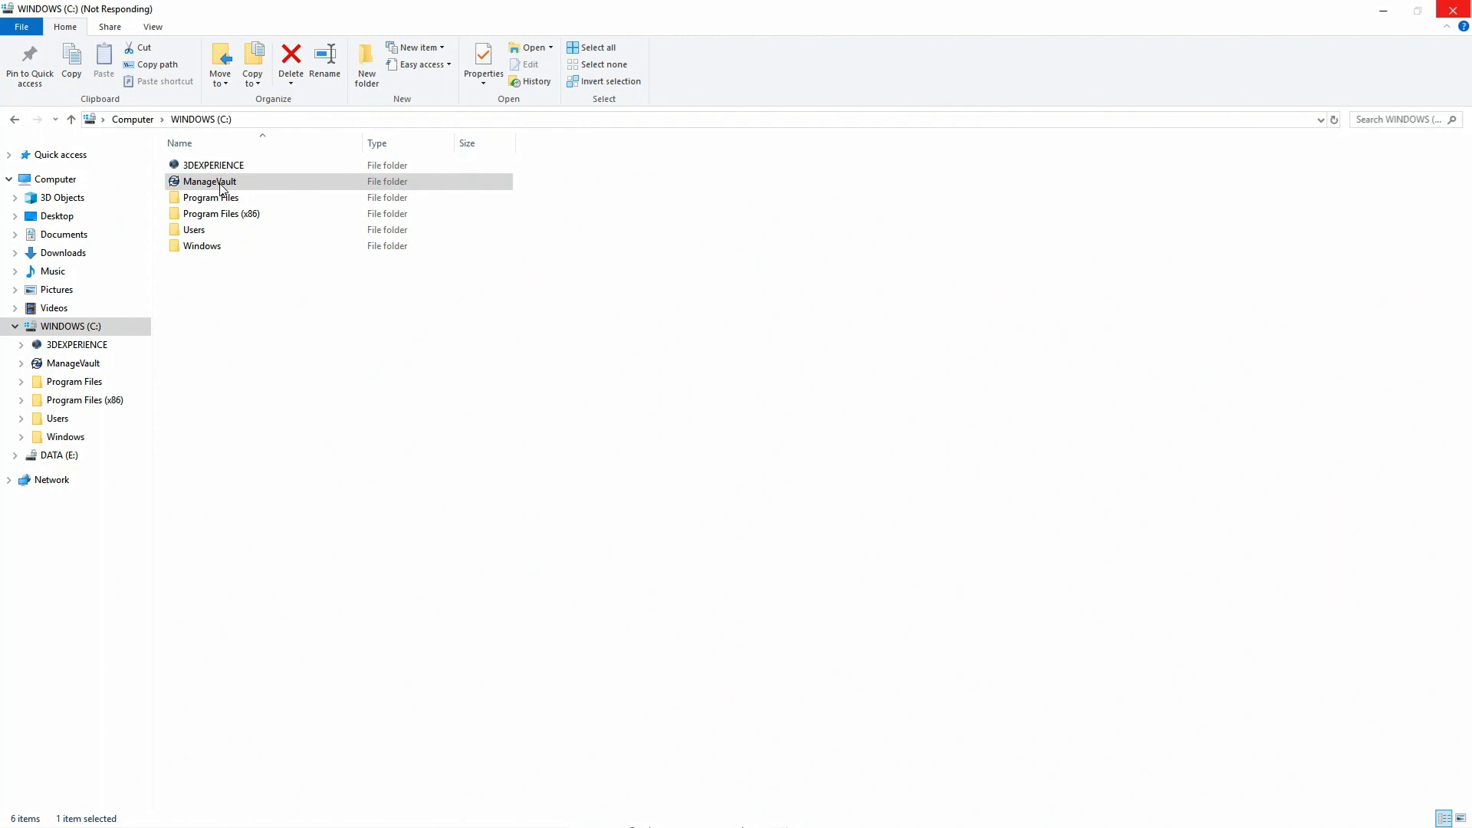
pyautogui.doubleClick(208, 181)
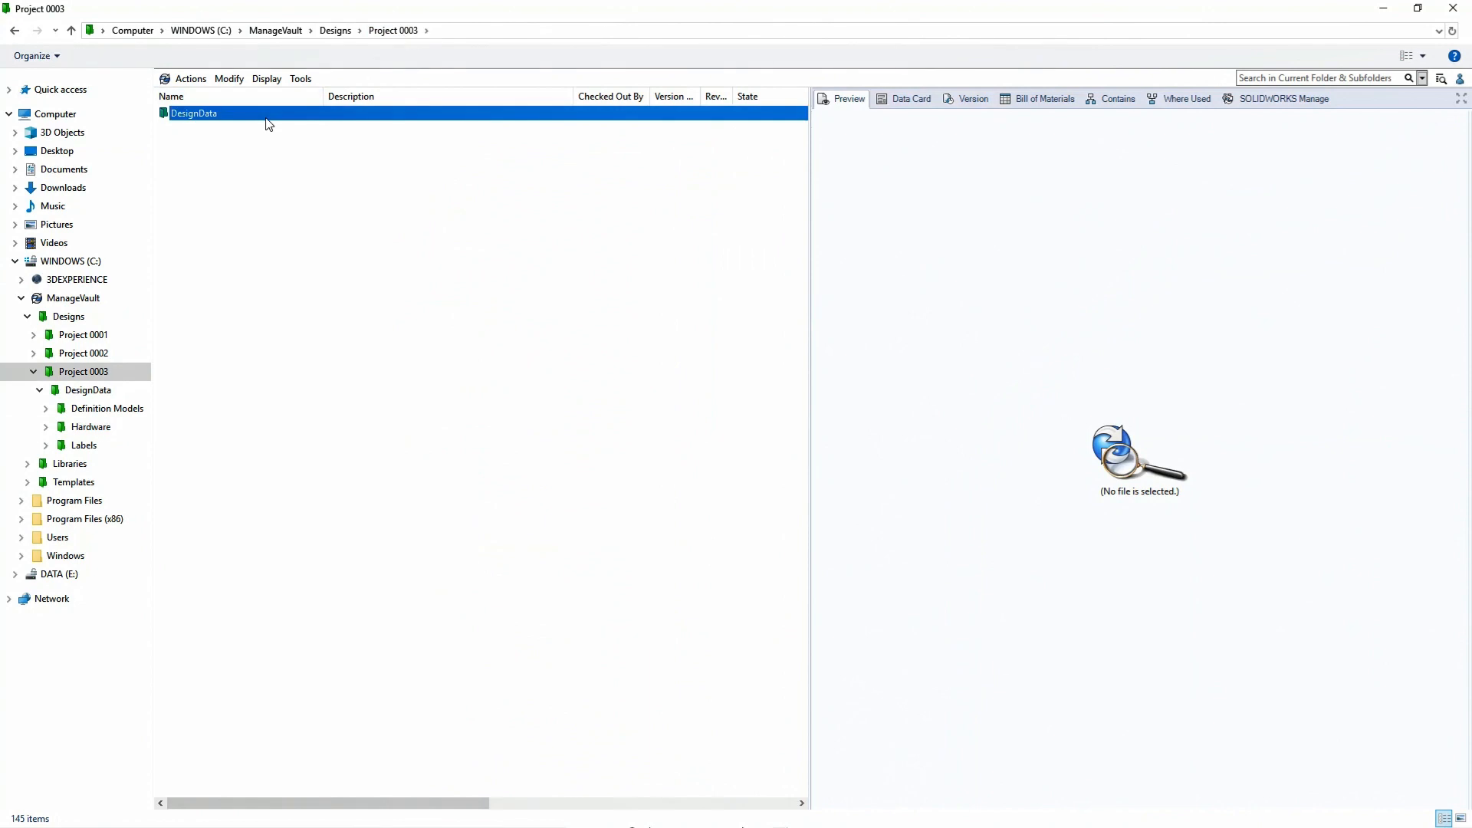
pyautogui.doubleClick(195, 112)
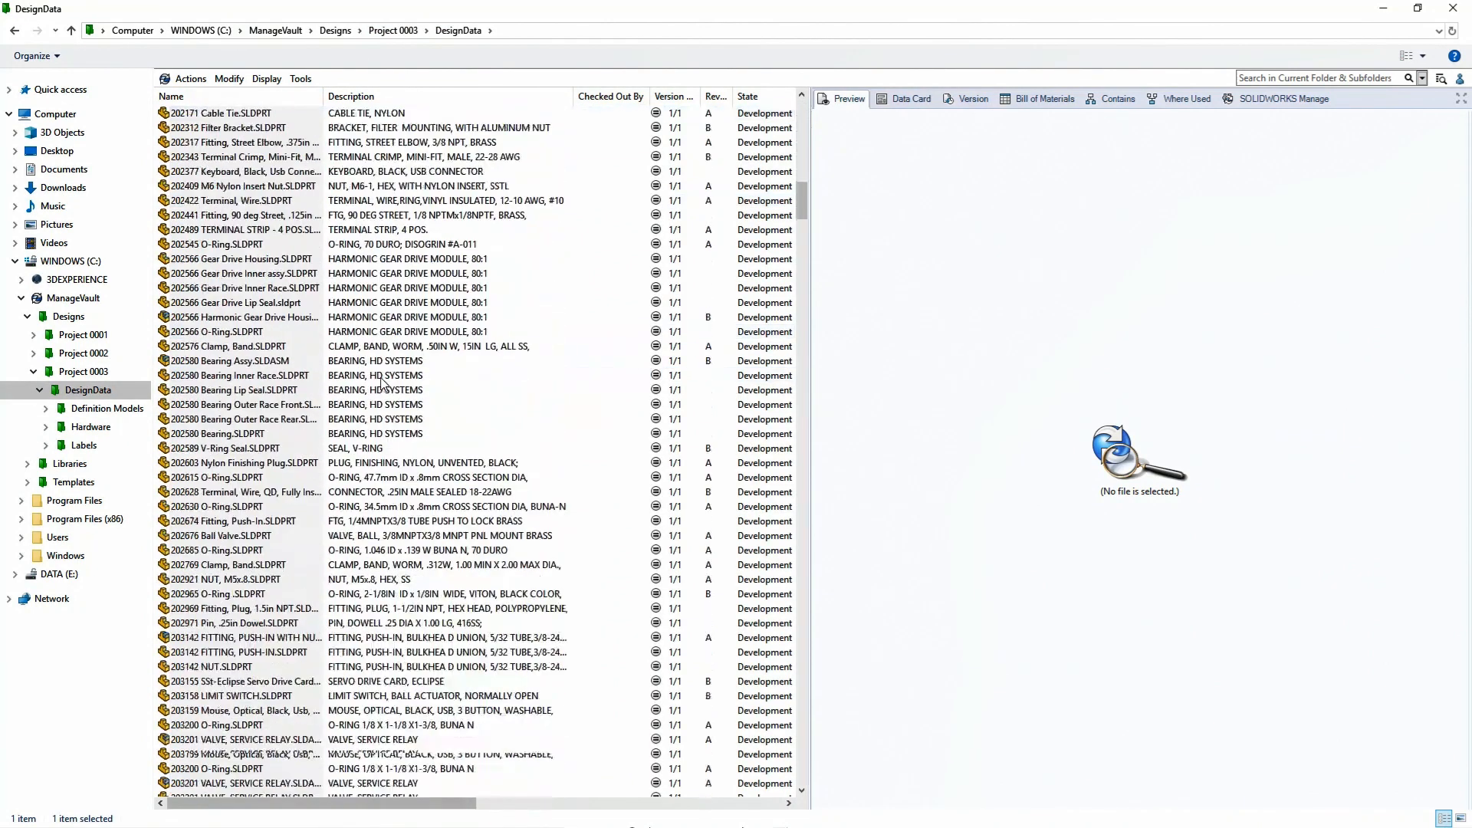
pyautogui.scroll(-3)
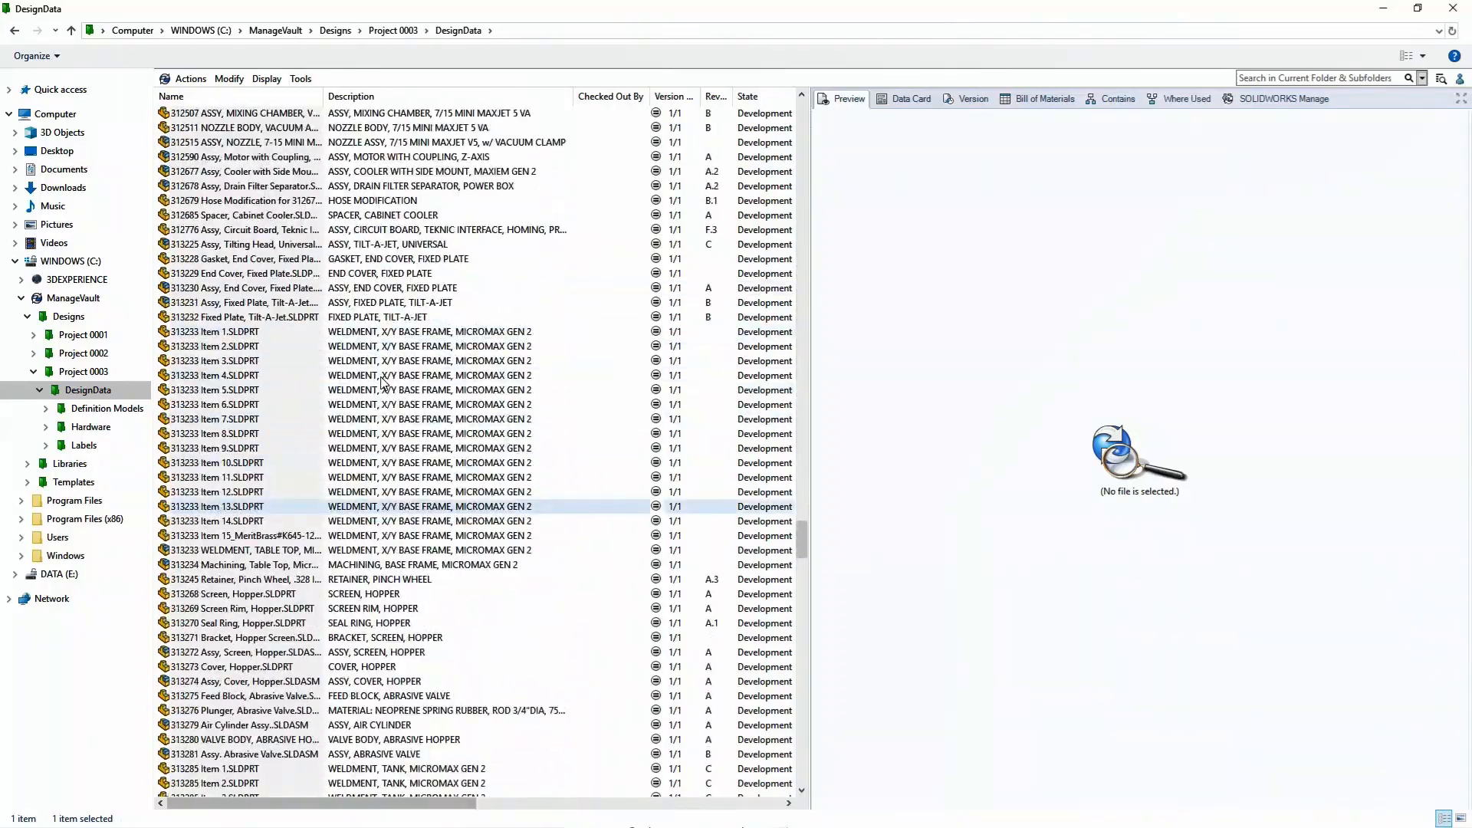
pyautogui.click(244, 243)
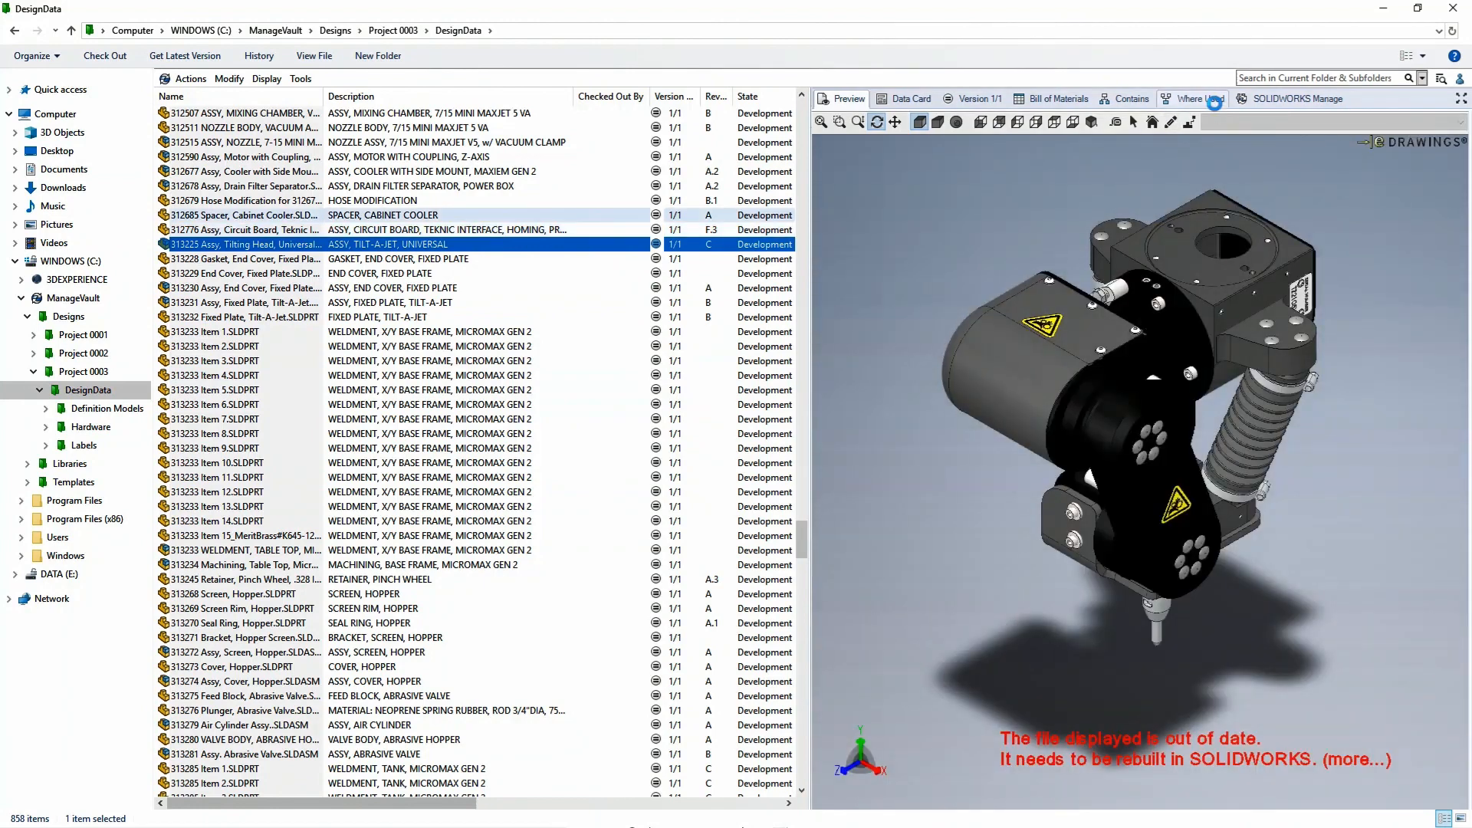
# - Open the tilting head assembly and expand the 313231 fixed plate sub-assembly in the PDM pane
pyautogui.click(1059, 98)
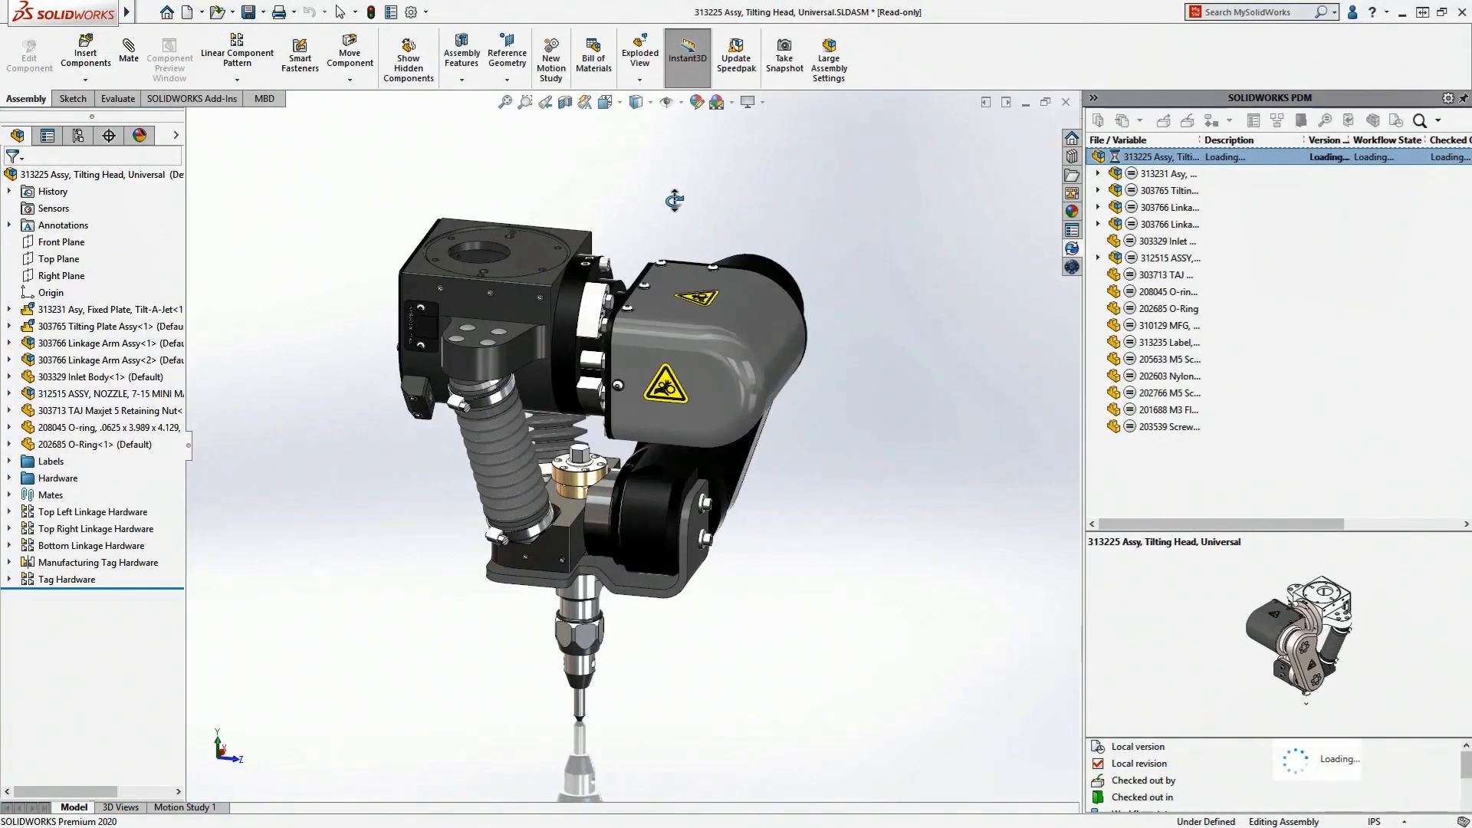
pyautogui.click(677, 385)
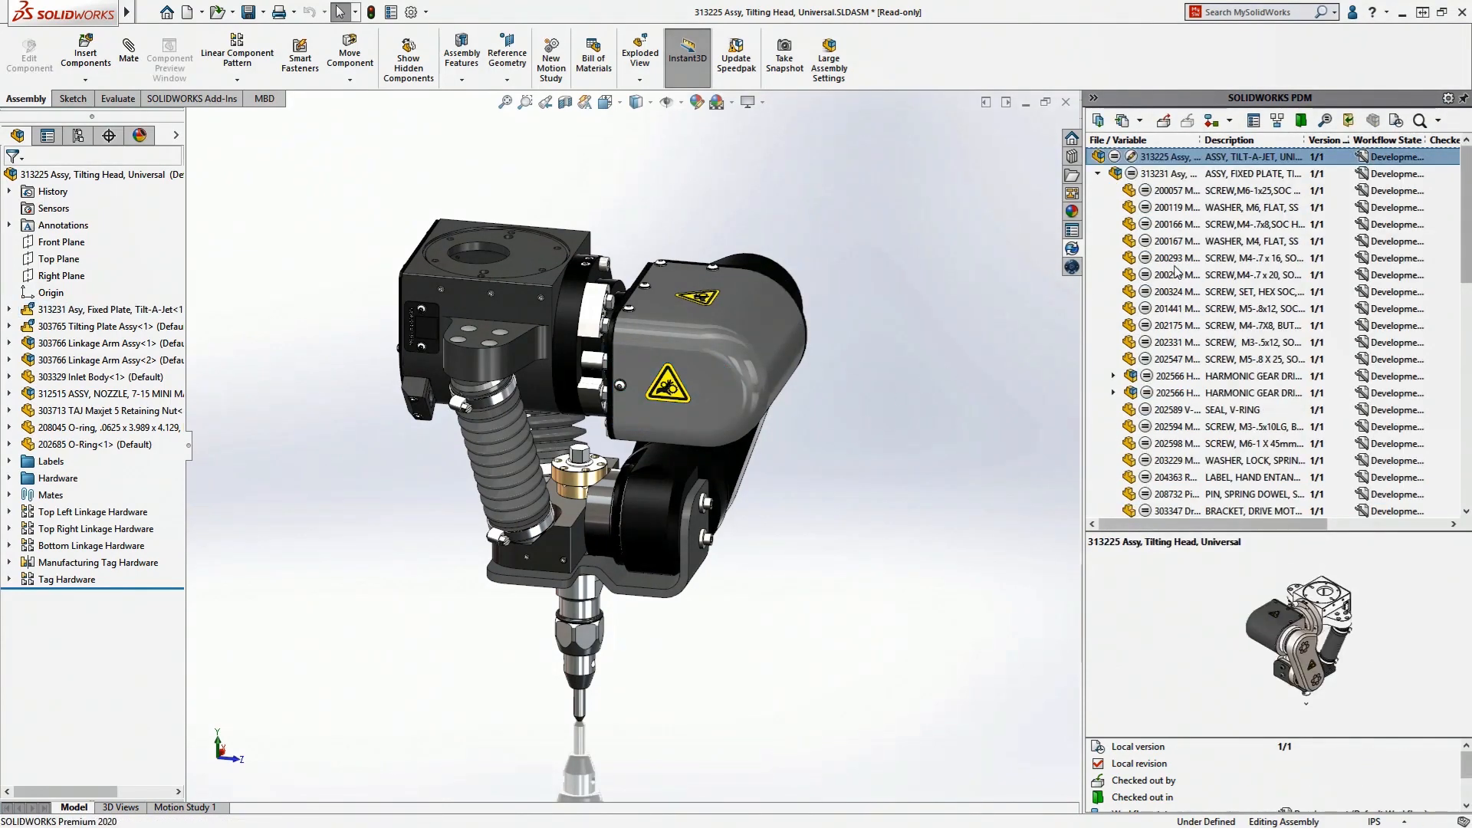
pyautogui.click(1221, 309)
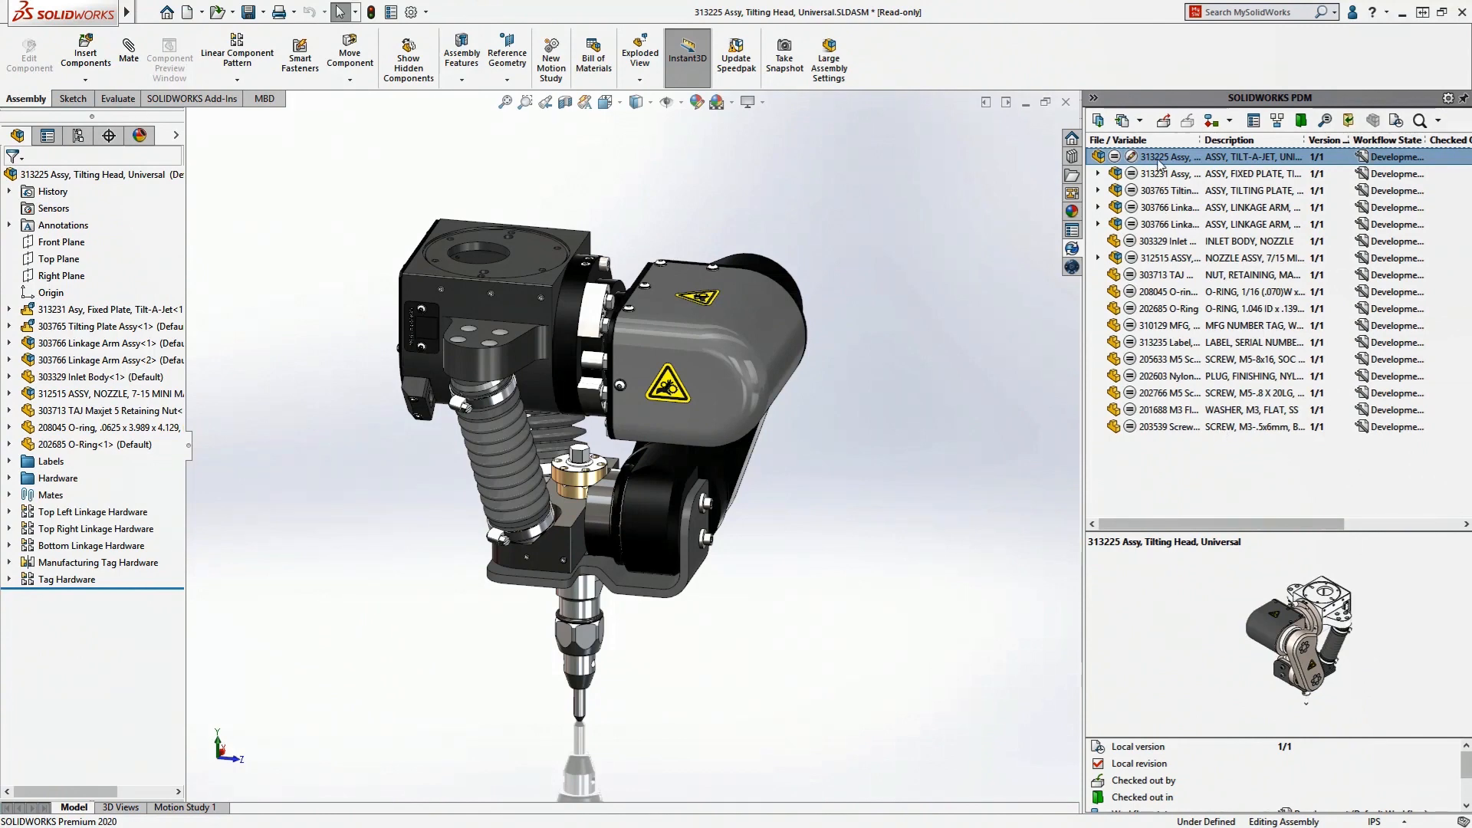
pyautogui.moveTo(1162, 132)
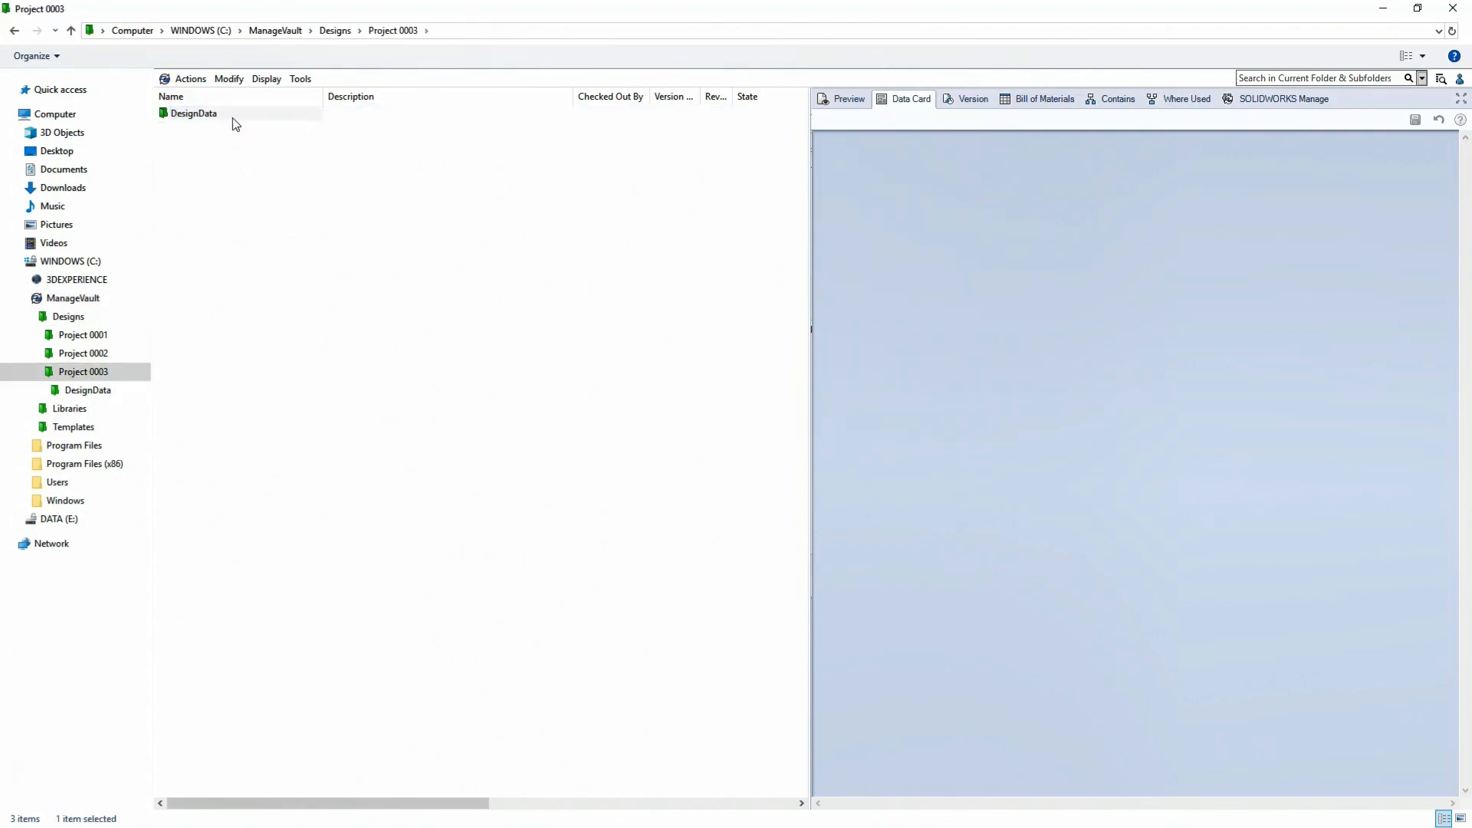
# - Open the DesignData folder of Project 0003 in the vault
pyautogui.doubleClick(194, 112)
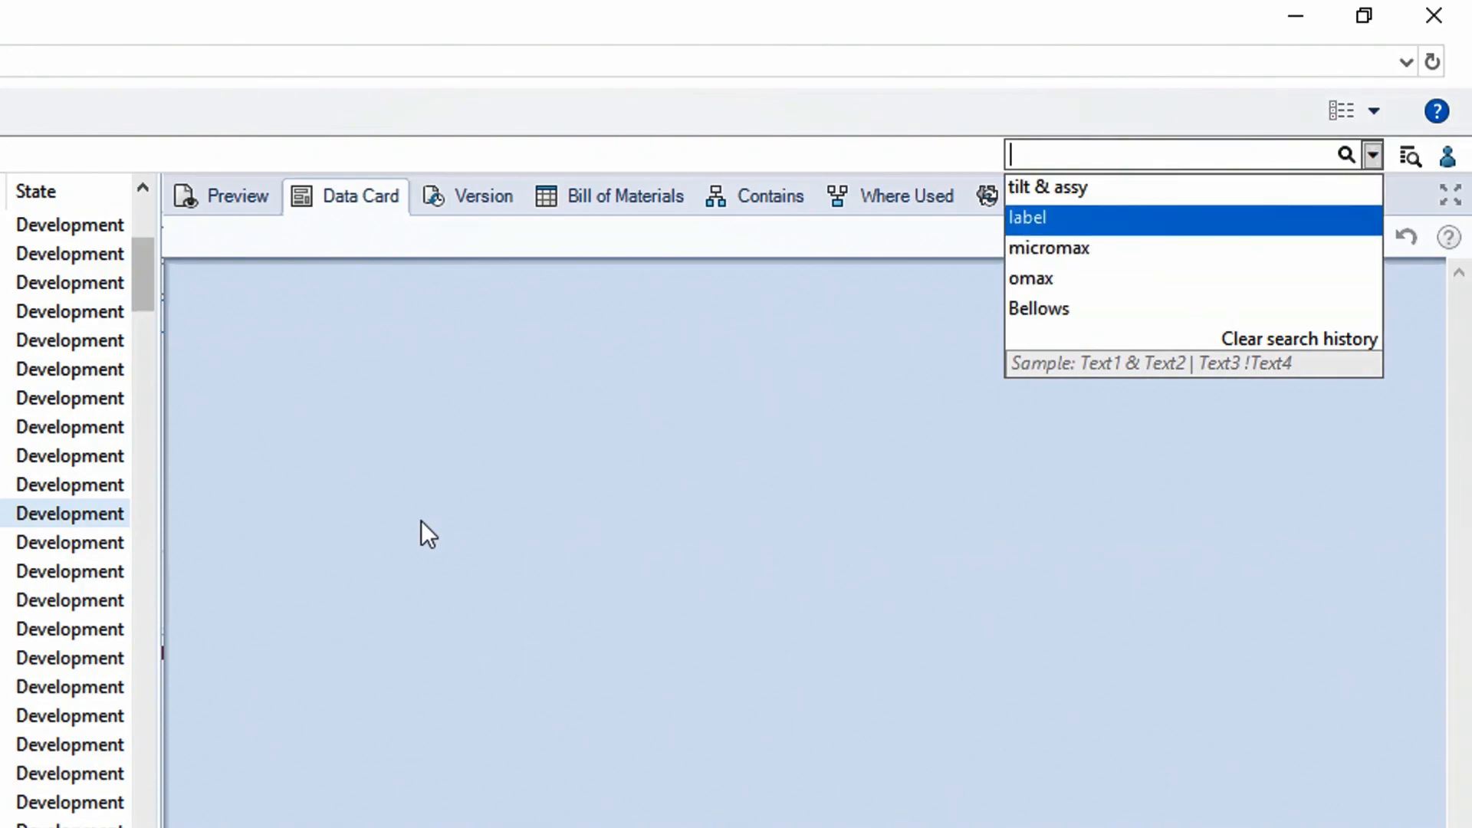
# - Show quick search favorites, try the term 'boma', then clear the search
pyautogui.click(1026, 216)
pyautogui.write('l')
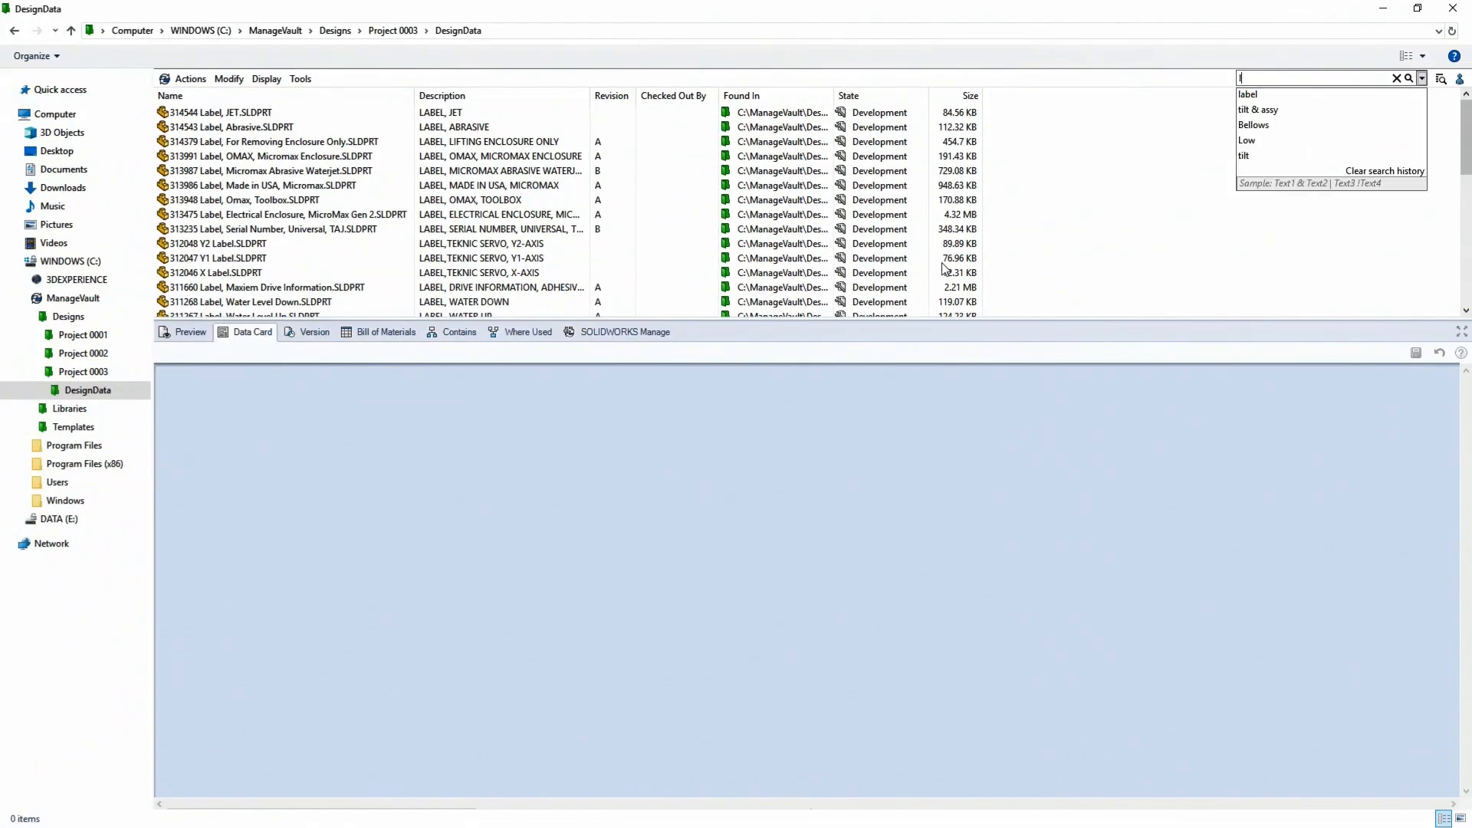
pyautogui.write('b')
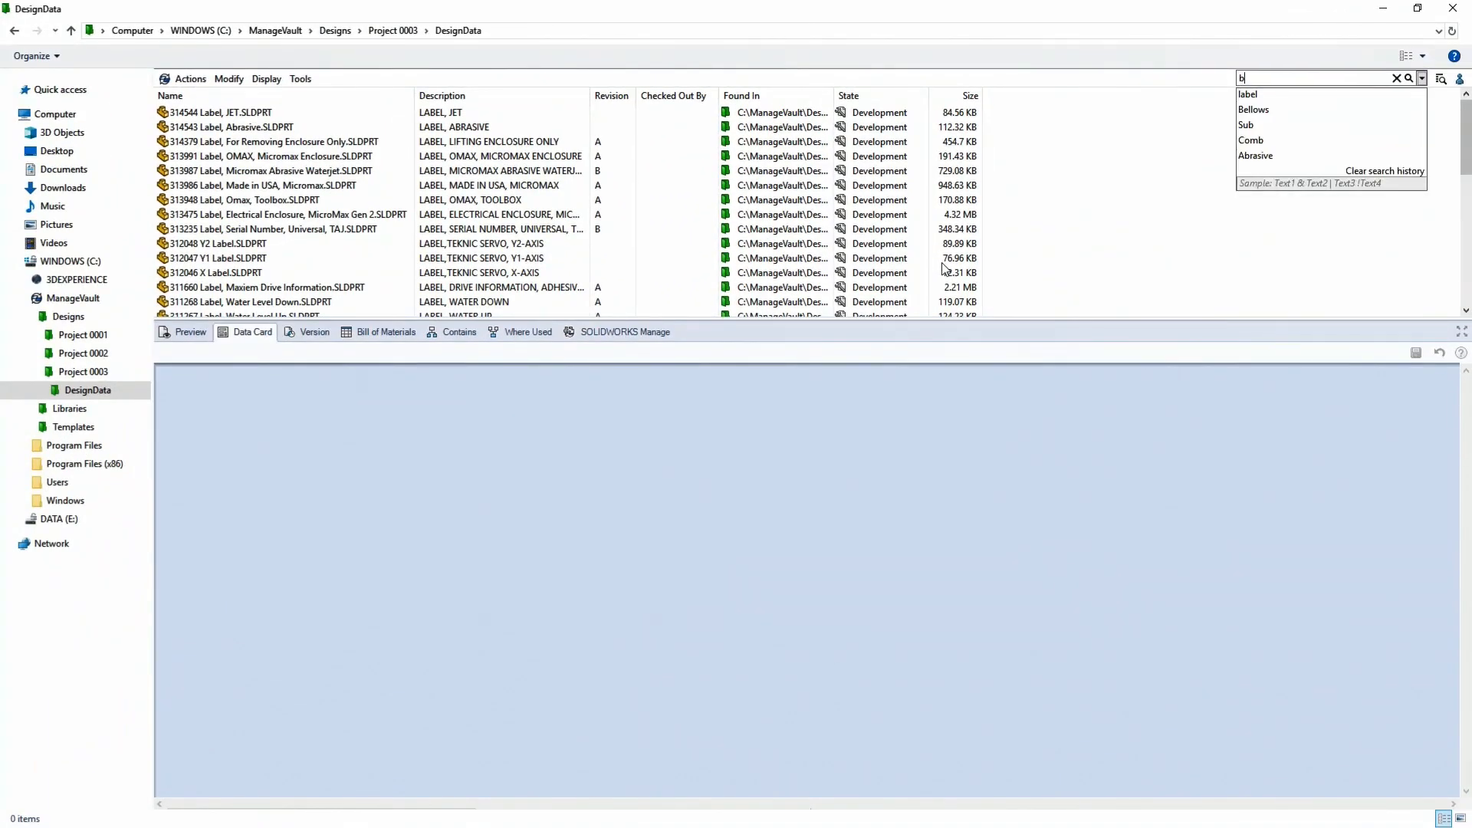
pyautogui.write('oma')
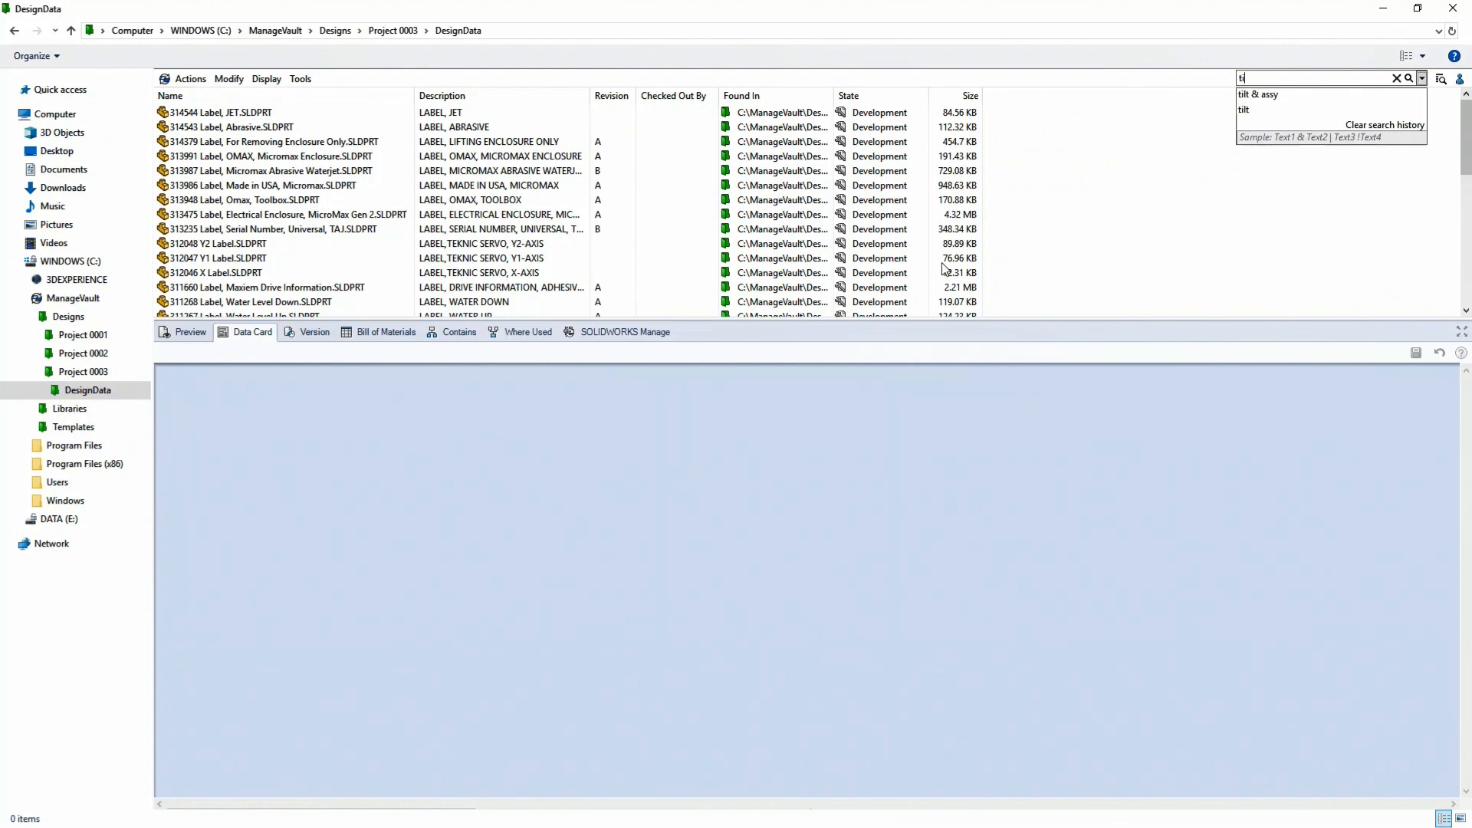
pyautogui.click(1258, 93)
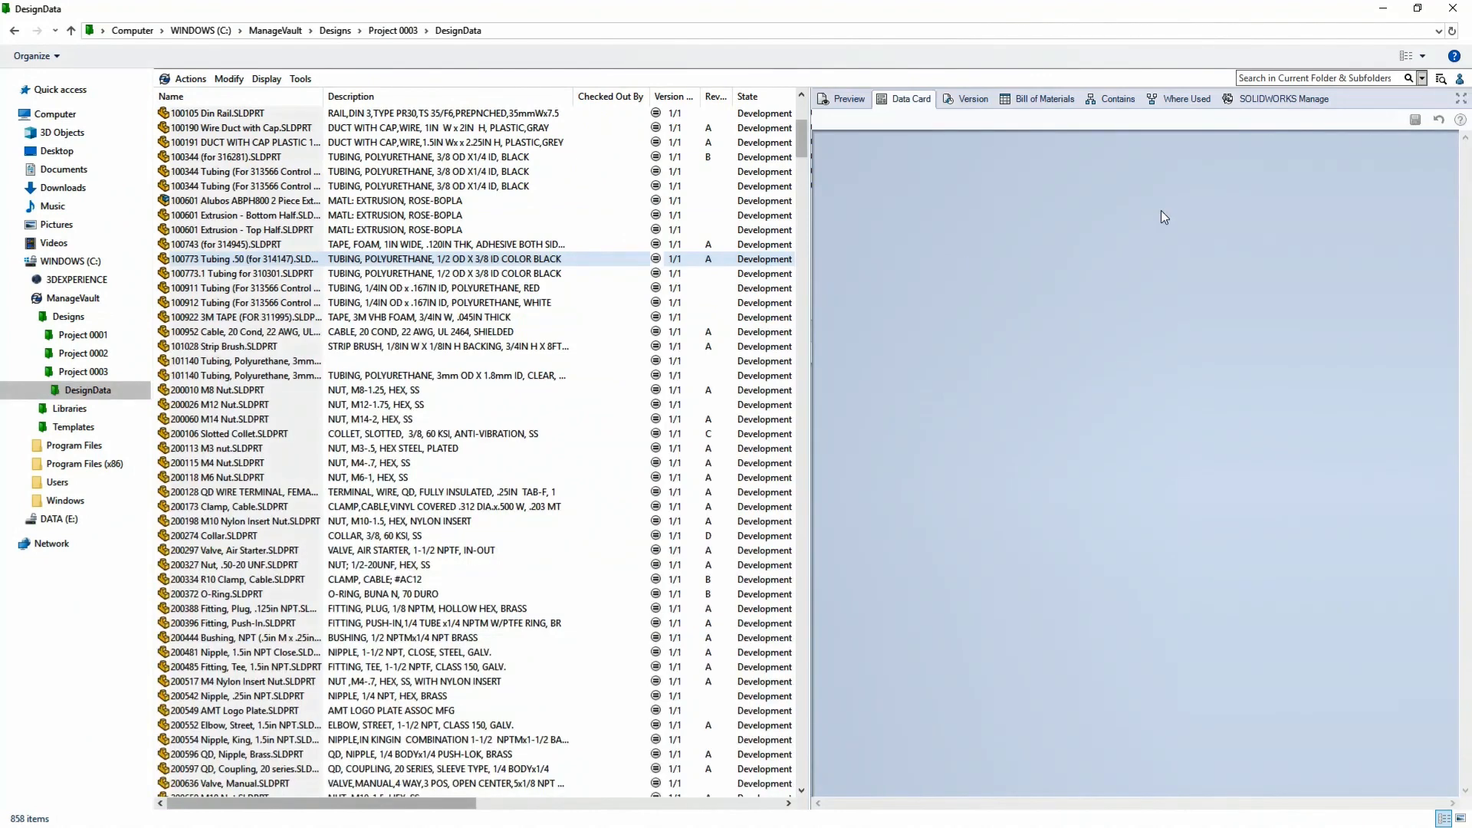
# - Make quick search cover more variables and all versions, then choose the Complete Search 2020 form
pyautogui.click(1424, 78)
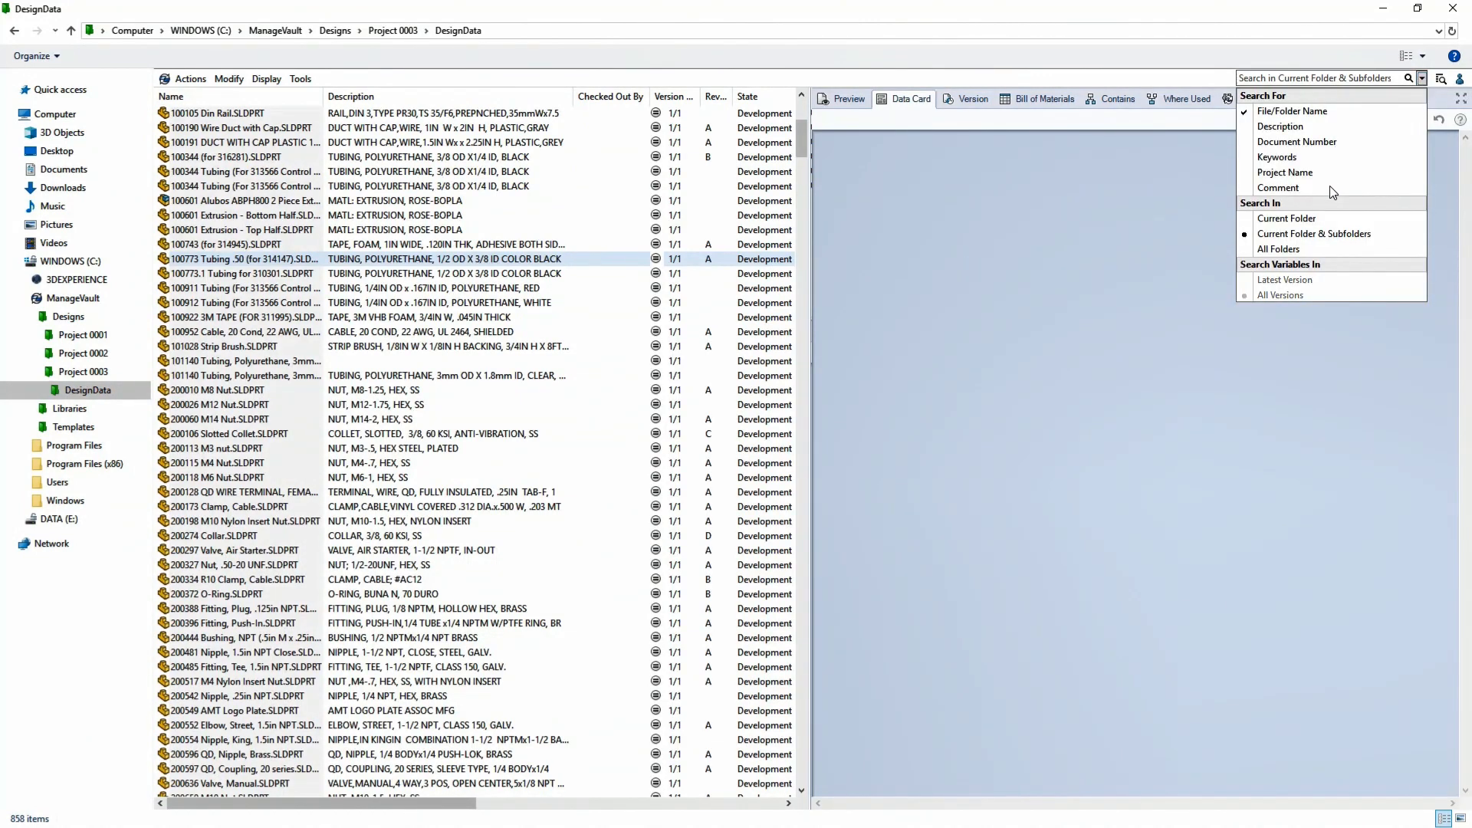
pyautogui.click(1244, 173)
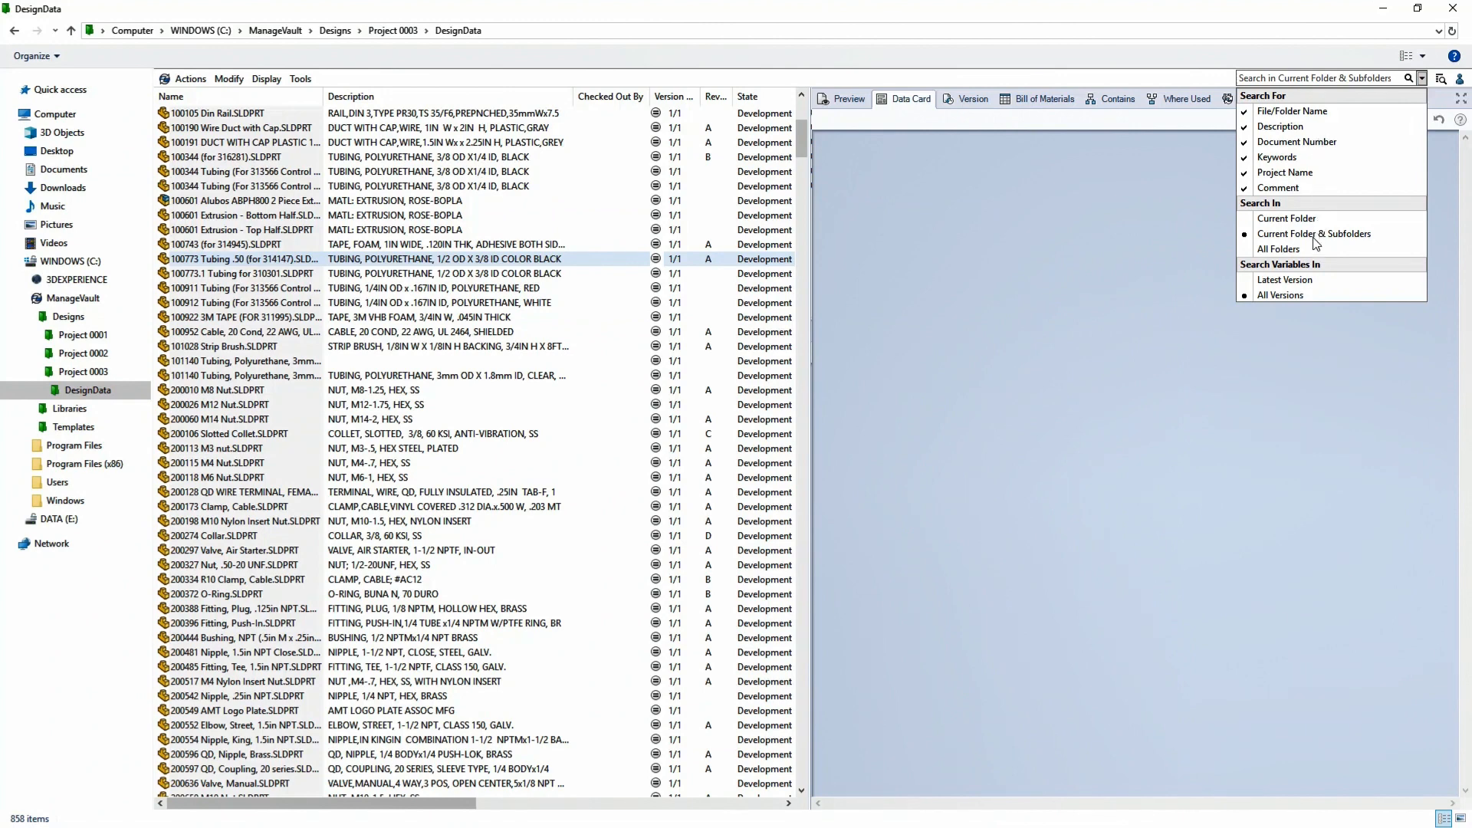
pyautogui.click(1246, 280)
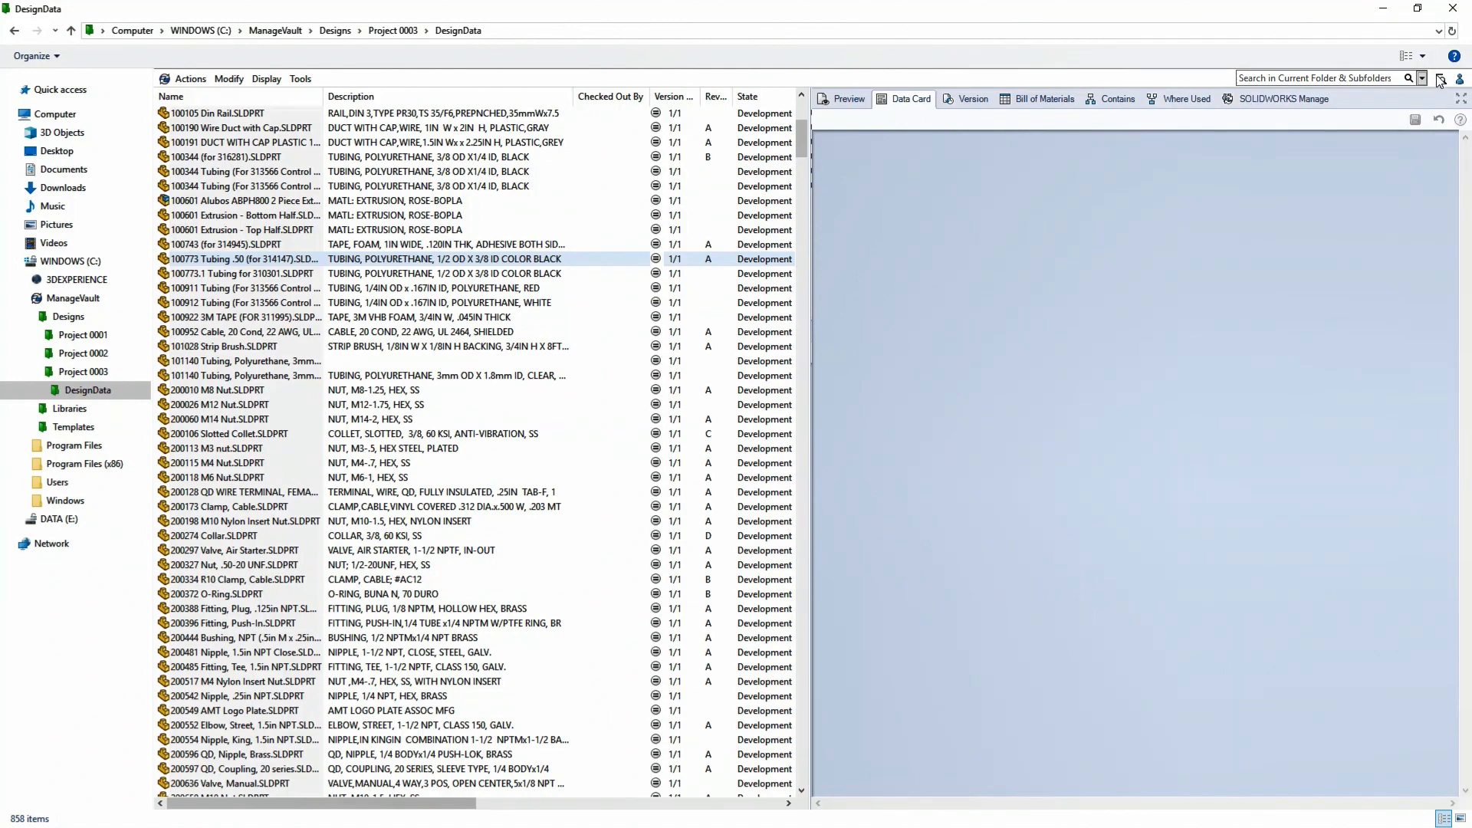
pyautogui.click(1423, 78)
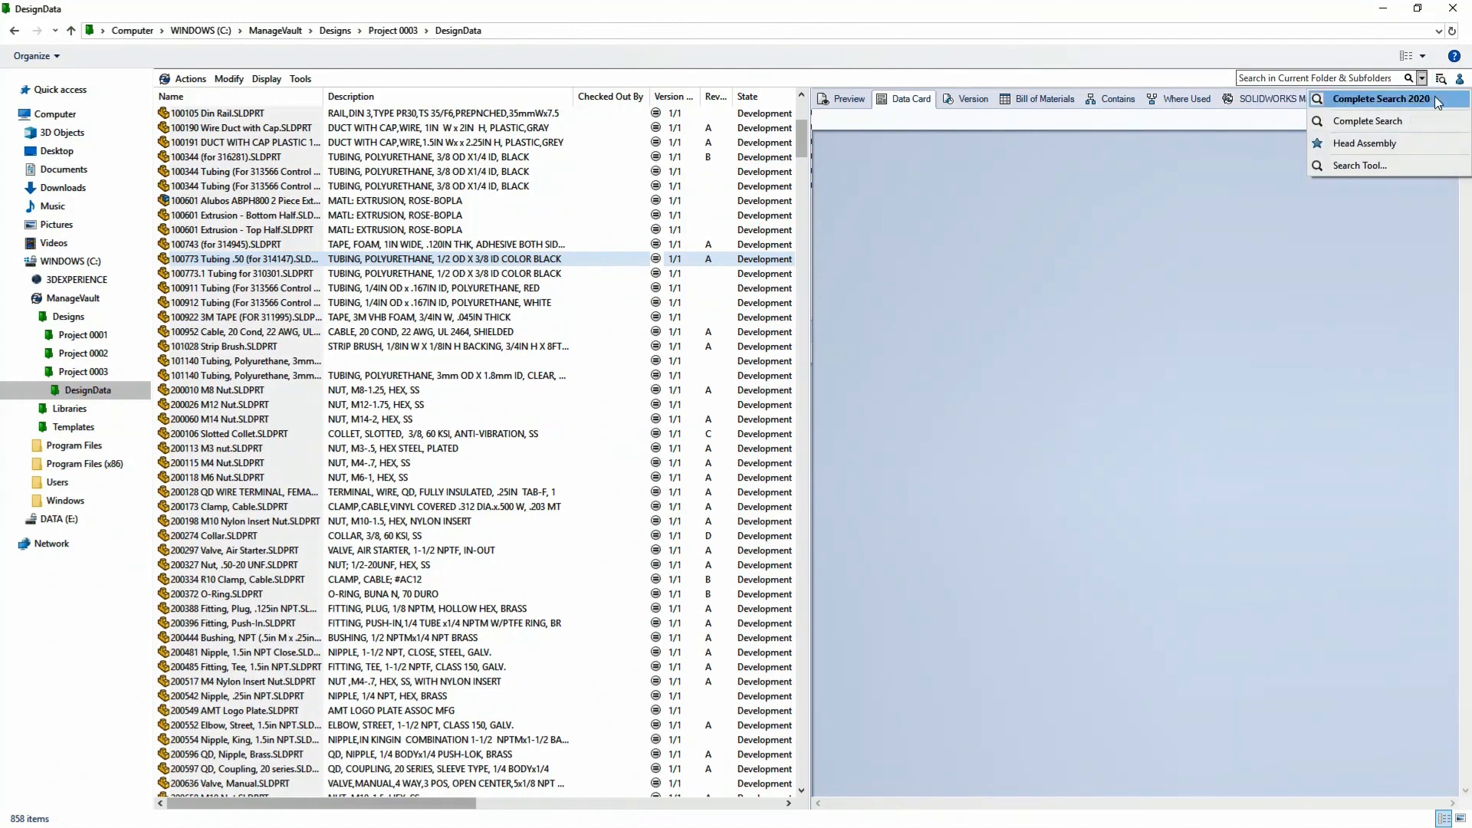
pyautogui.click(1380, 98)
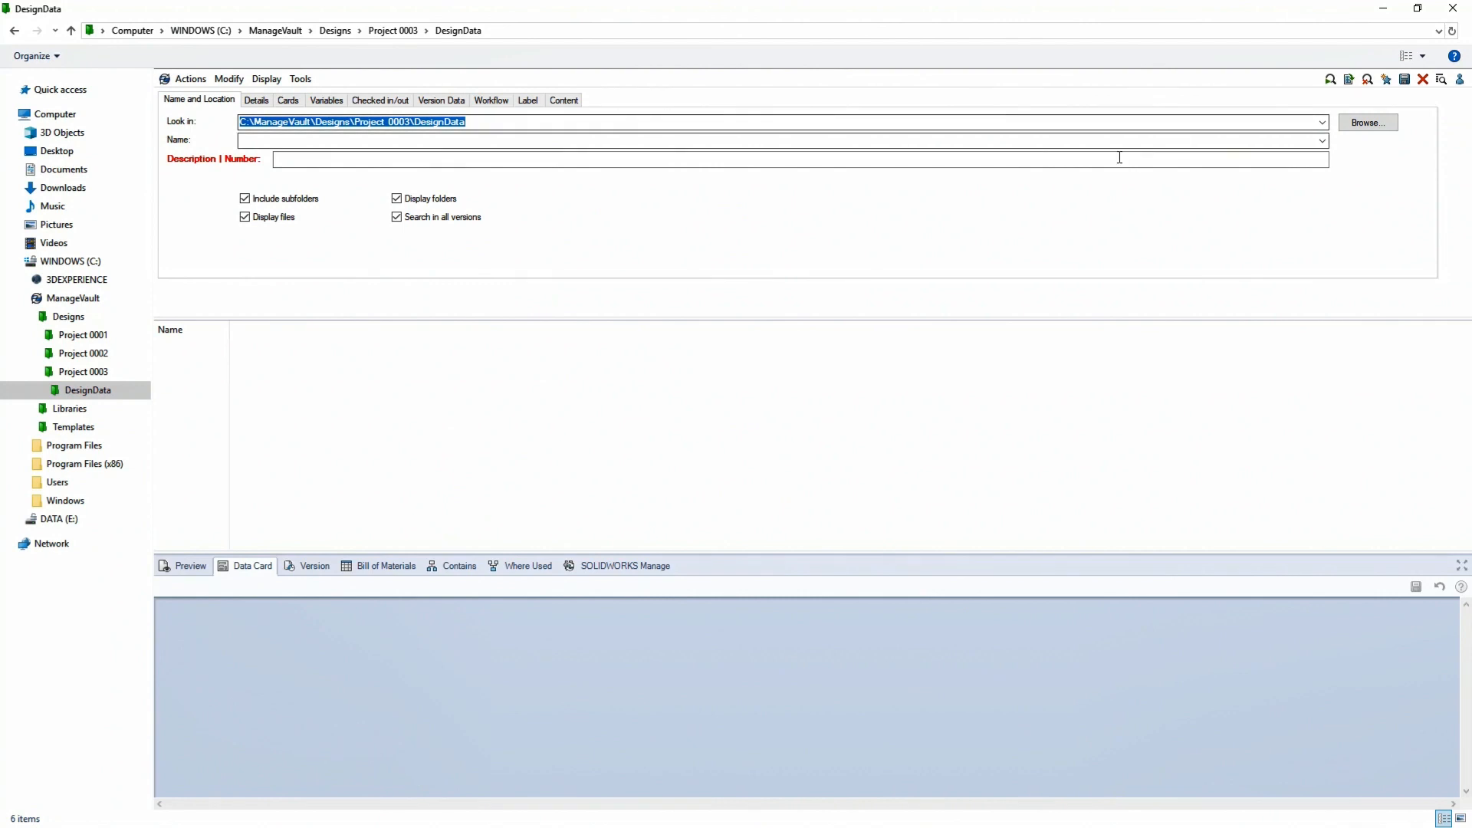
# - Search the Complete Search 2020 card's Description | Number field for 'tilt assy', listing six tilt-a-jet assemblies
pyautogui.write('till')
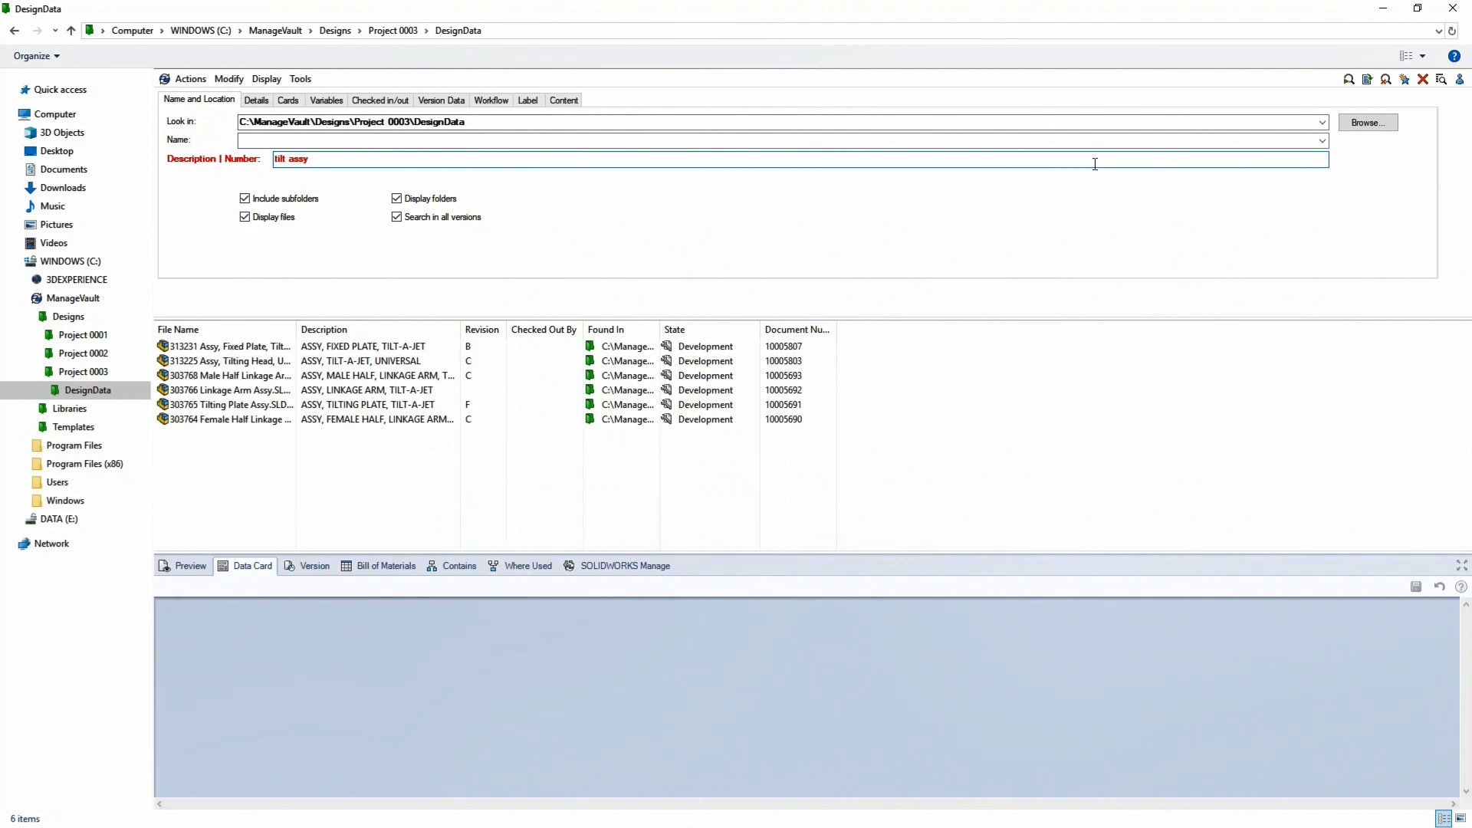
pyautogui.write('56')
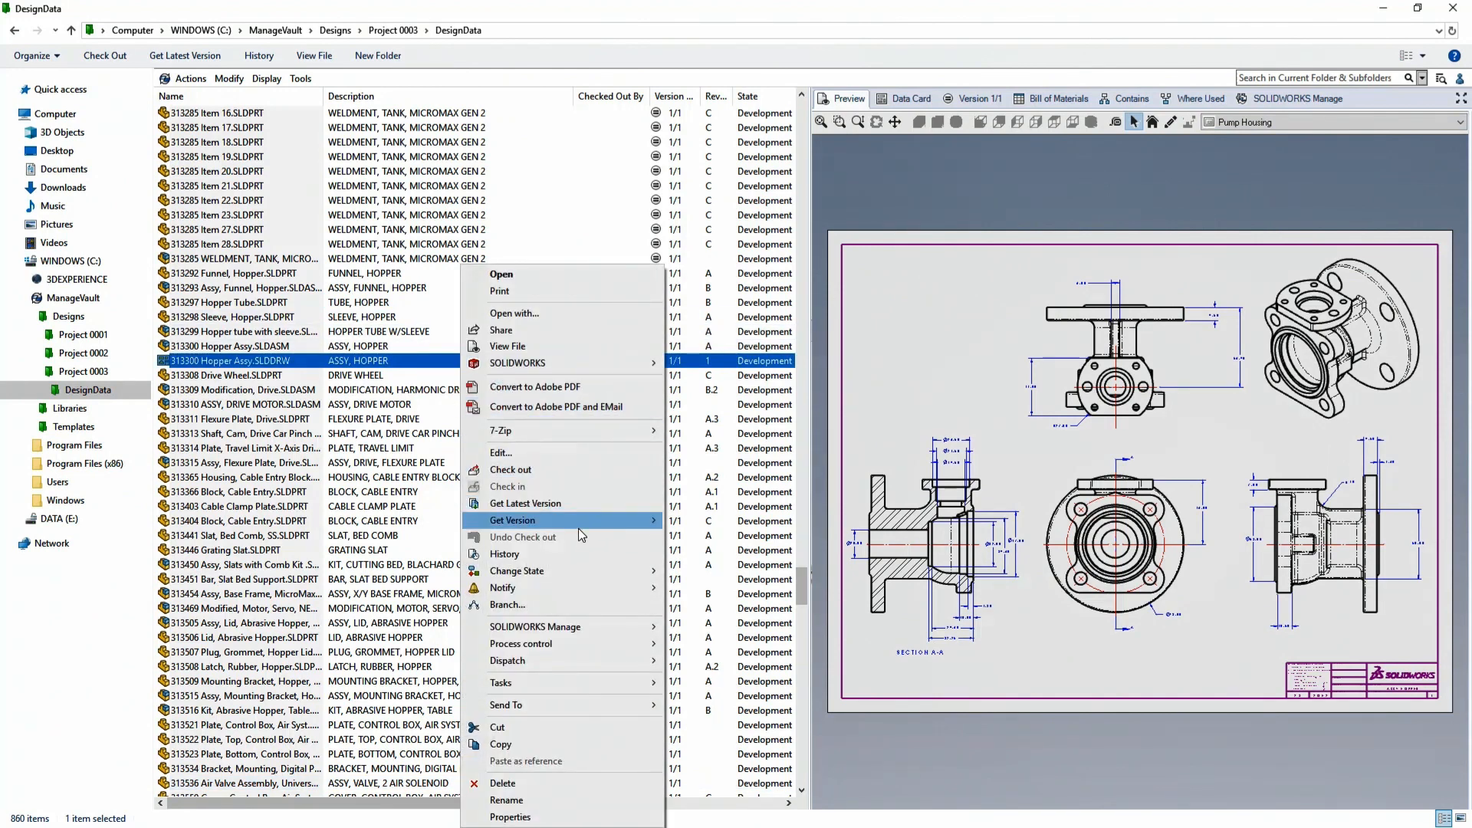
pyautogui.moveTo(517, 570)
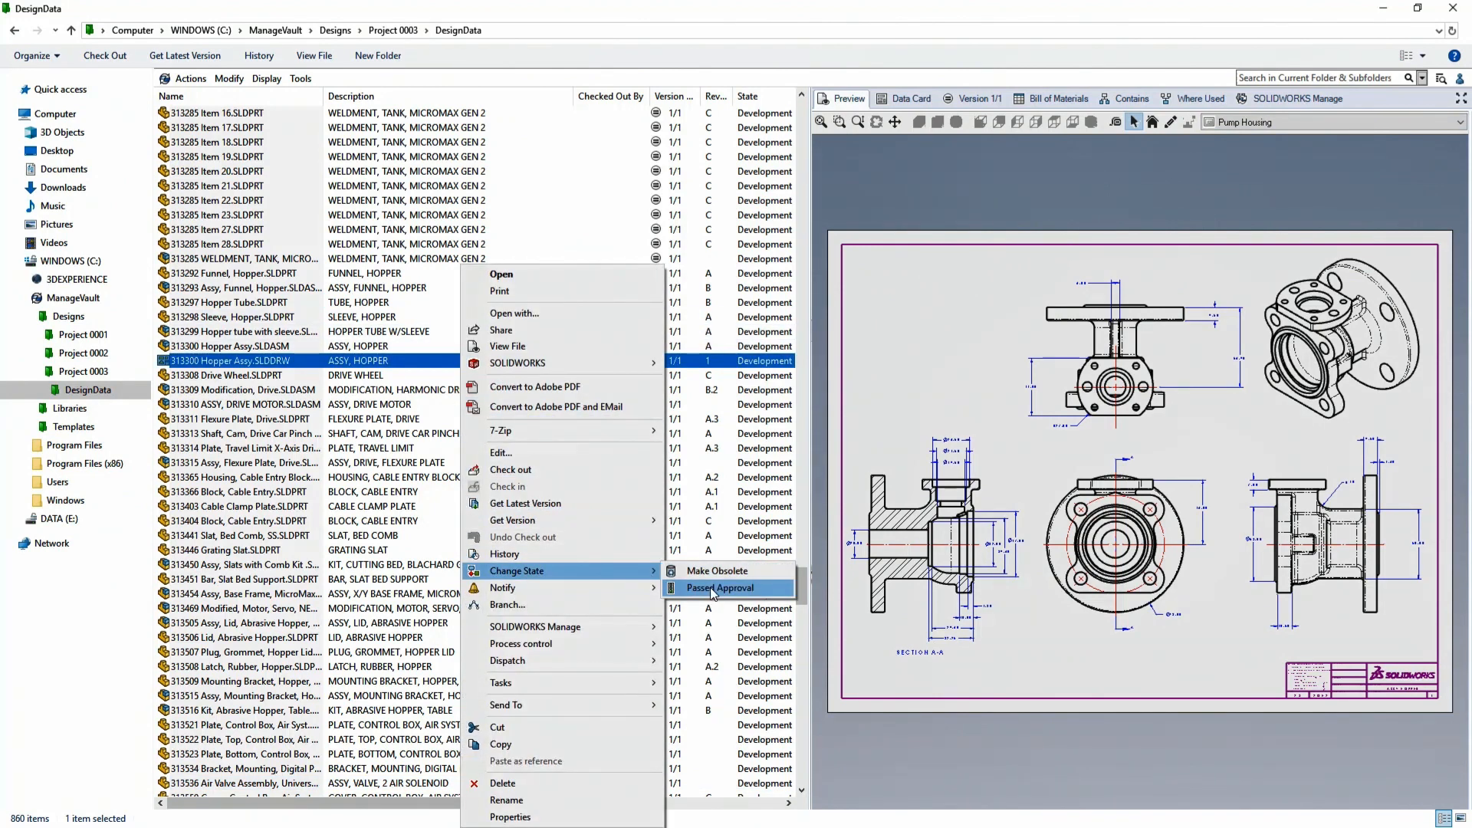
# - Start Passed Approval on 313300 Hopper Assy.SLDDRW and confirm the listed child files
pyautogui.click(719, 587)
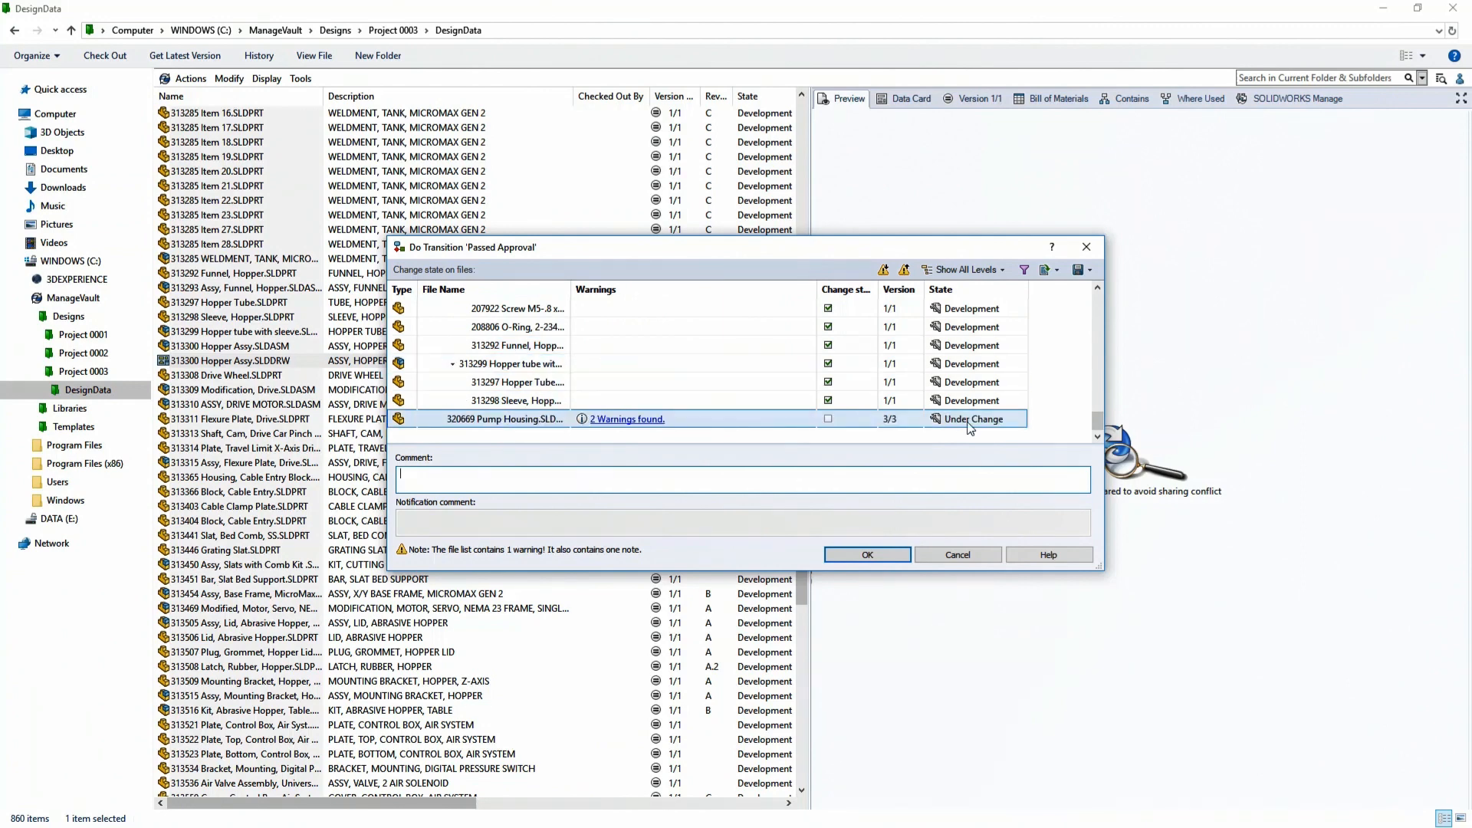
pyautogui.click(956, 553)
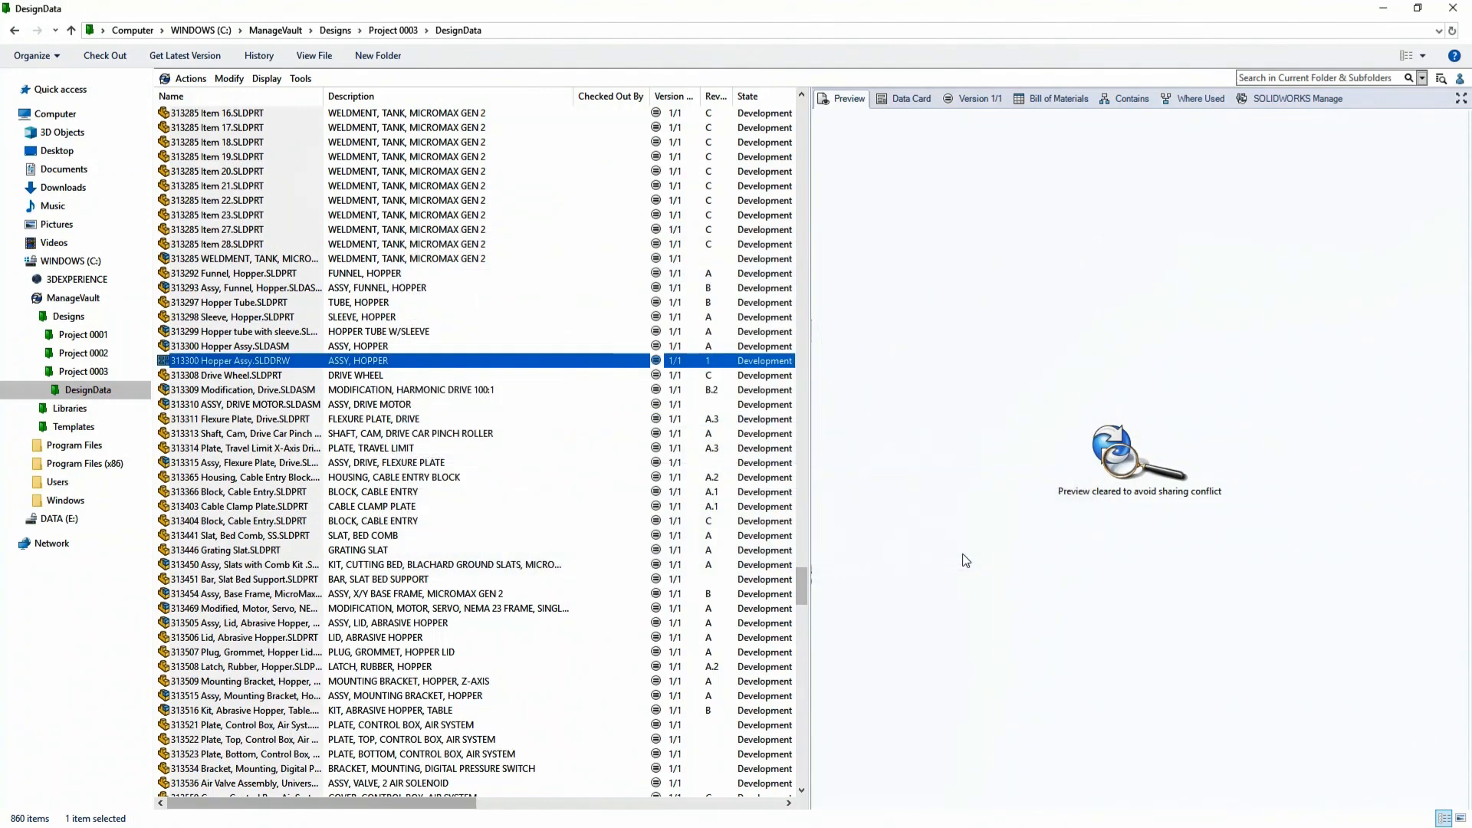
# - Move the revised Pump Housing through the Change Approved transition
pyautogui.click(1131, 98)
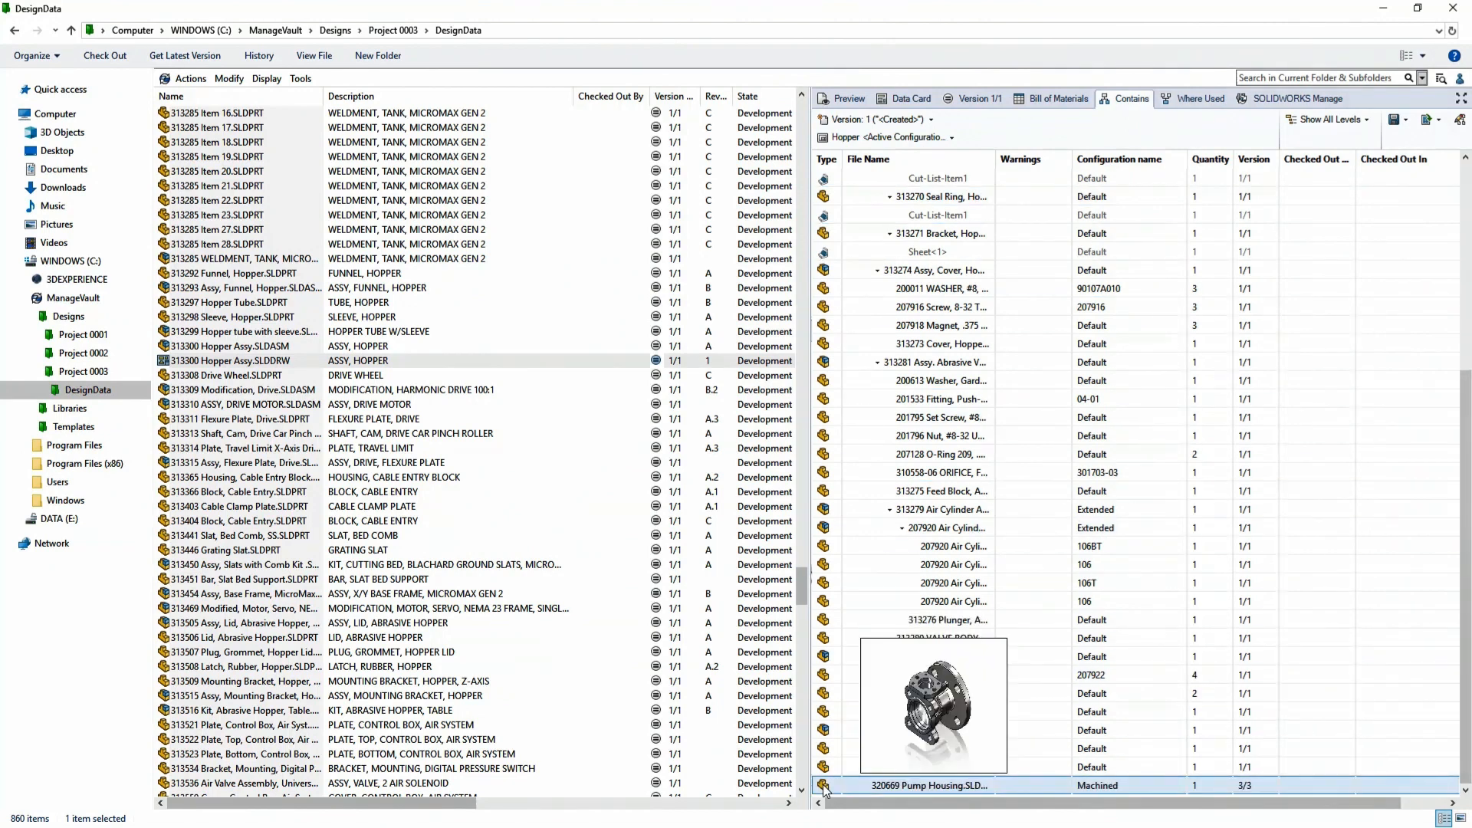
pyautogui.rightClick(925, 785)
pyautogui.write('changed')
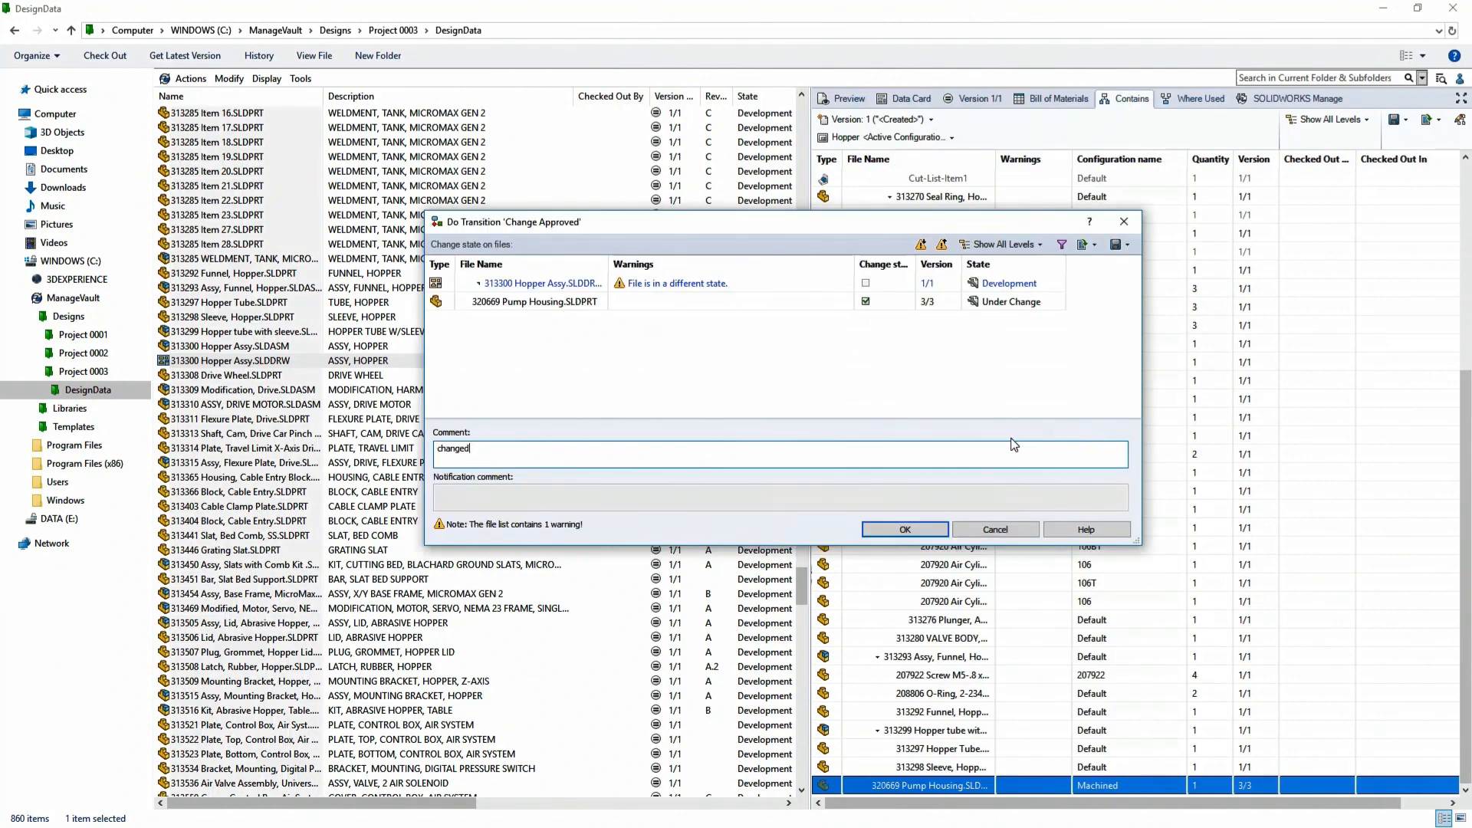
pyautogui.click(903, 529)
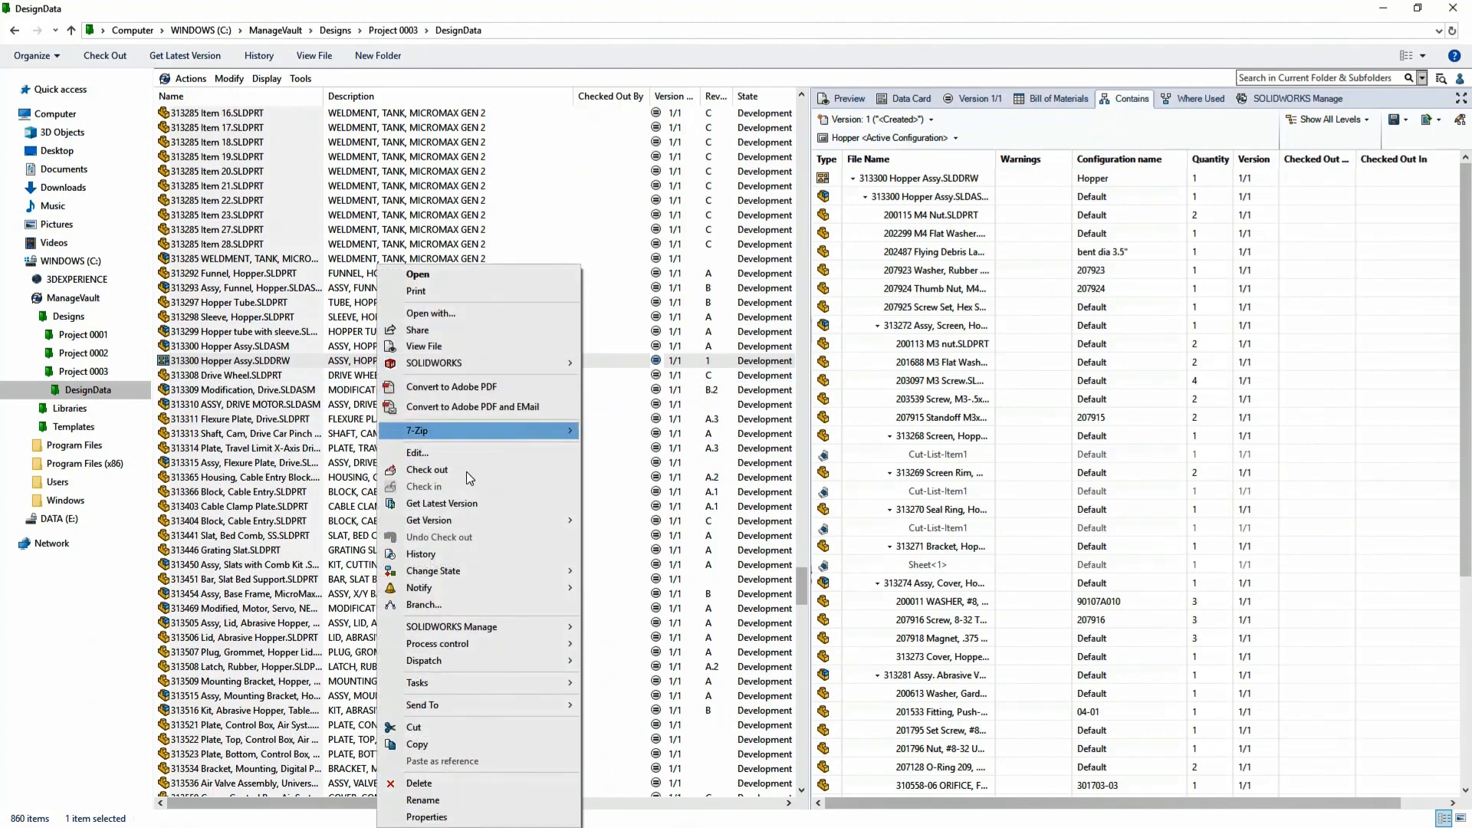
# - Pass the Hopper Assy drawing and its referenced parts into Approved at revision A
pyautogui.click(635, 589)
pyautogui.write('approved')
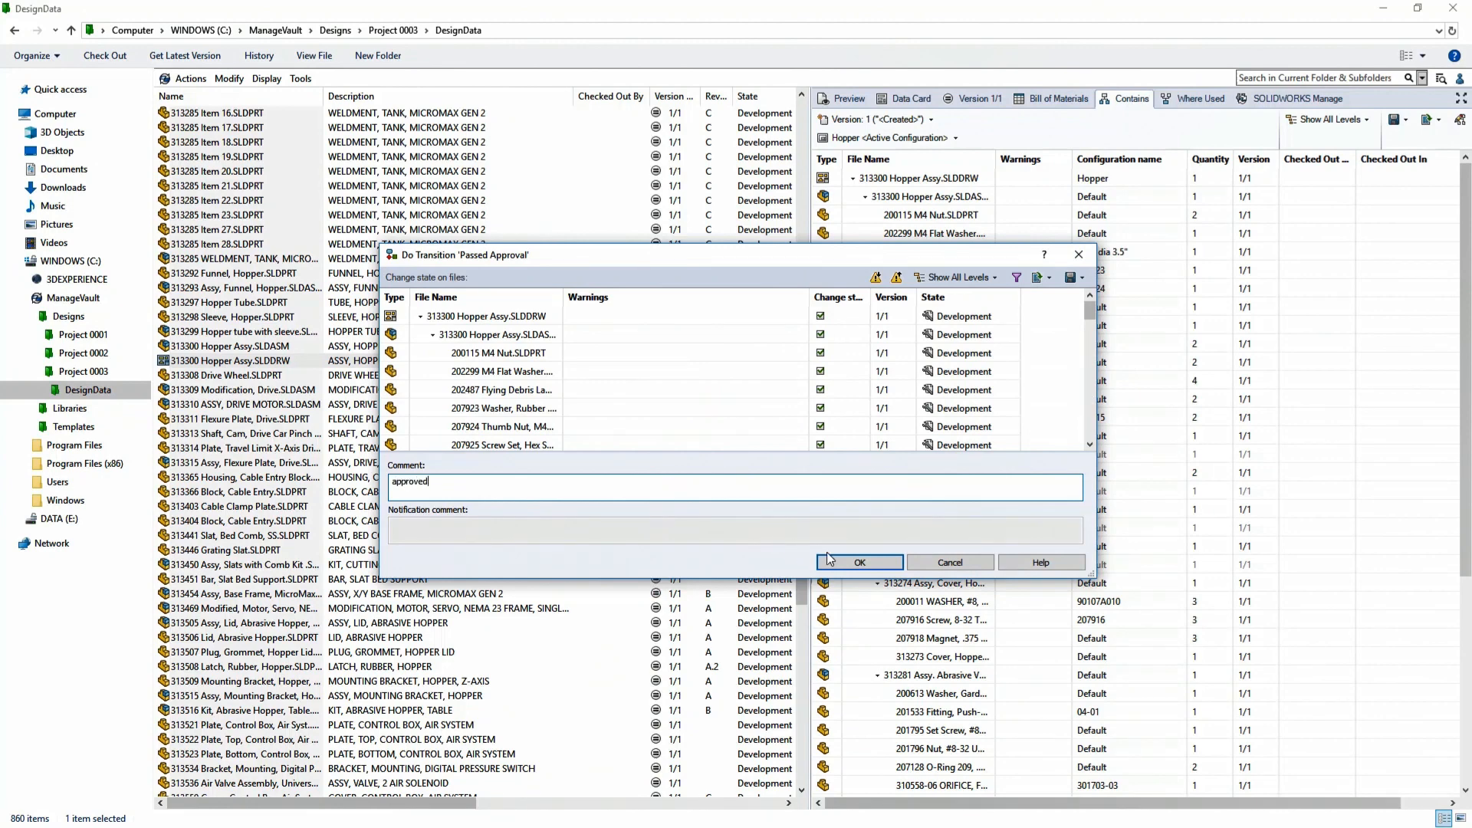
pyautogui.click(859, 563)
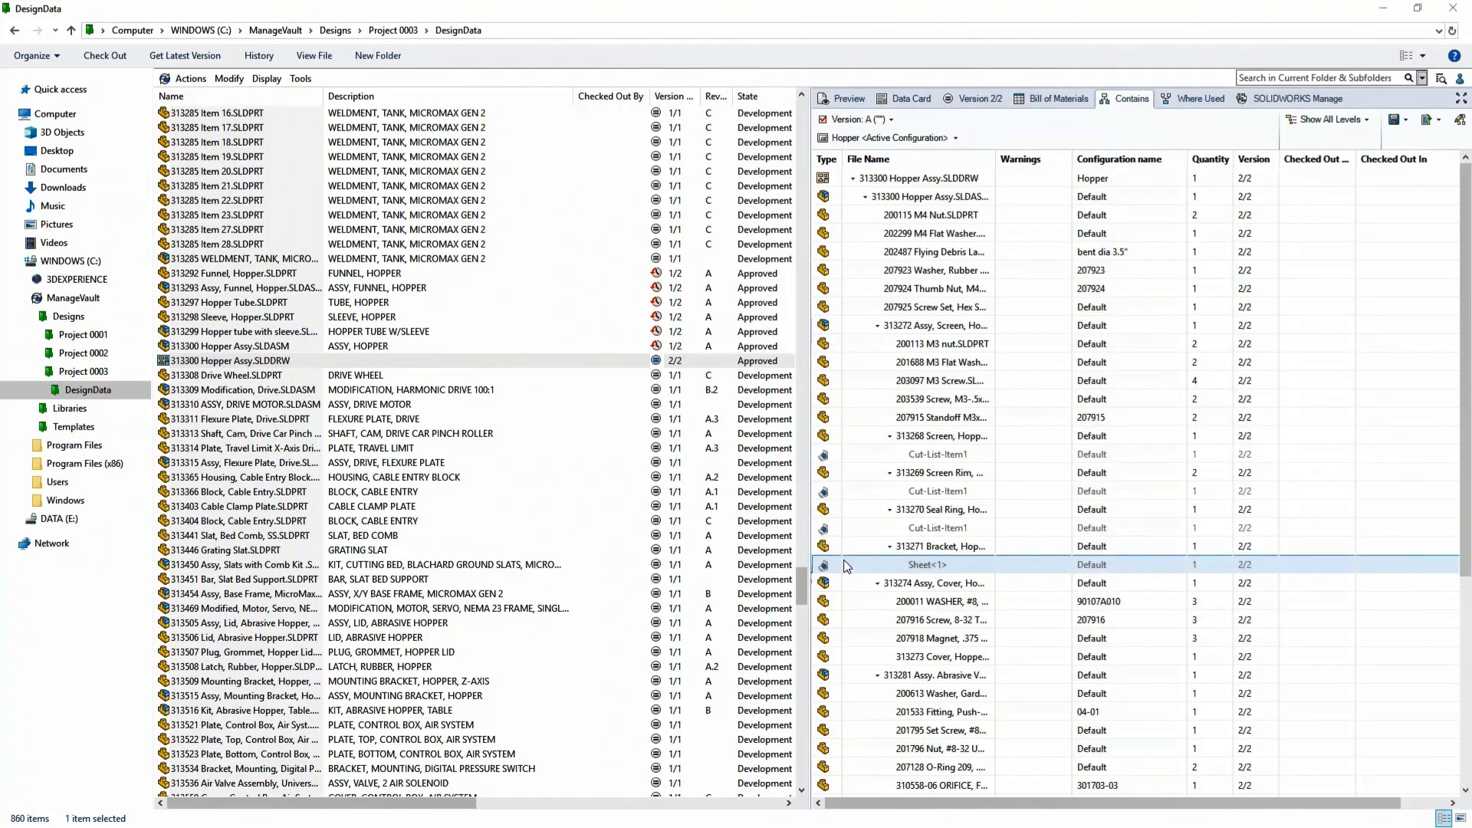
# - Search 'tilt & assy' and select the Tilting Head, Universal assembly
pyautogui.click(1324, 77)
pyautogui.write('tilt & assy')
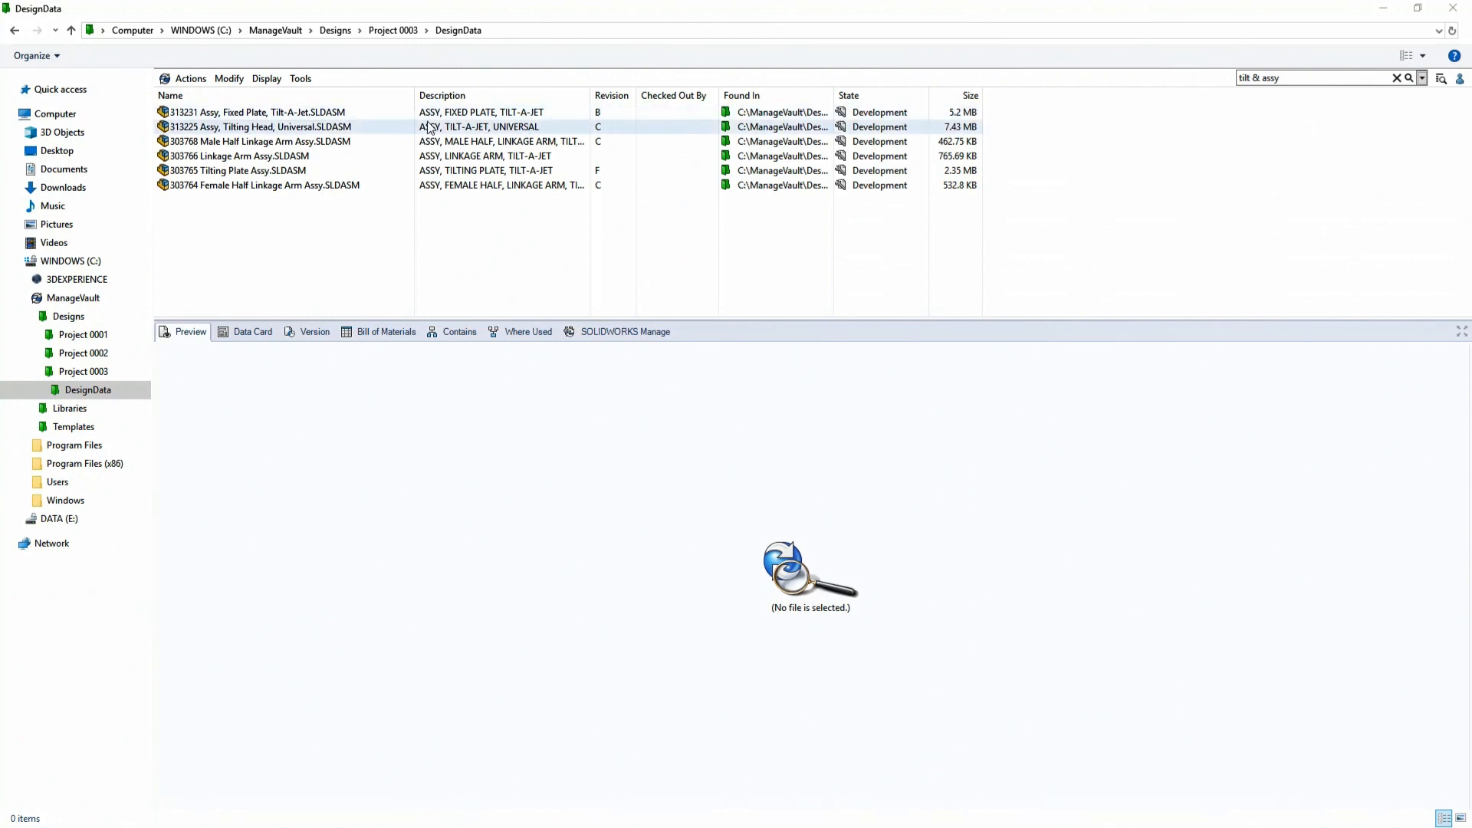
pyautogui.click(261, 127)
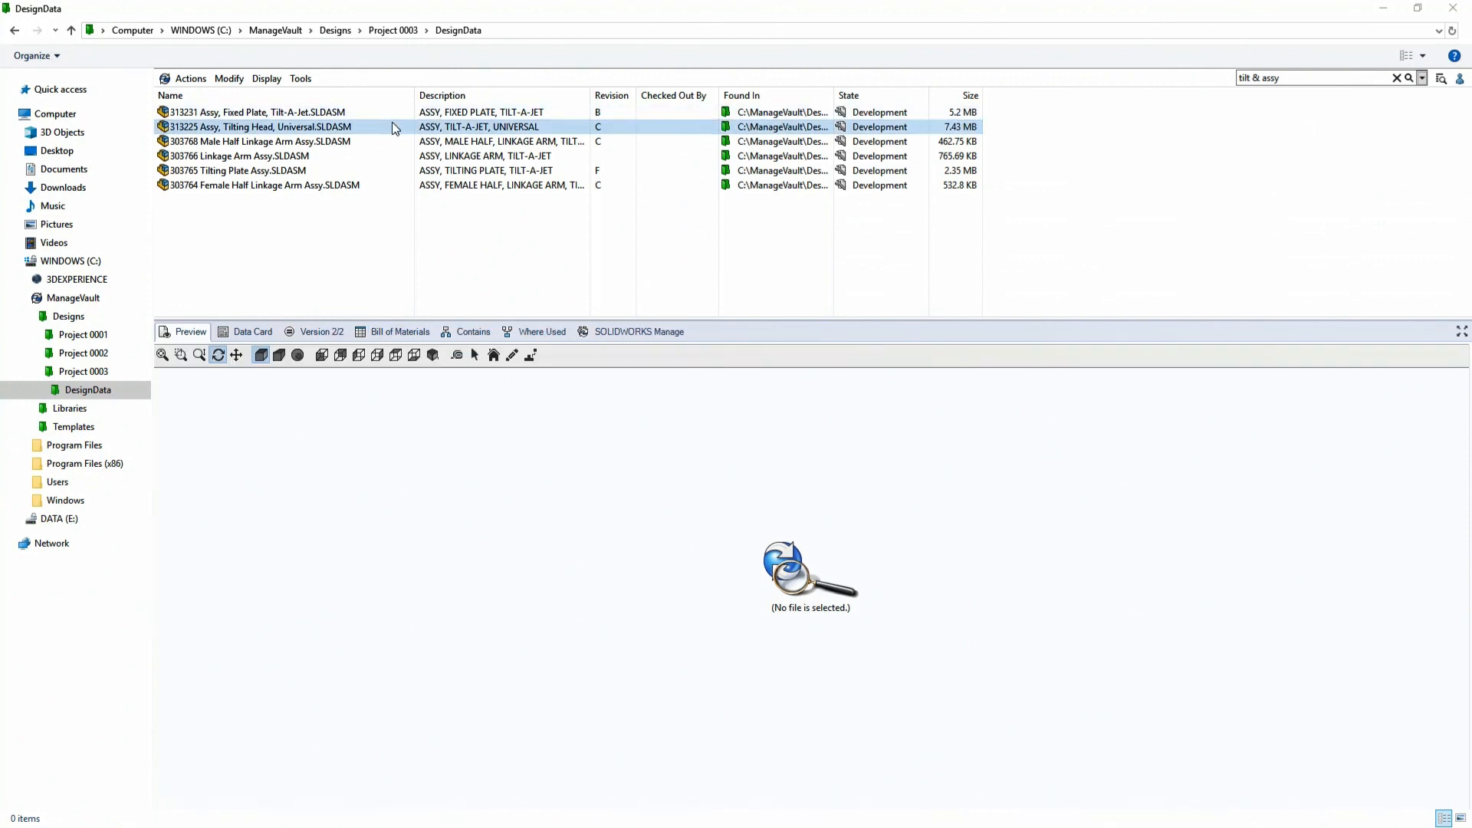
pyautogui.rightClick(258, 127)
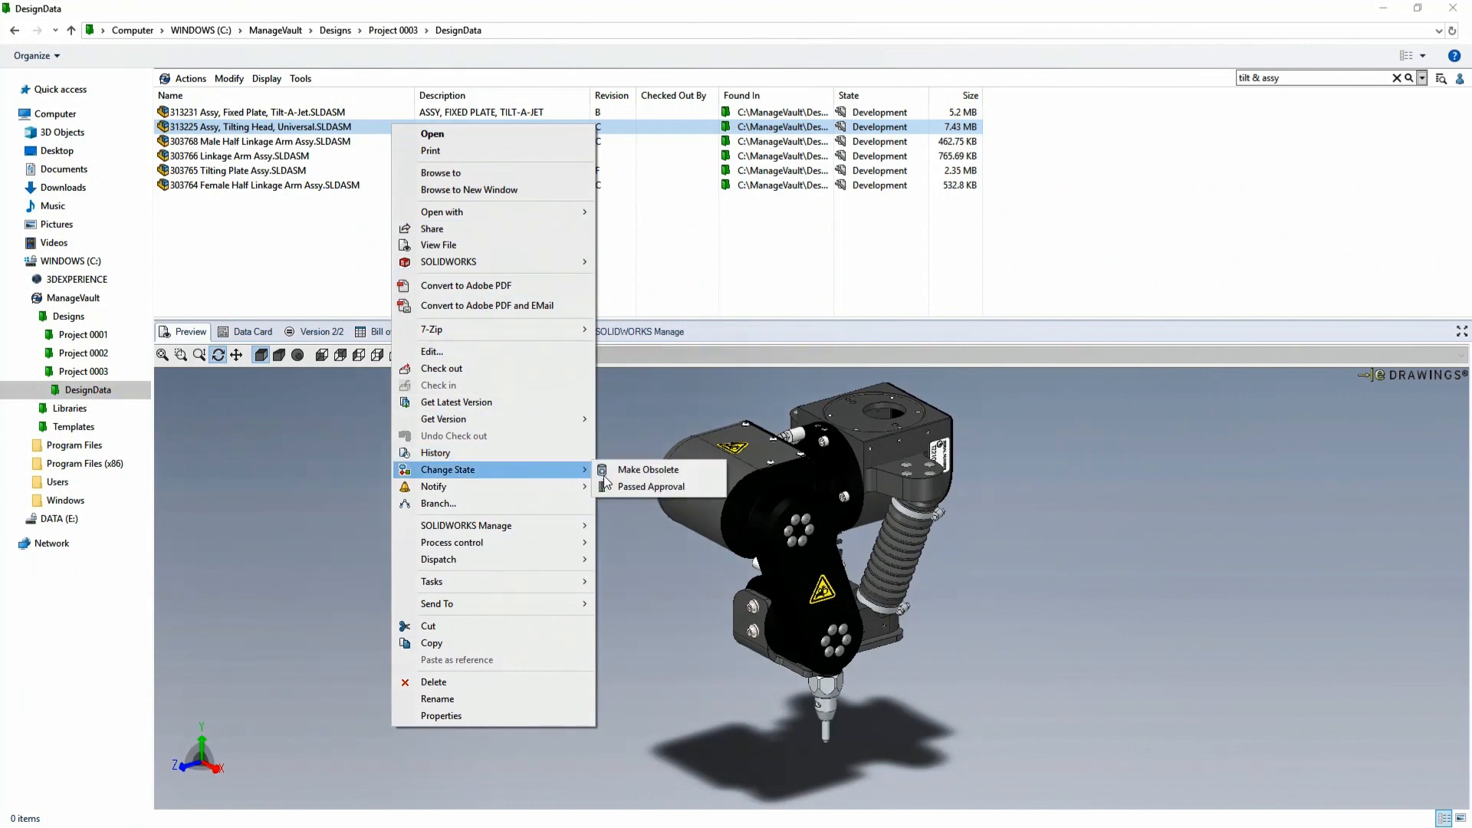
# - Attempt Passed Approval, review the child-reference warnings and cancel without changing states
pyautogui.click(650, 486)
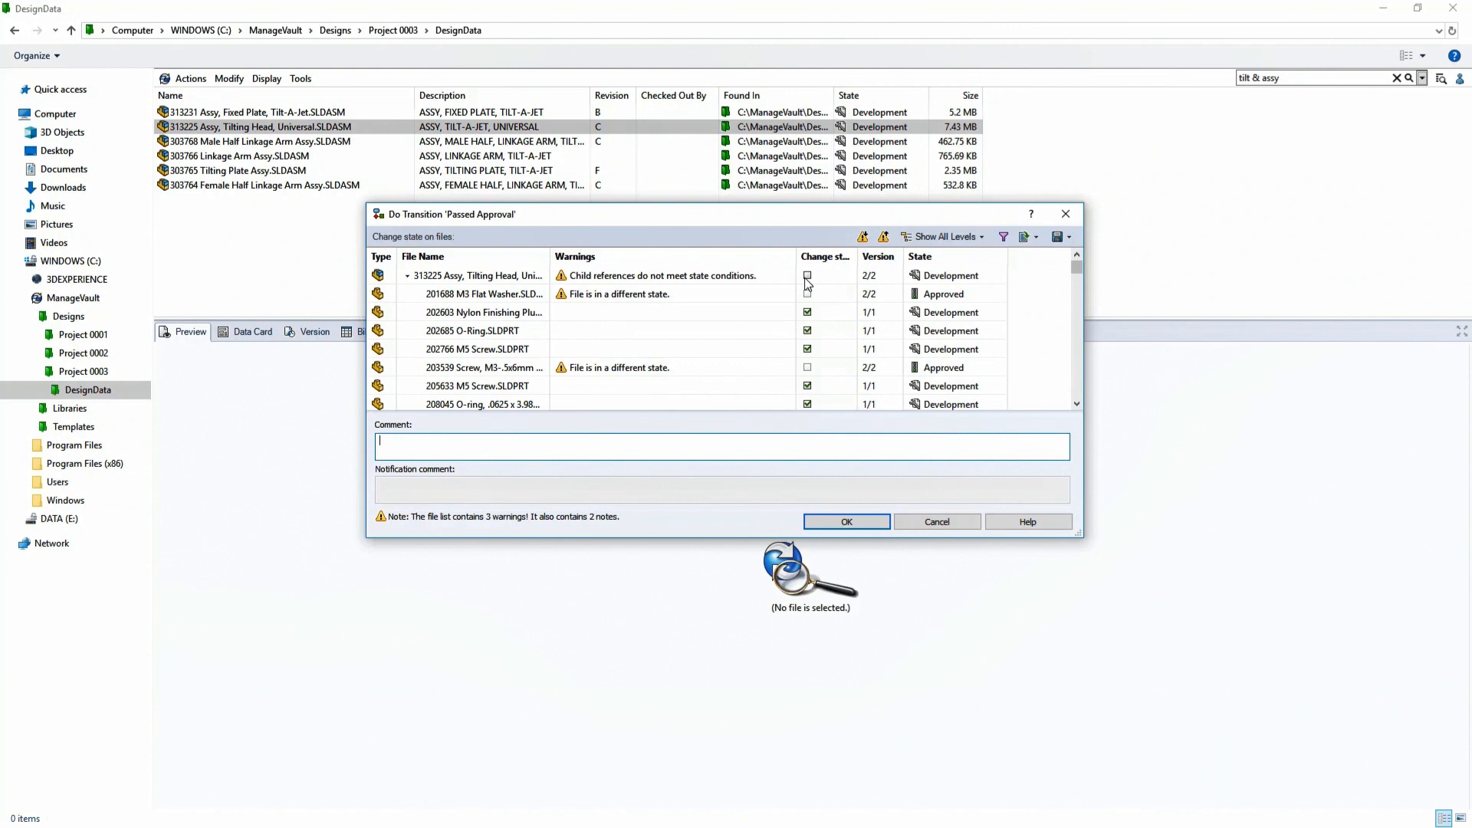
pyautogui.scroll(-3)
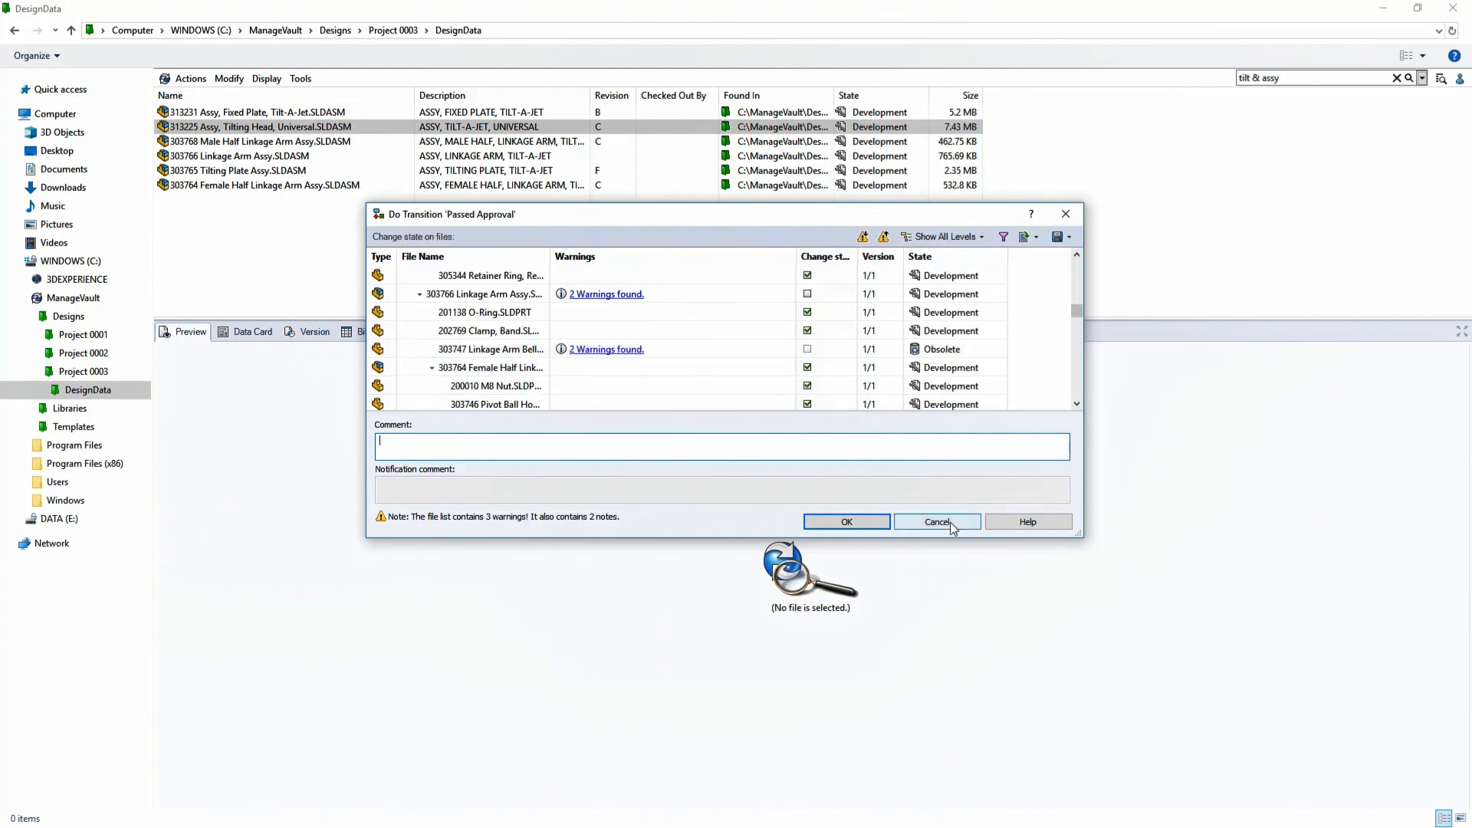
pyautogui.click(937, 522)
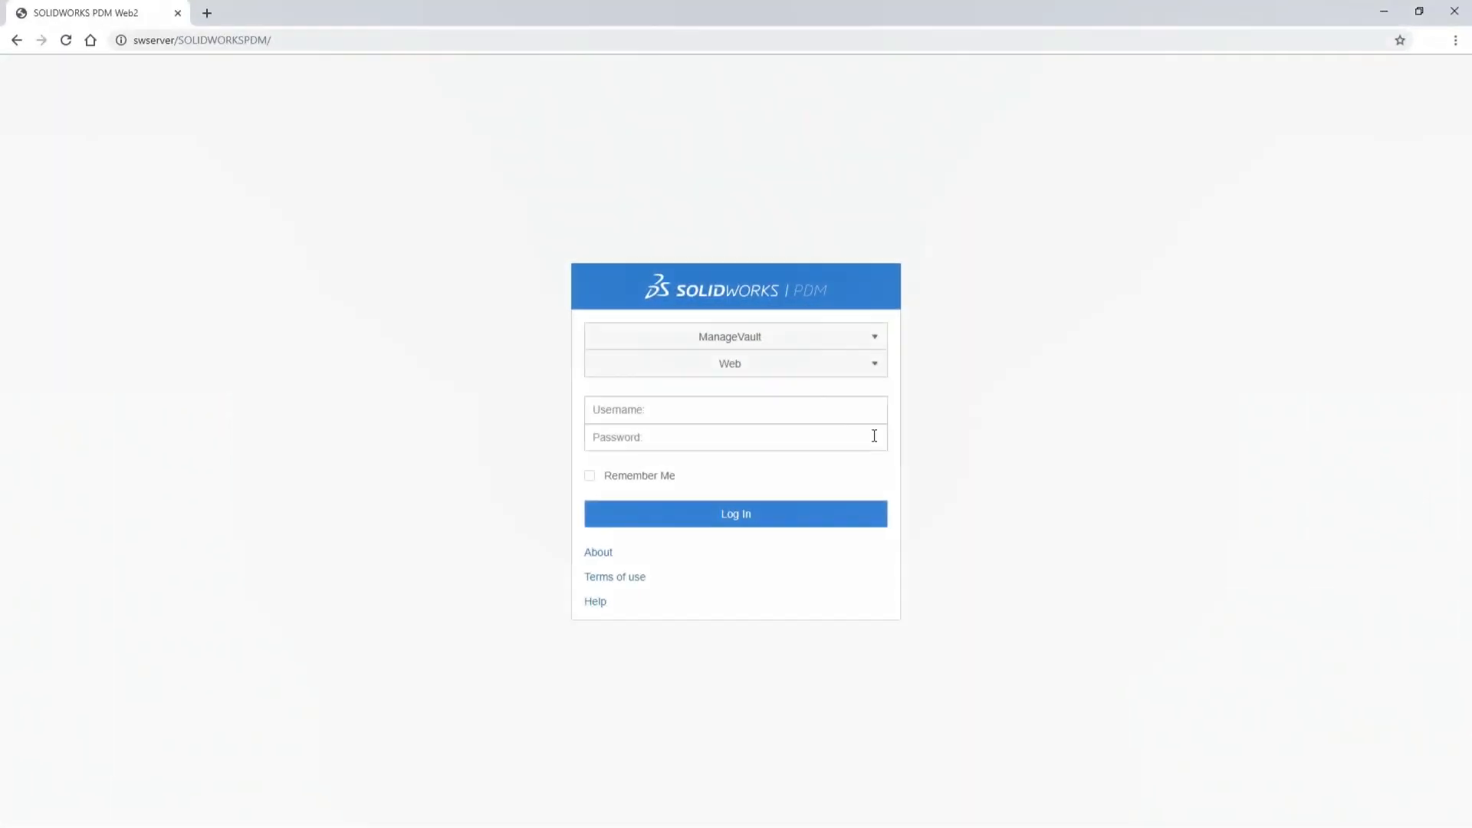
# - Sign in to Web2 as engineer and search the vault for 'nozz'
pyautogui.write('engineer')
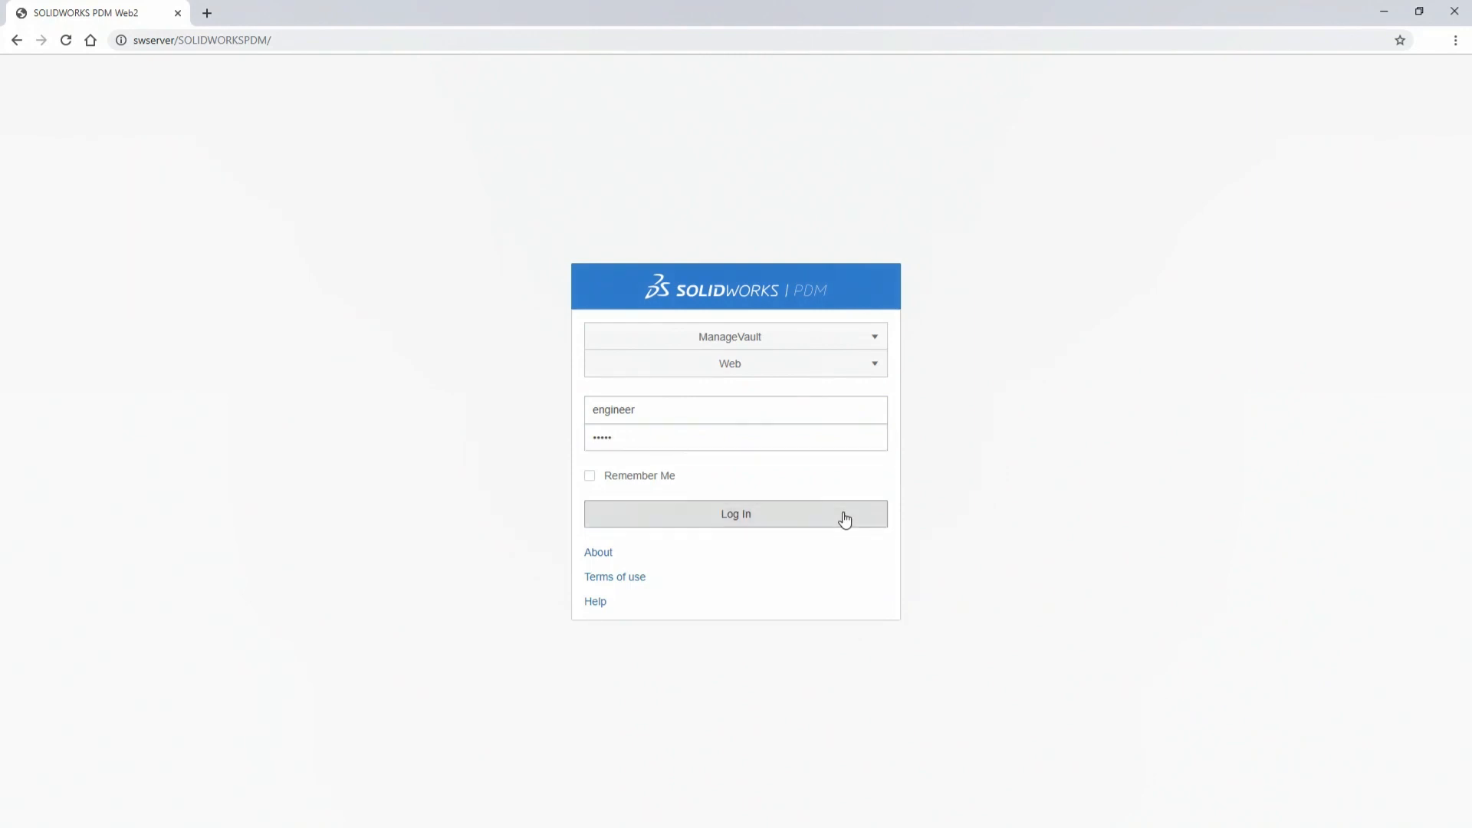
pyautogui.click(735, 514)
pyautogui.write('nozz')
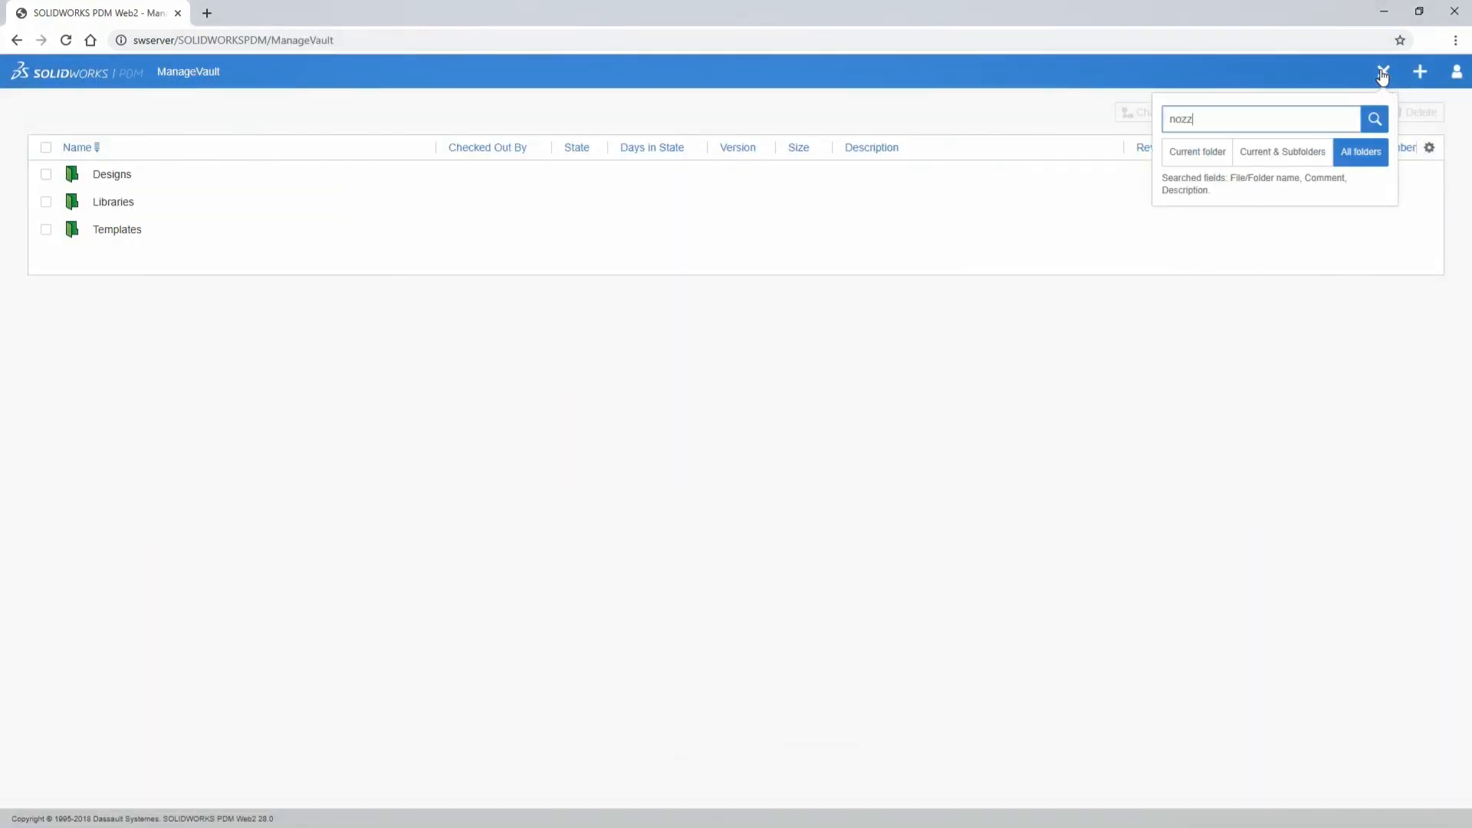
pyautogui.click(1373, 118)
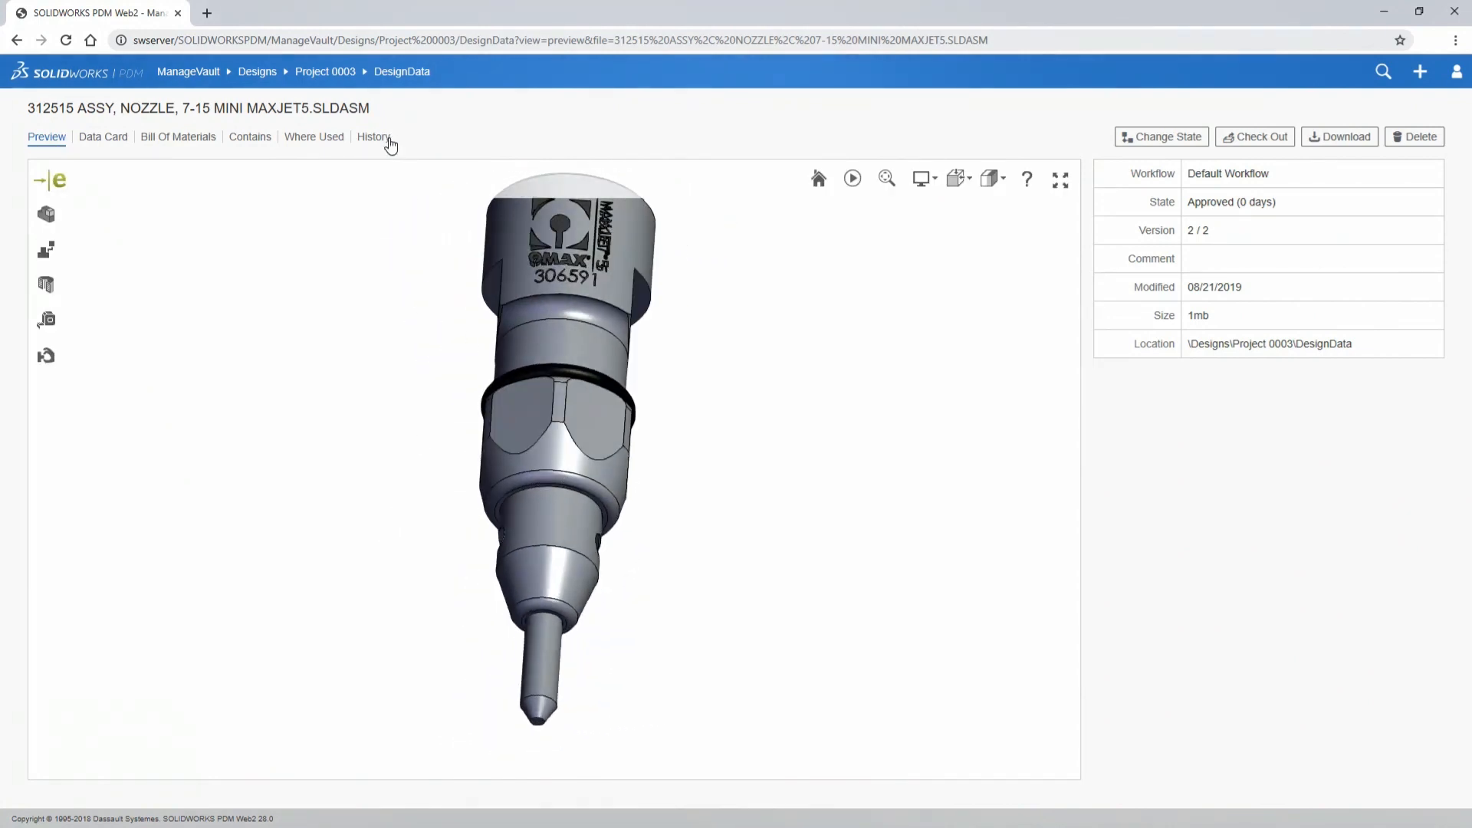
# - Review the 312515 nozzle assembly's Approved history and its bill of materials
pyautogui.click(373, 137)
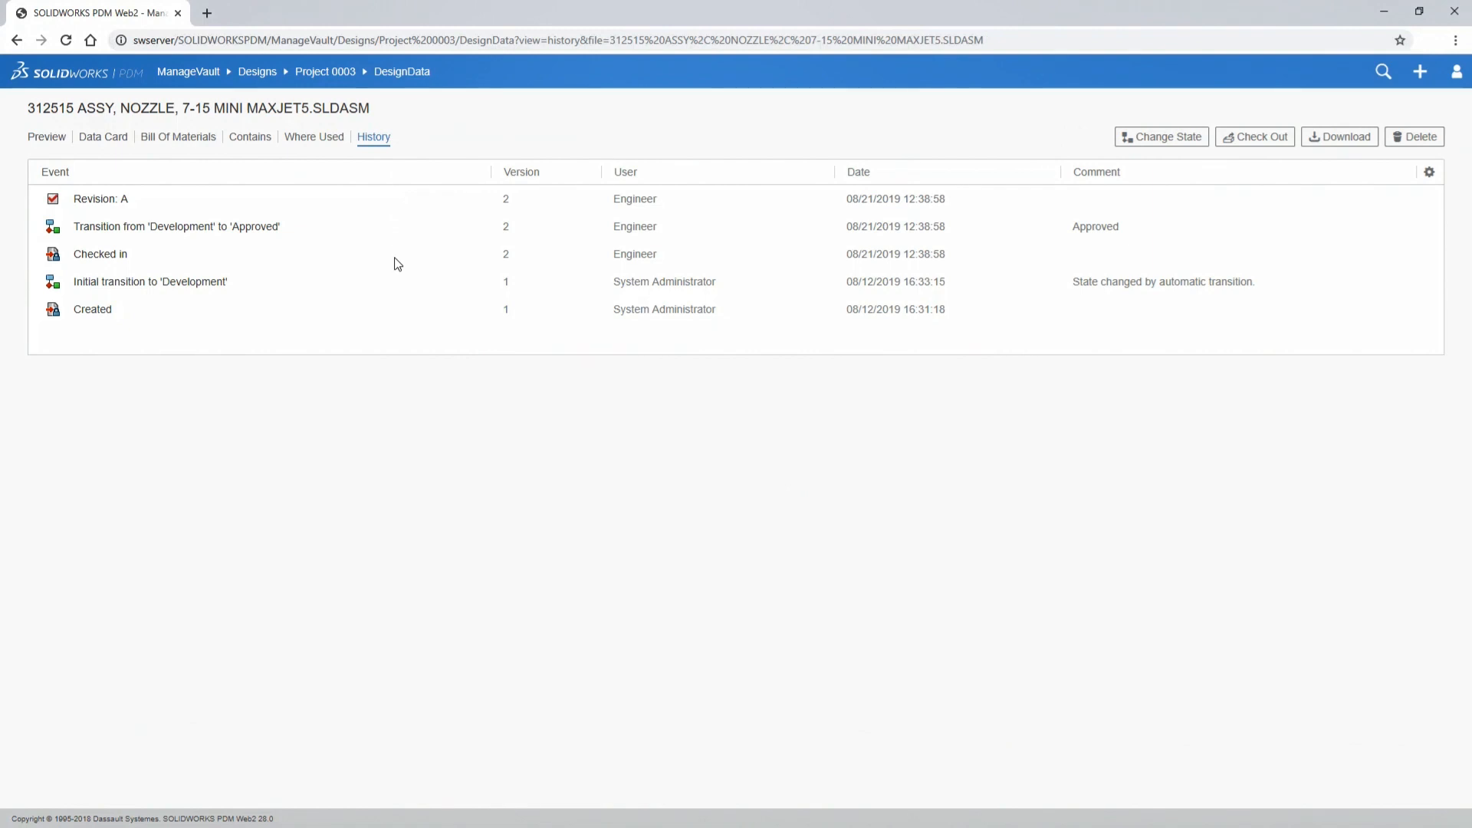
pyautogui.click(178, 137)
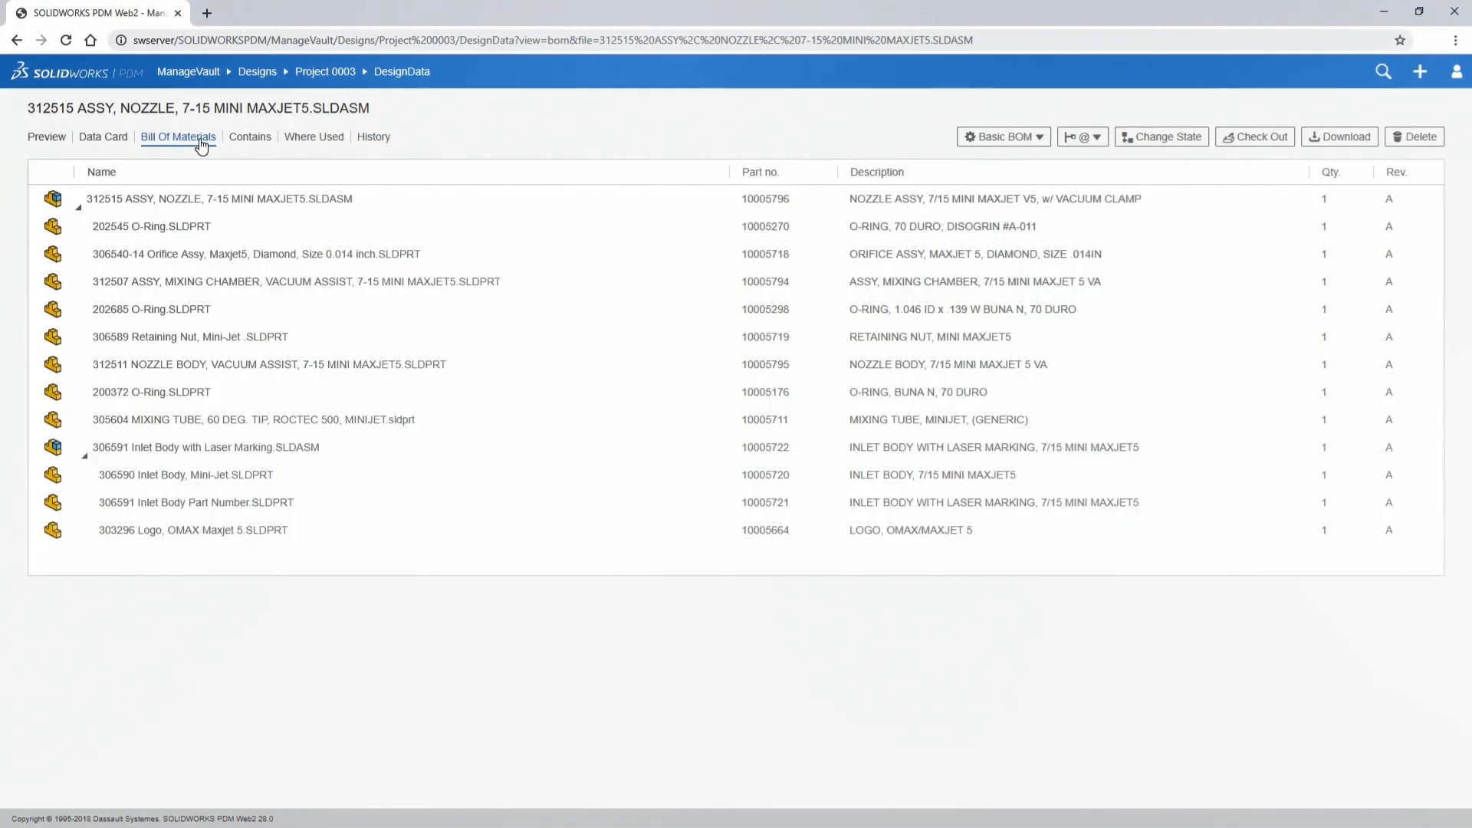
pyautogui.click(193, 529)
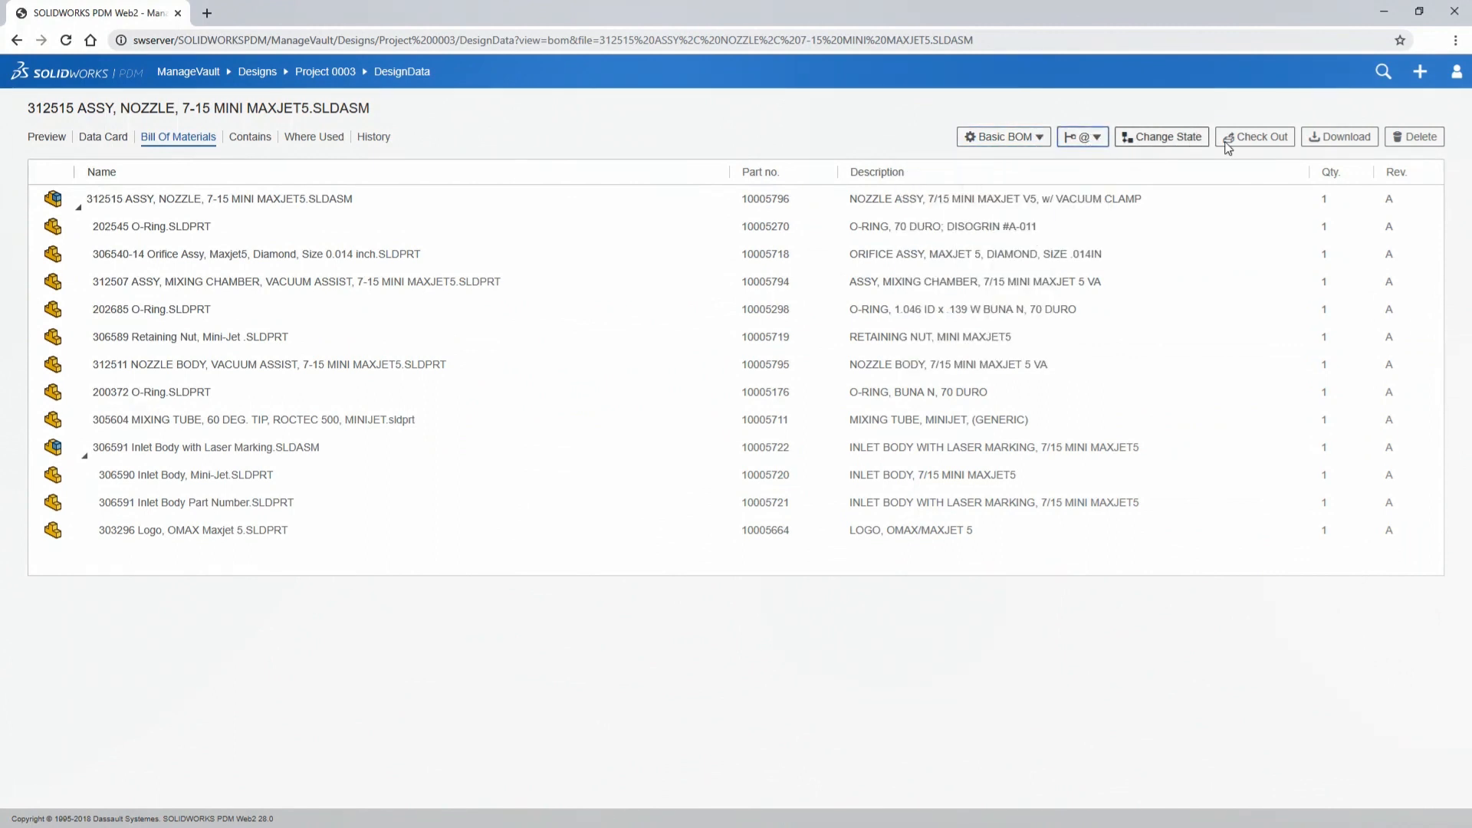
# - Download the nozzle assembly with references, including drawing and simulation files (13 files)
pyautogui.click(1345, 136)
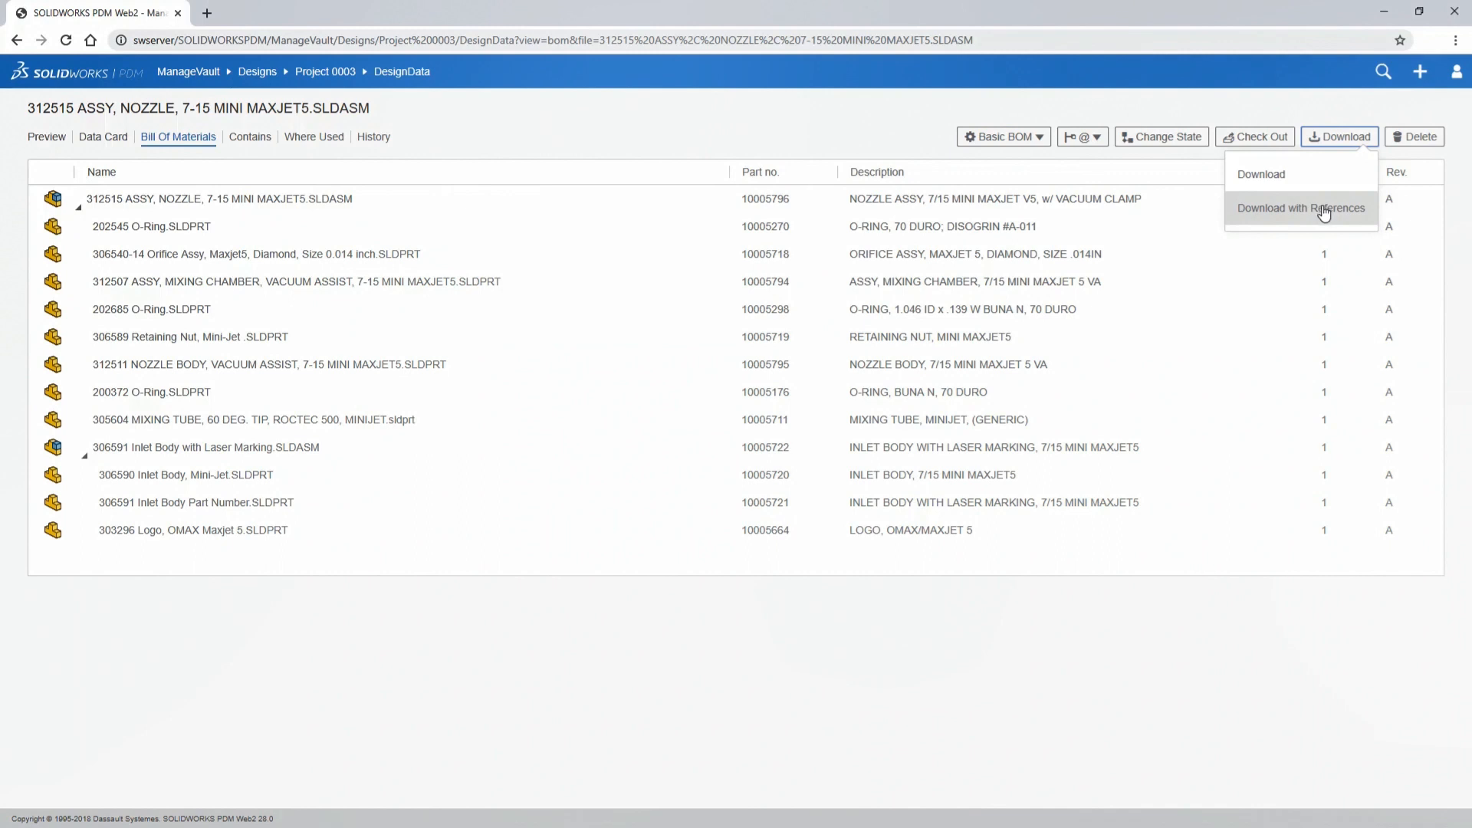
pyautogui.click(1301, 207)
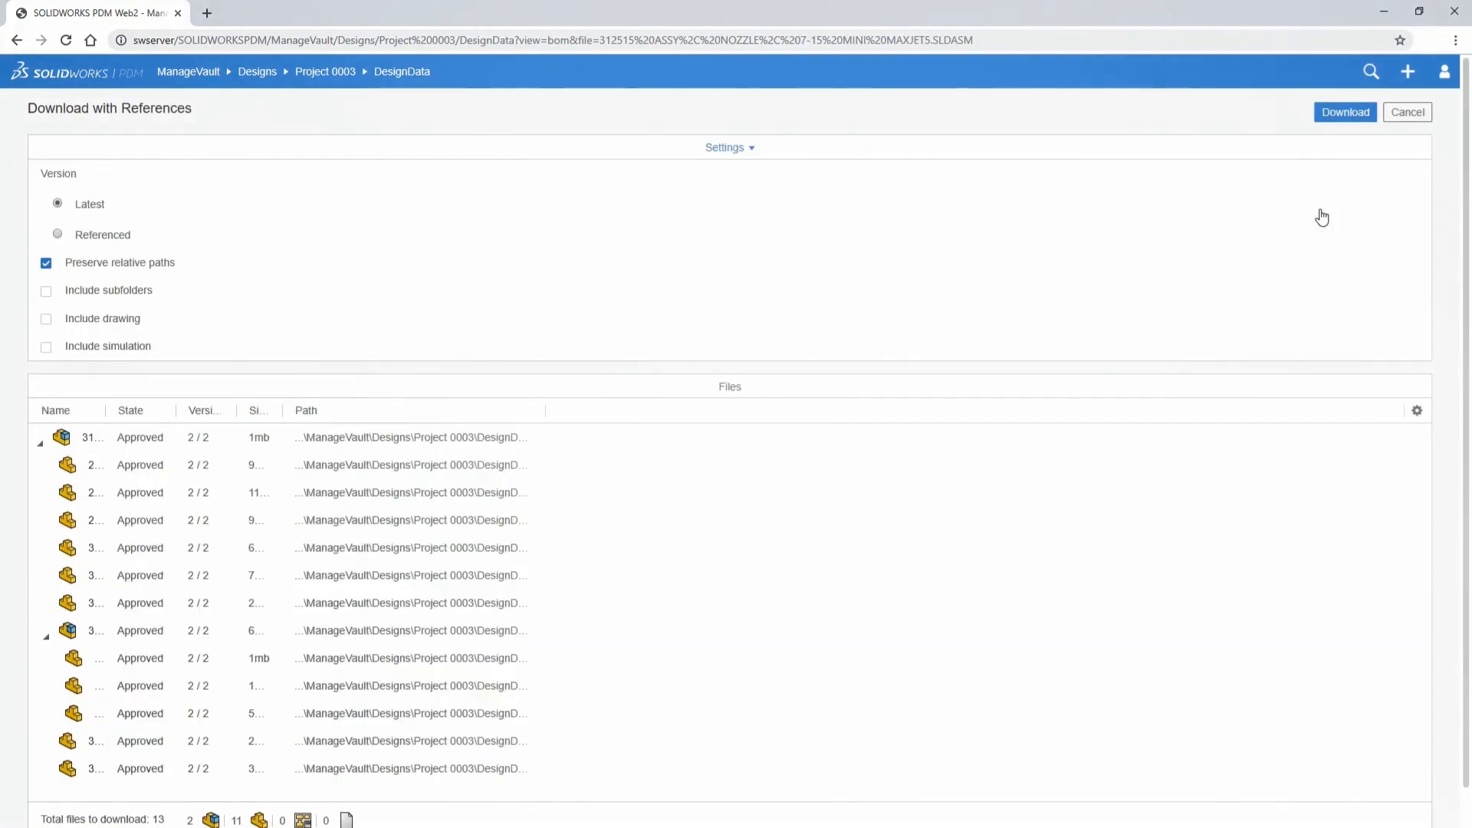
pyautogui.moveTo(120, 324)
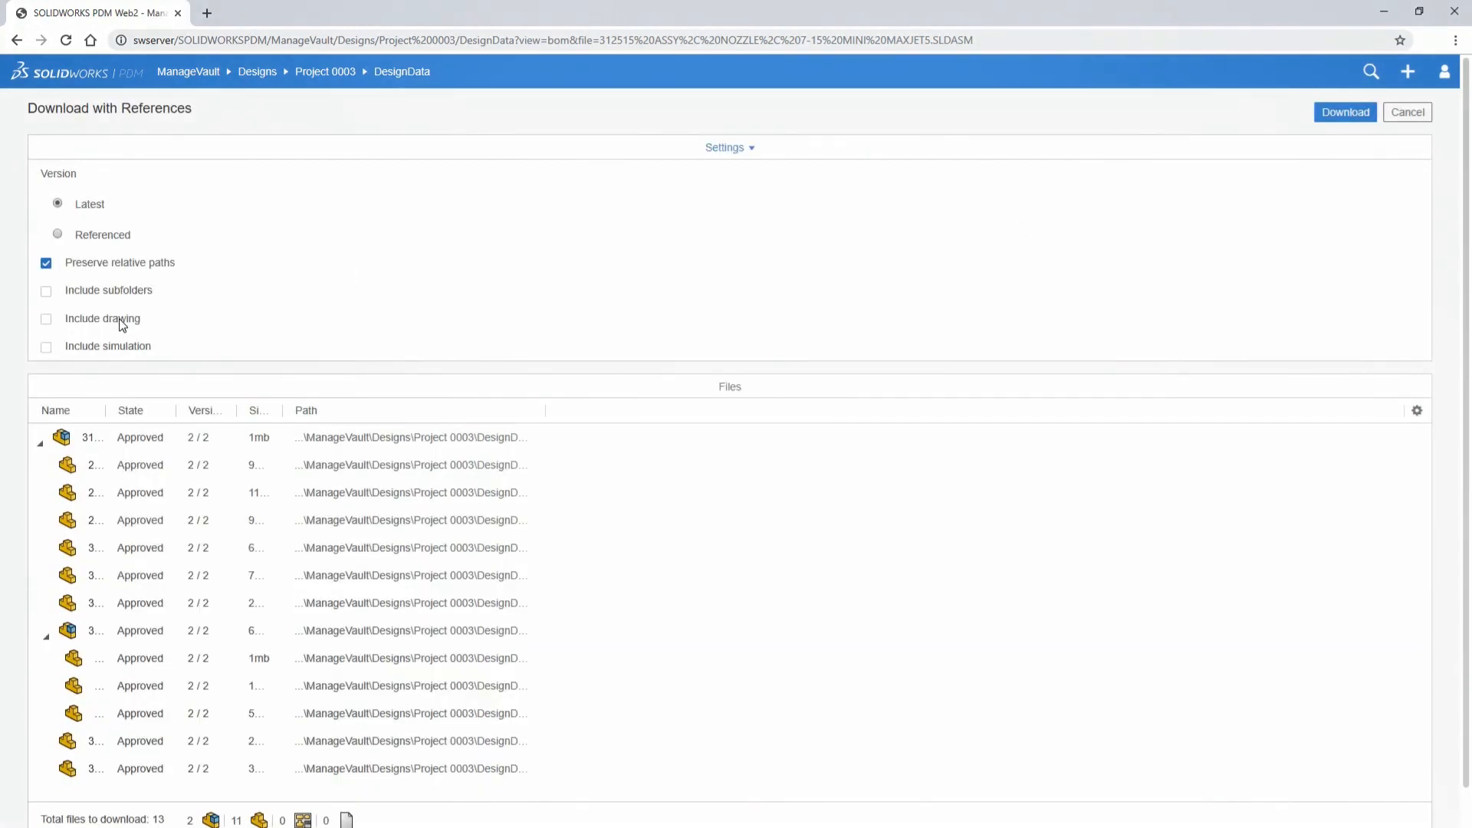
pyautogui.click(46, 345)
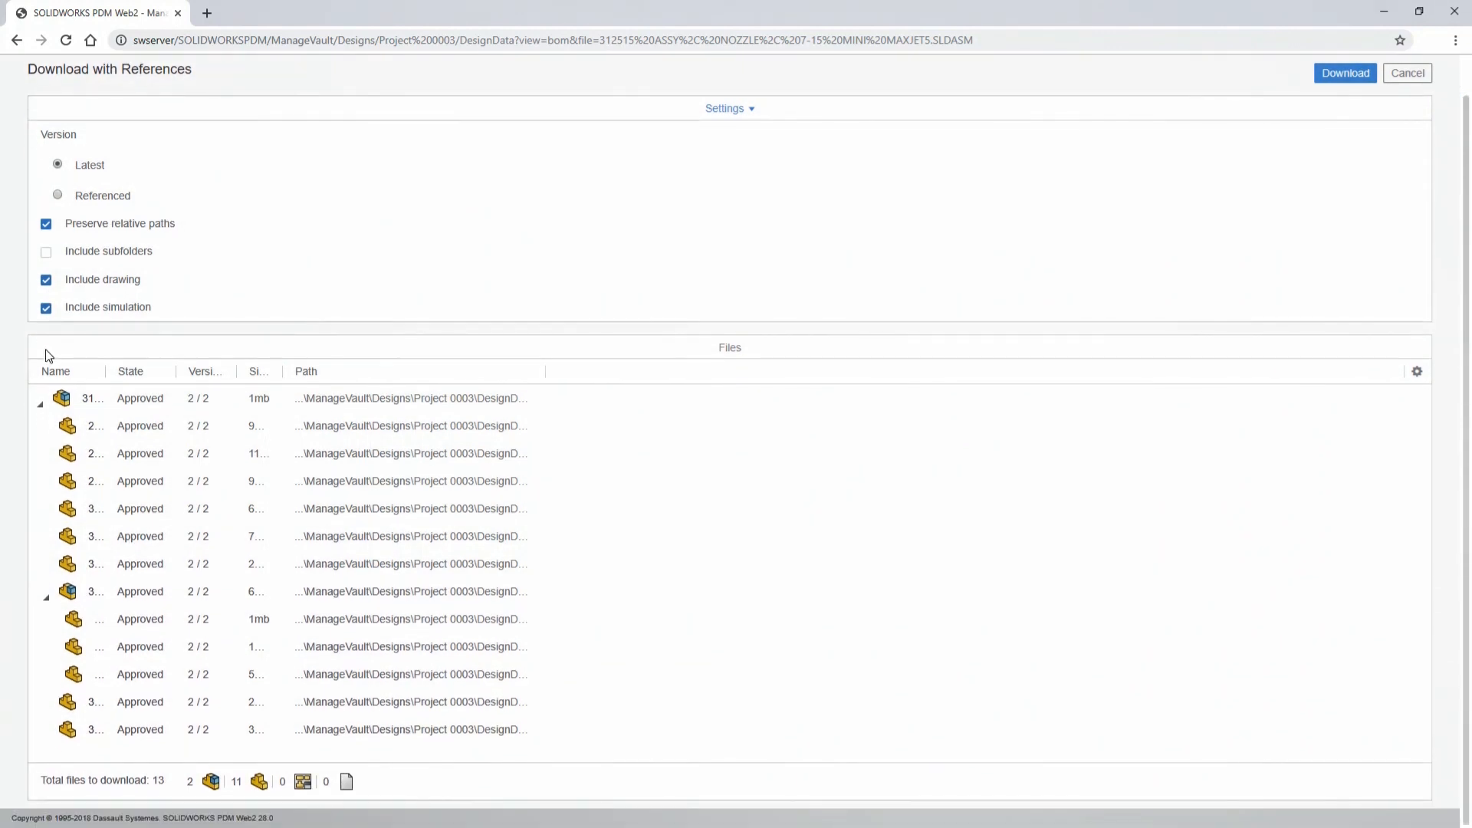
pyautogui.moveTo(162, 785)
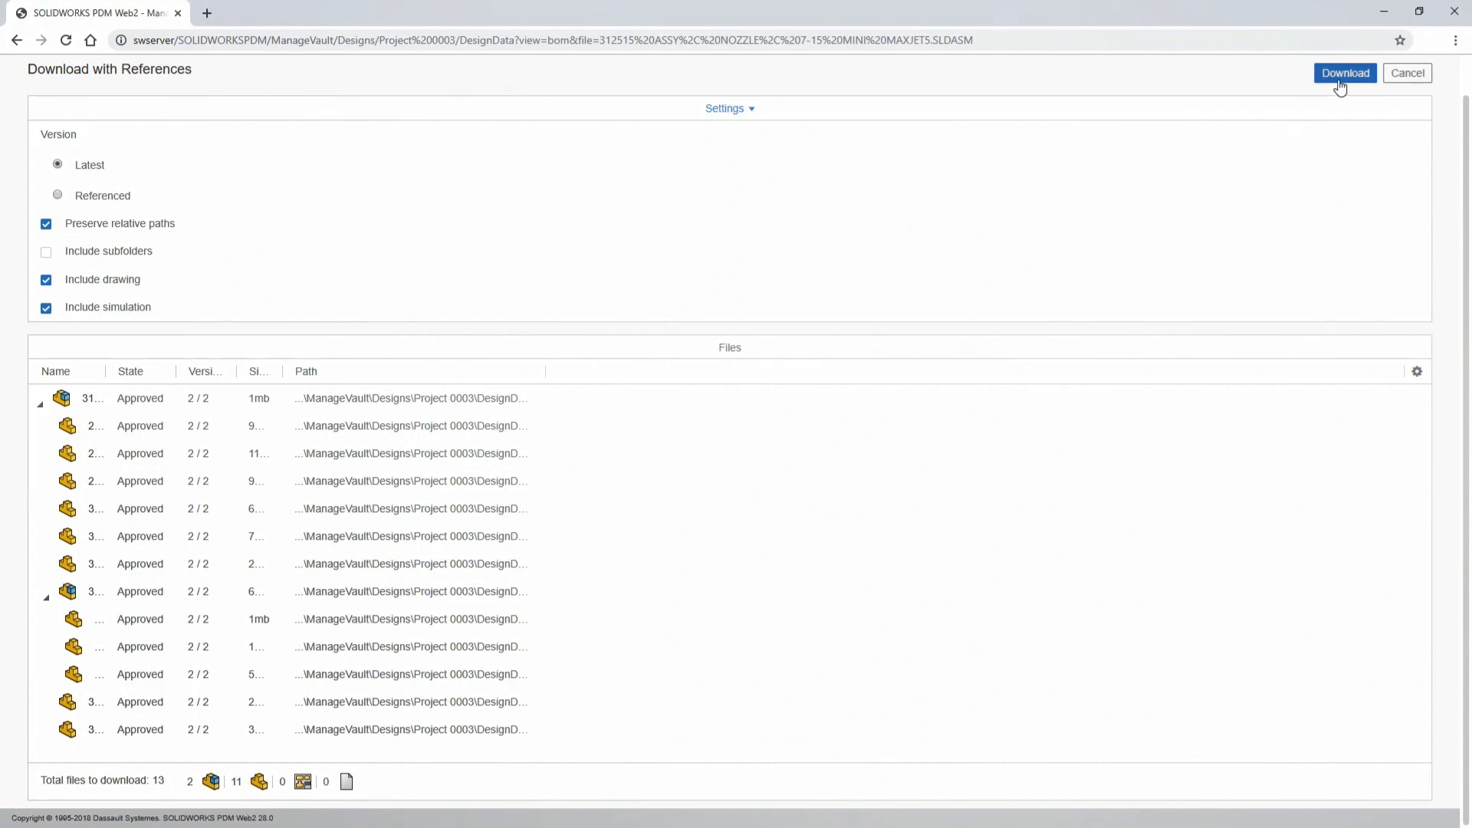
pyautogui.click(1345, 72)
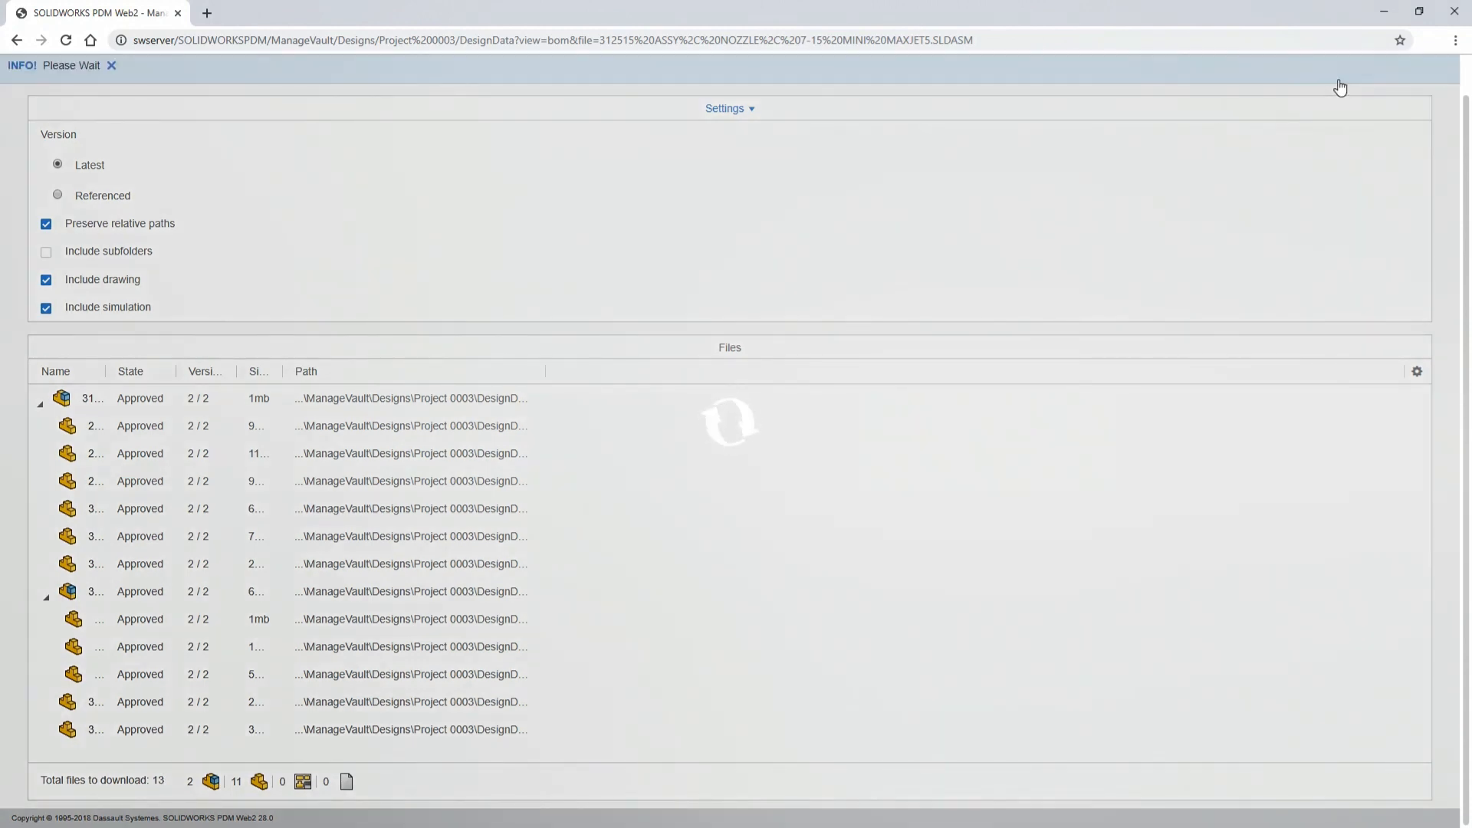